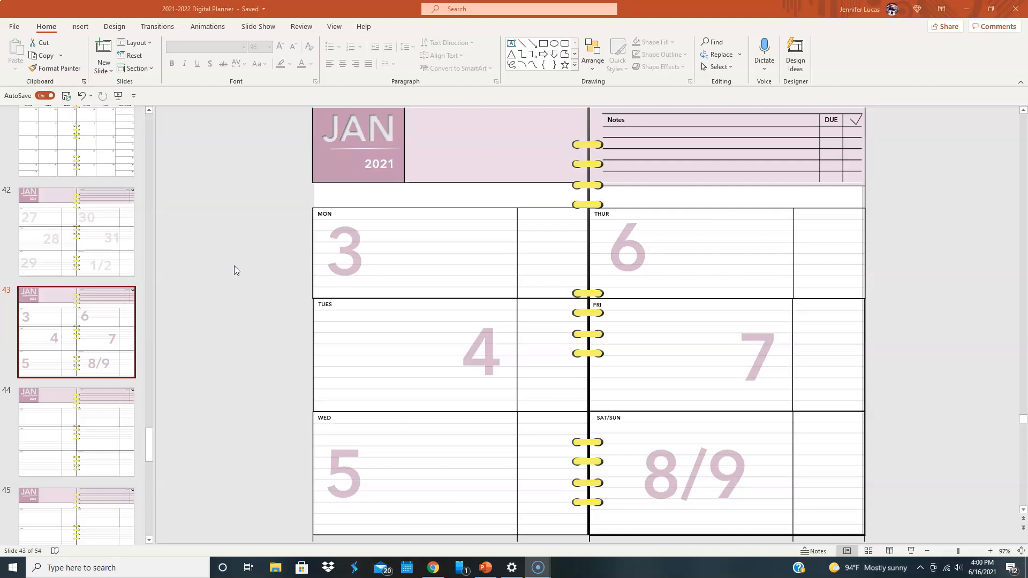
Review the January weekly slide showing 2022 and scroll the thumbnails to the last slides
click(200, 228)
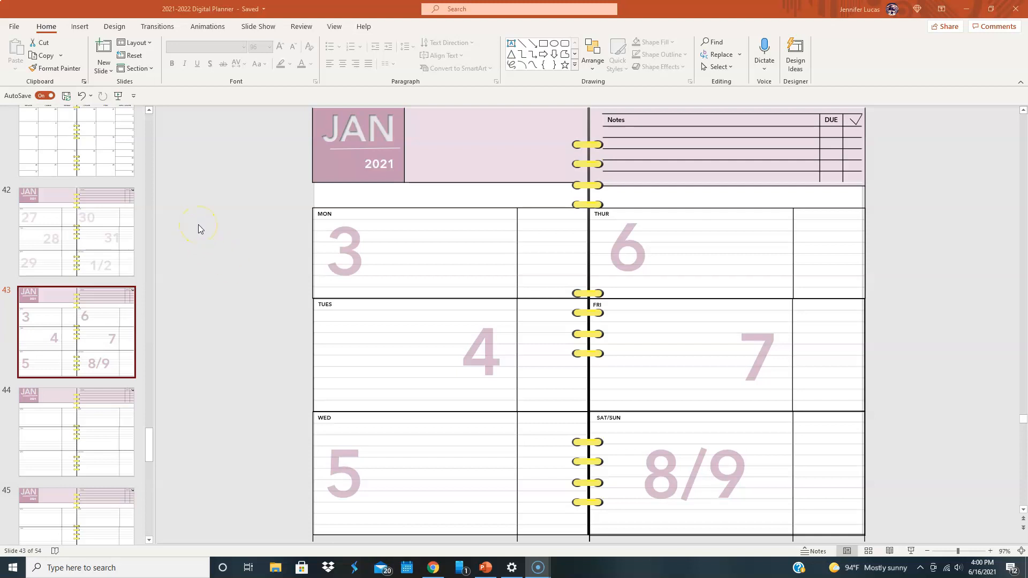
click(379, 164)
text(2022)
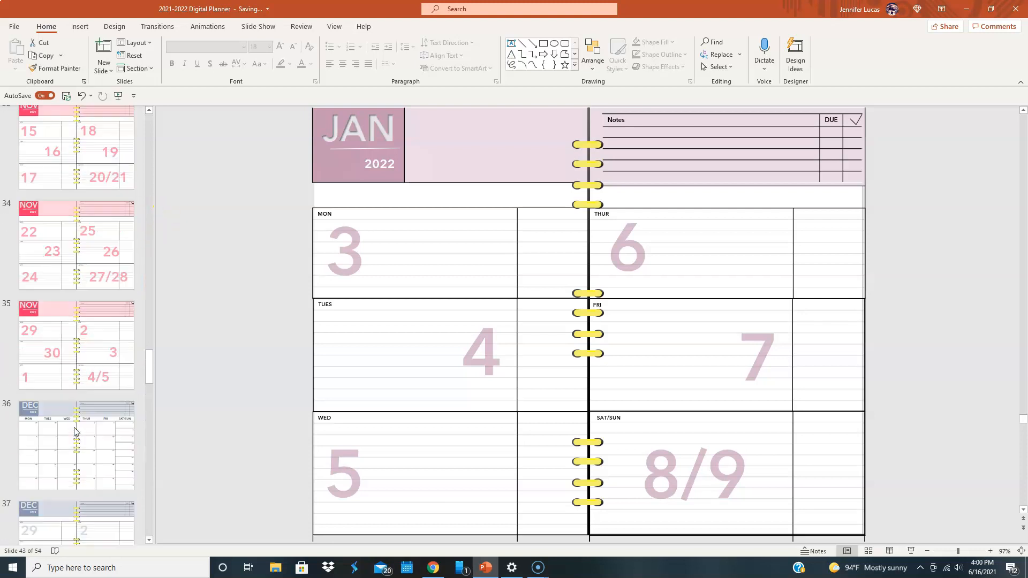
scroll(down, 3)
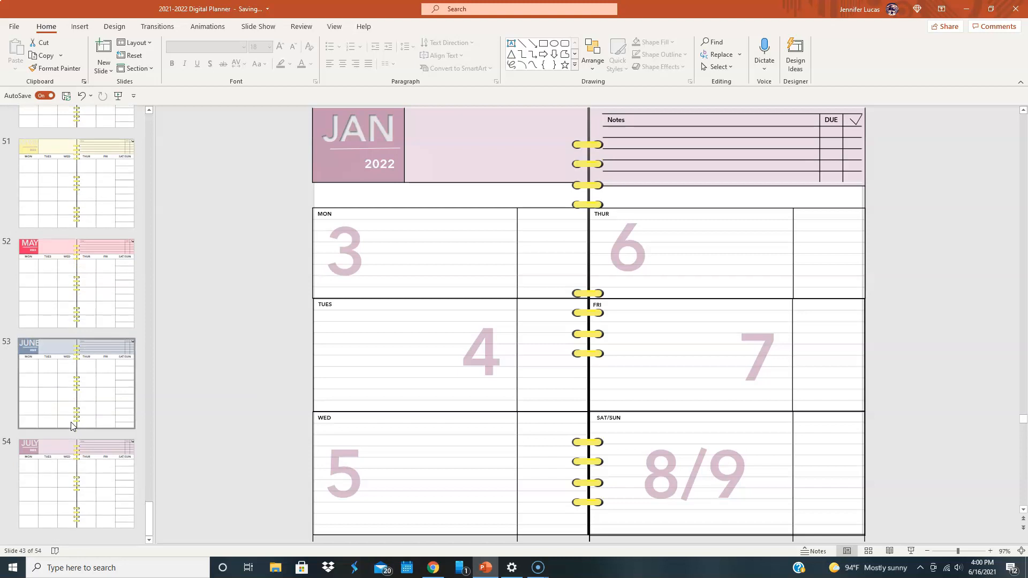
mouse_move(38, 383)
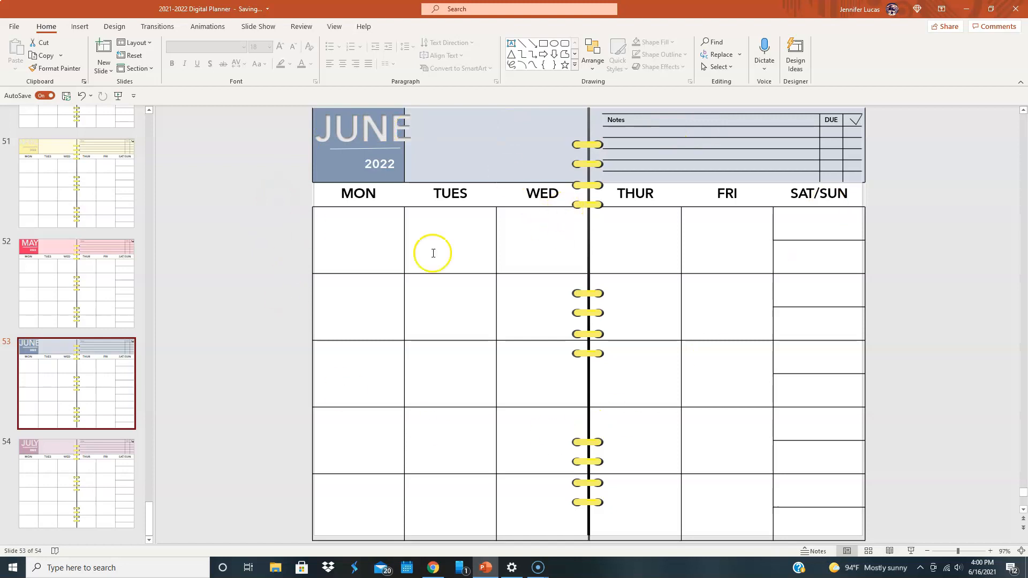
mouse_move(541, 228)
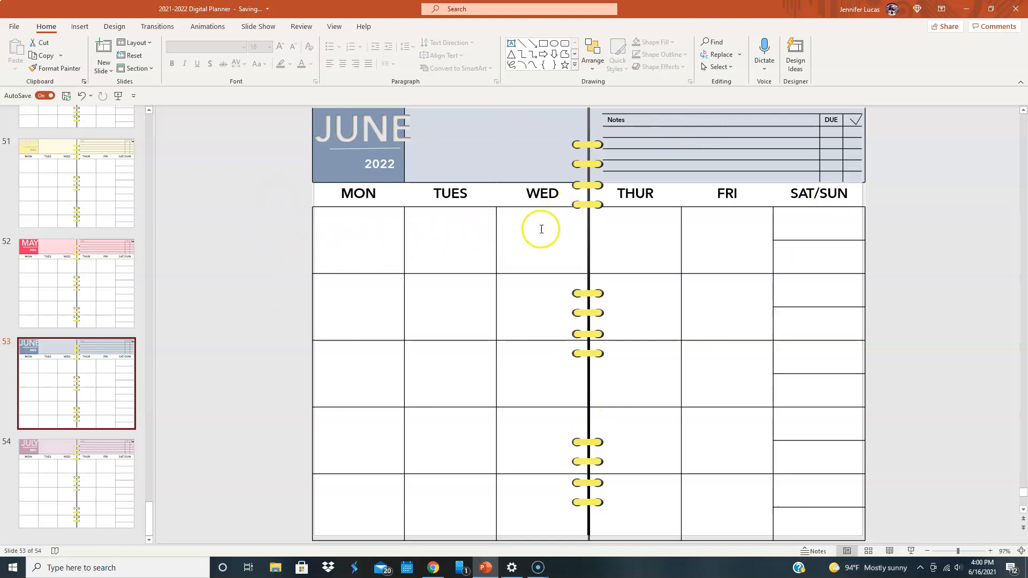
mouse_move(367, 530)
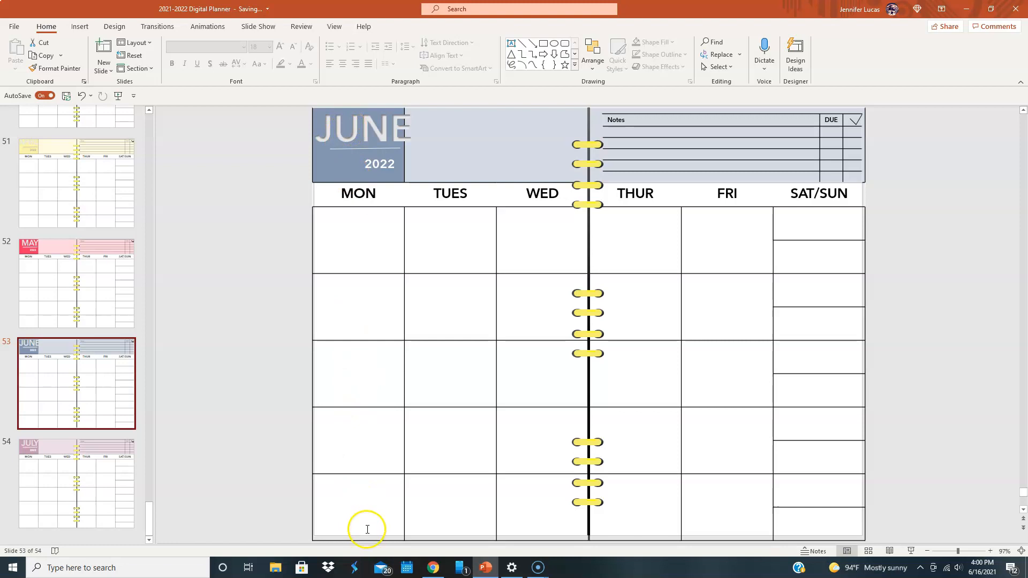
mouse_move(358, 298)
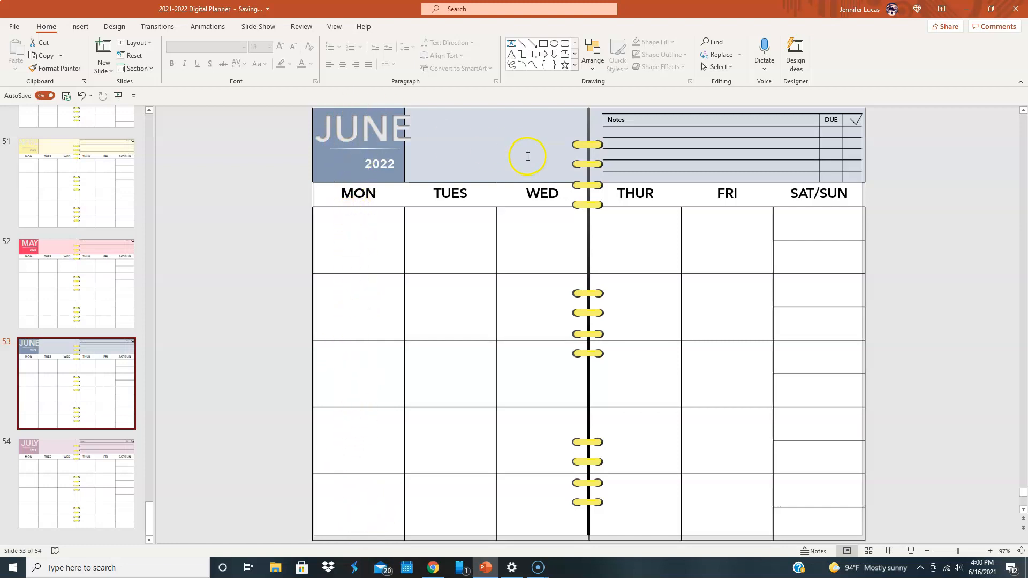
mouse_move(350, 200)
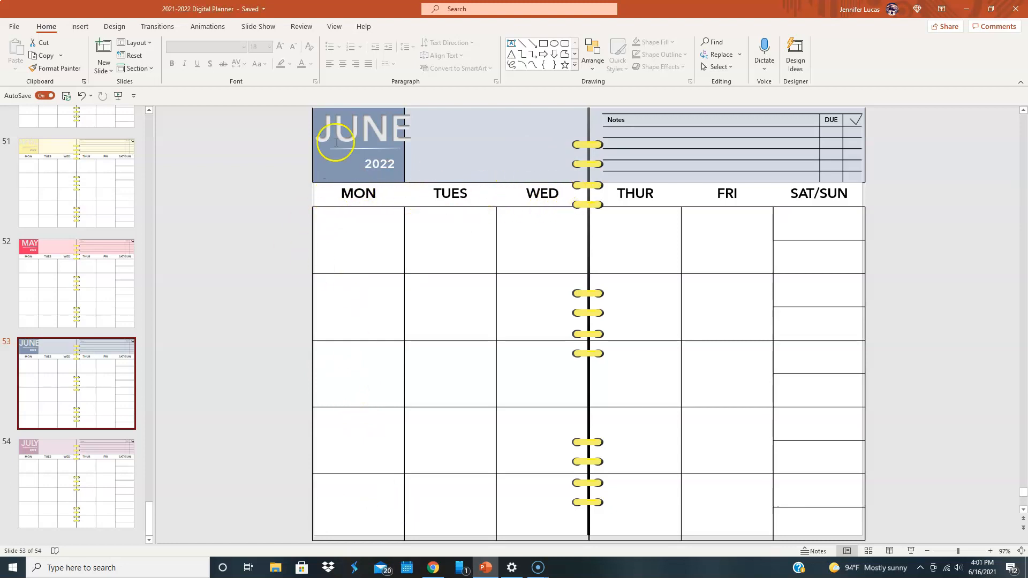
mouse_move(739, 155)
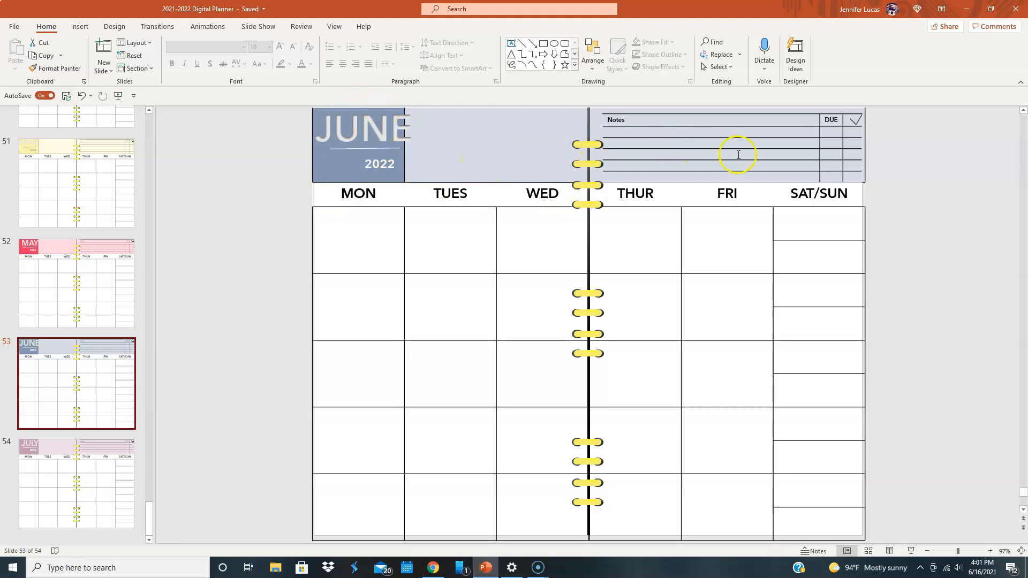
mouse_move(734, 355)
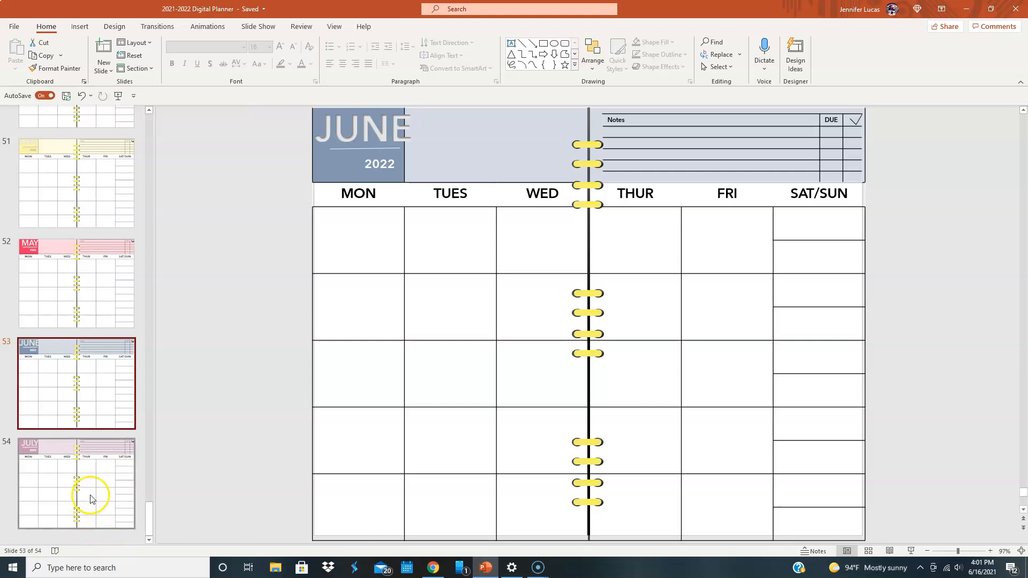
Add blank slide 54 after the June calendar and bring up the Insert options
click(102, 71)
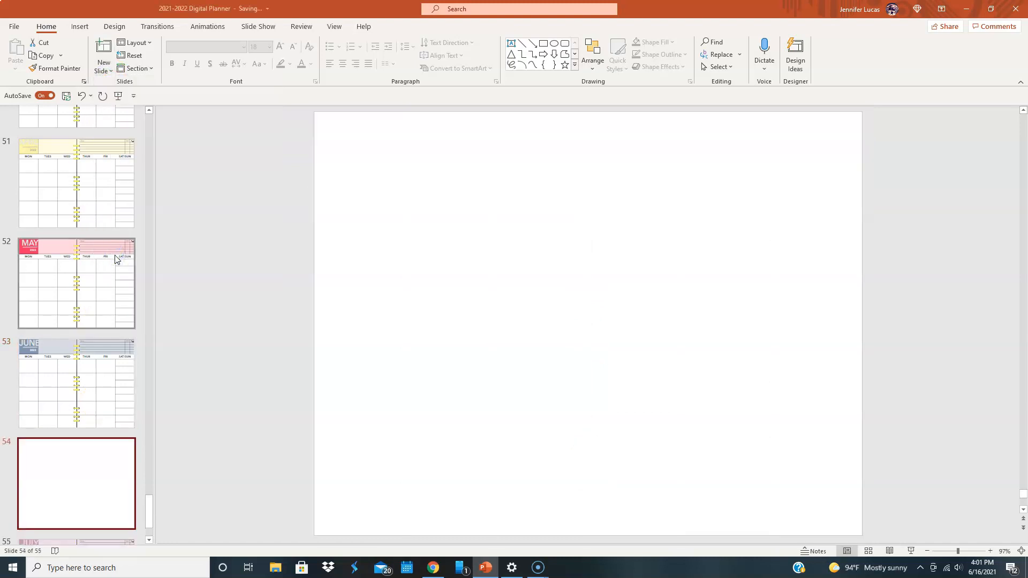
mouse_move(589, 277)
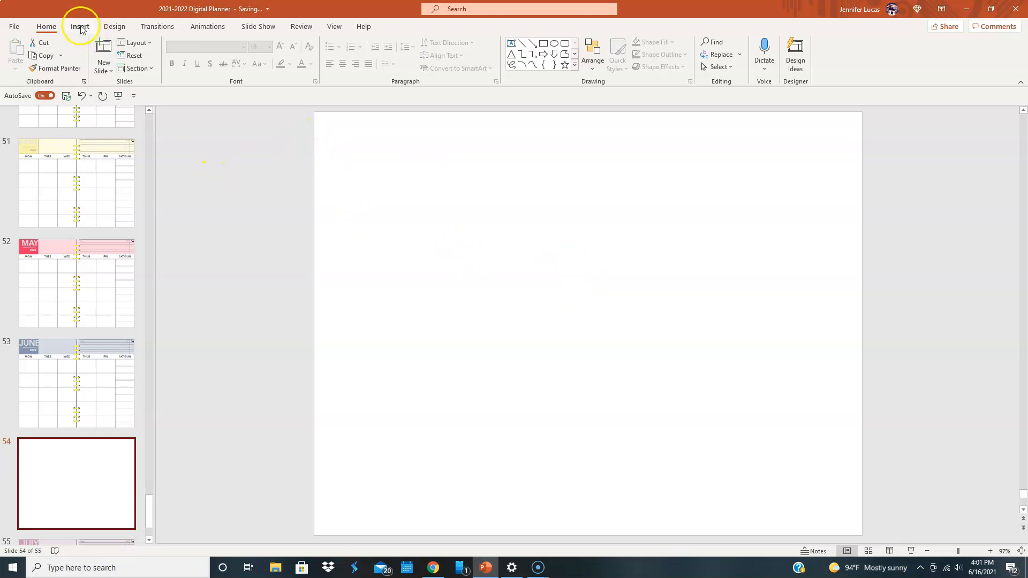
click(79, 27)
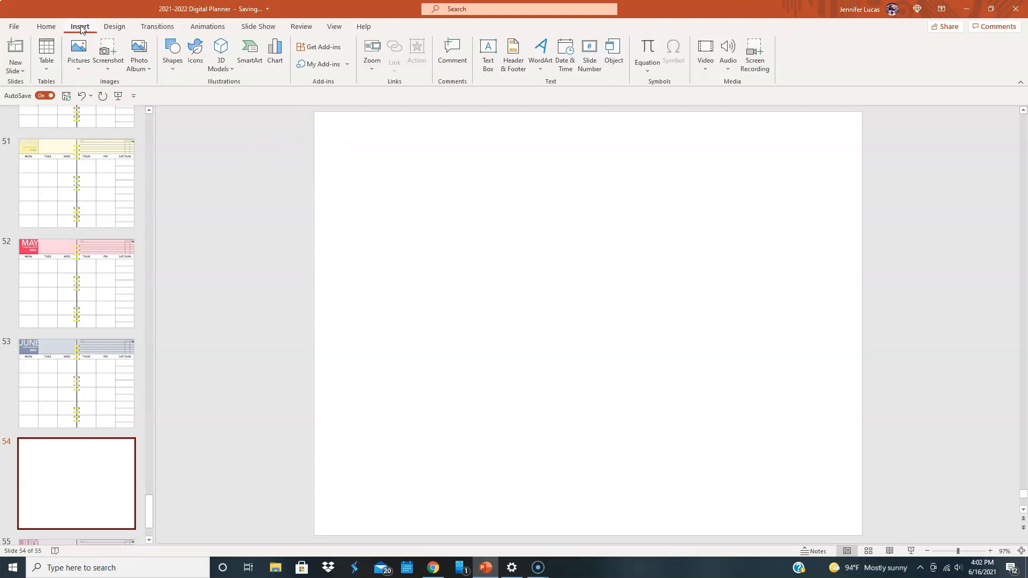
Draw a slightly widened oval circle on the blank slide and give it a solid black style
click(172, 54)
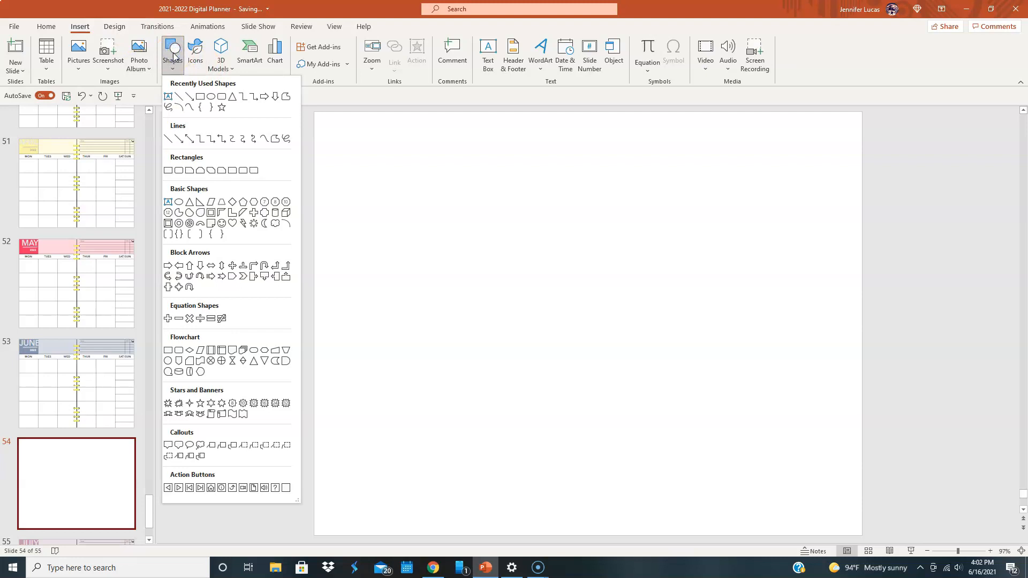
click(211, 96)
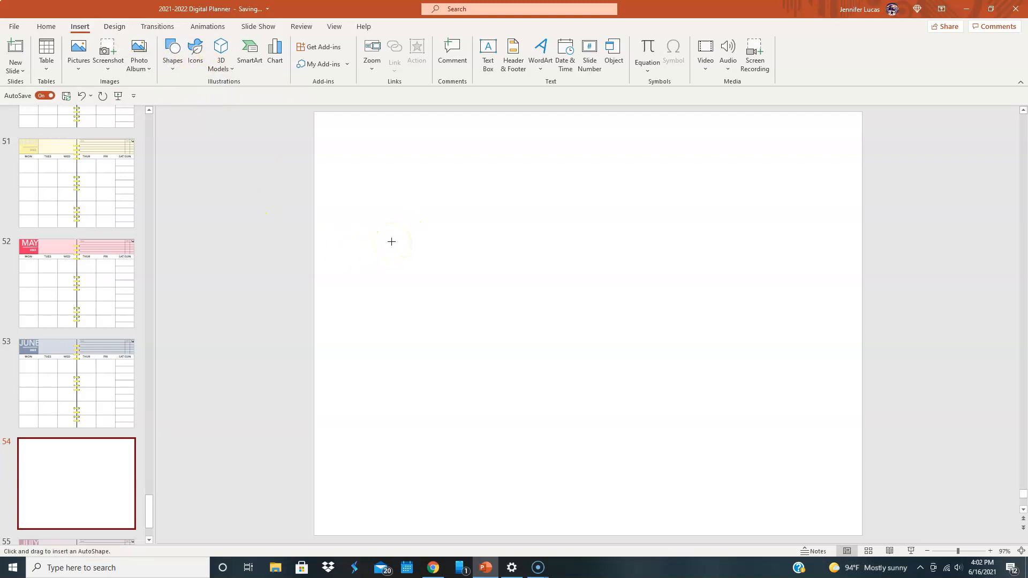
drag(391, 241, 533, 385)
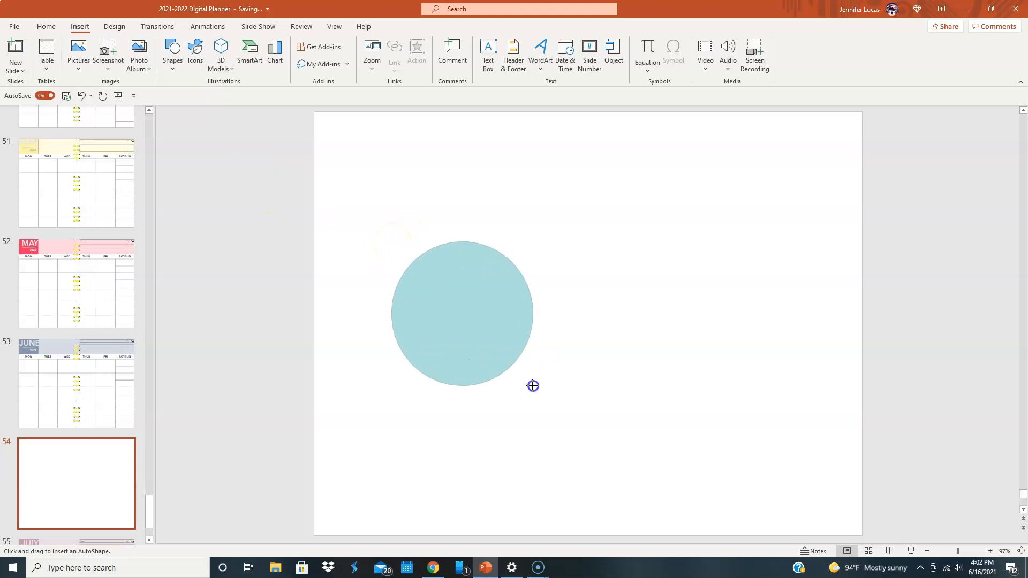
drag(533, 385, 548, 386)
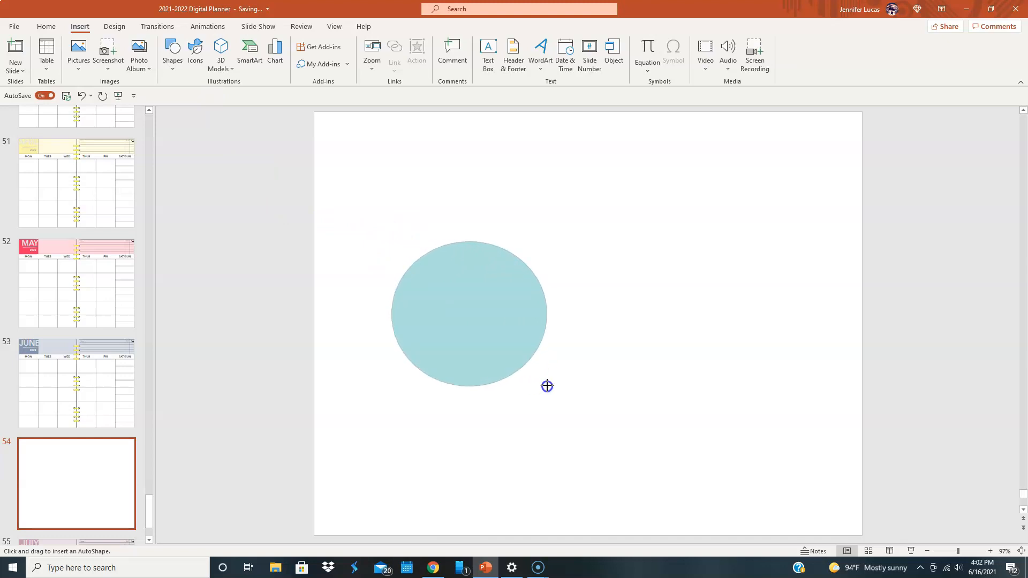
click(469, 314)
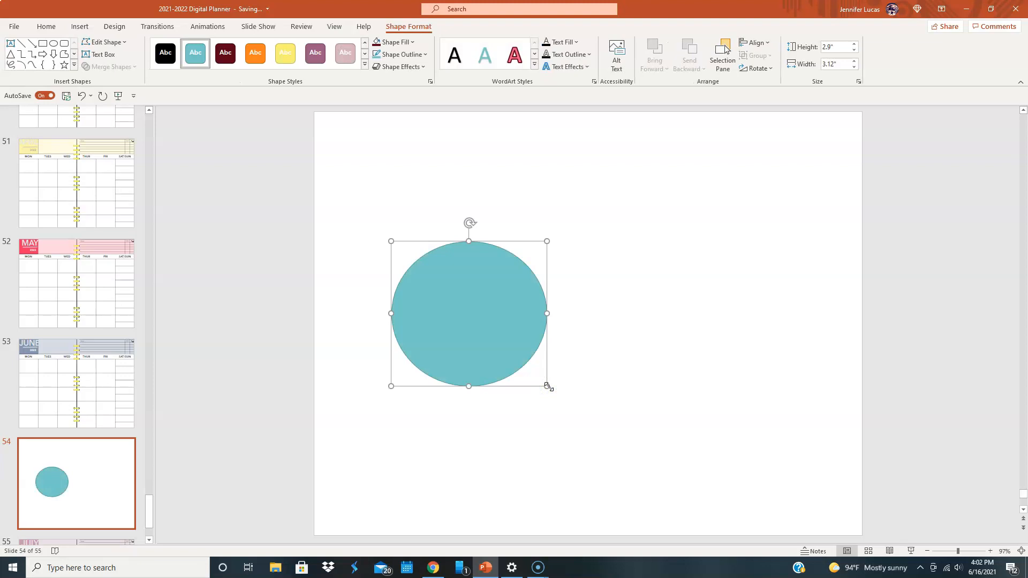
click(165, 53)
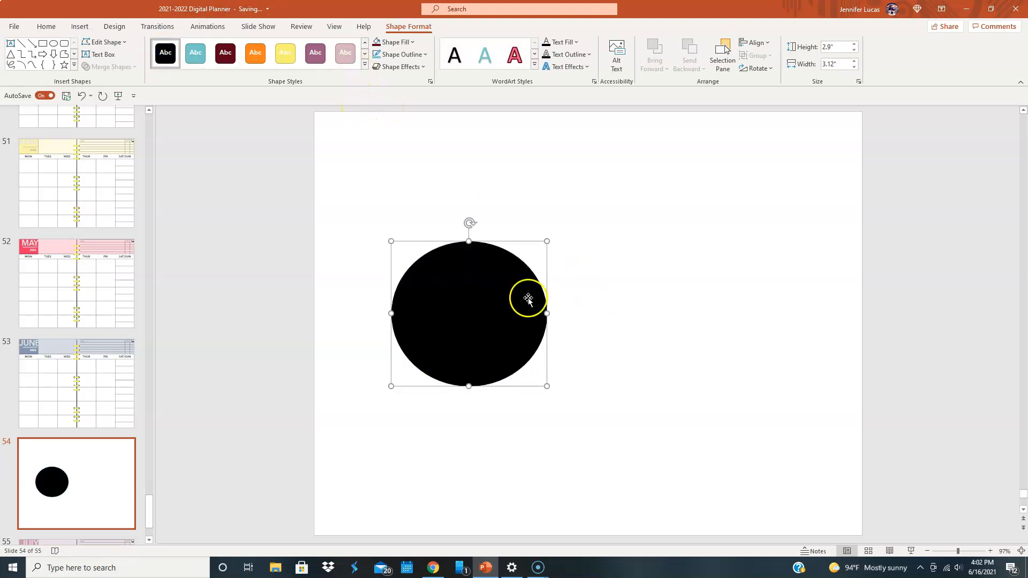
mouse_move(452, 280)
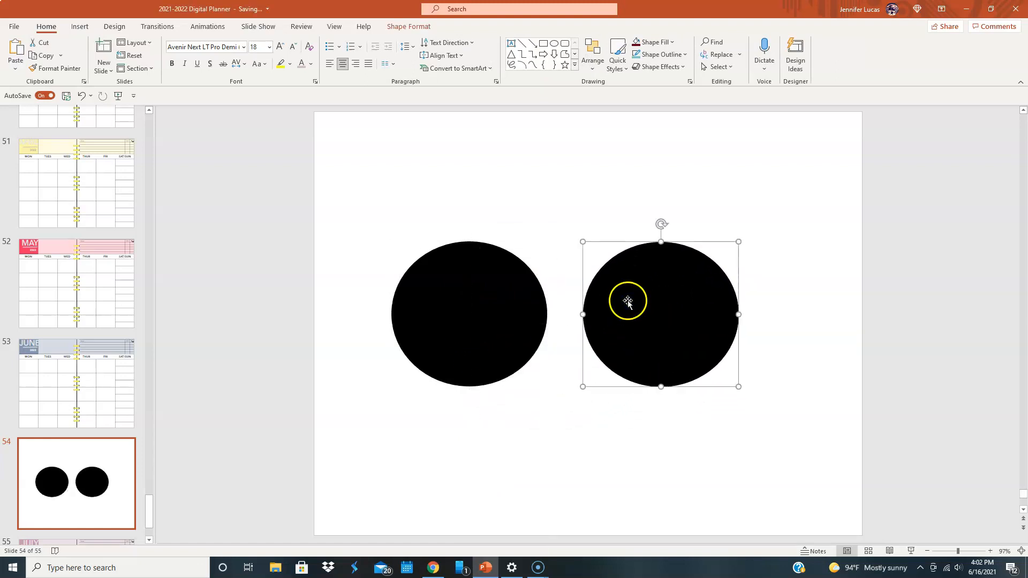
Give the copied circle a gradient fill with a dark gray first stop
right_click(649, 292)
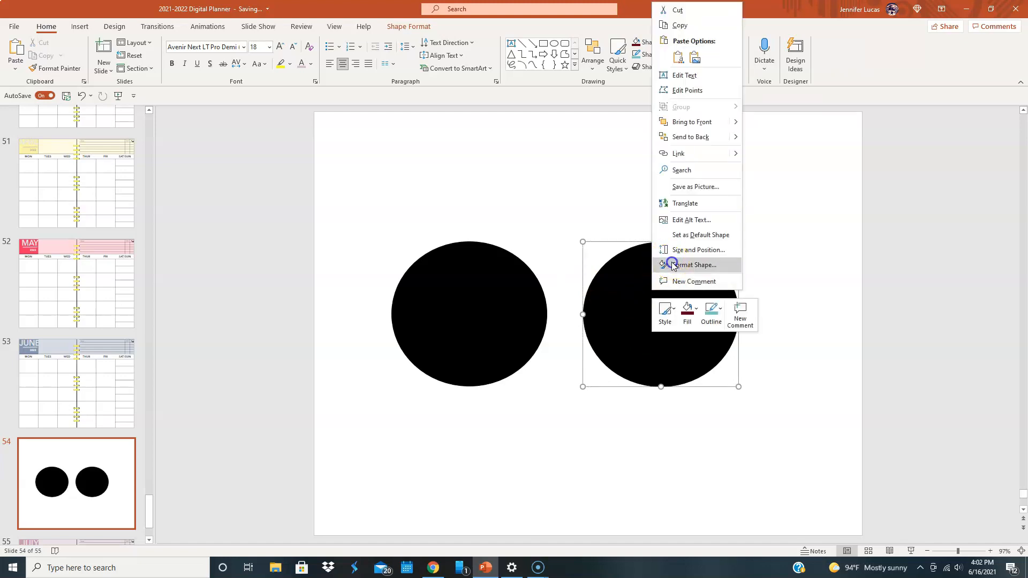
click(692, 265)
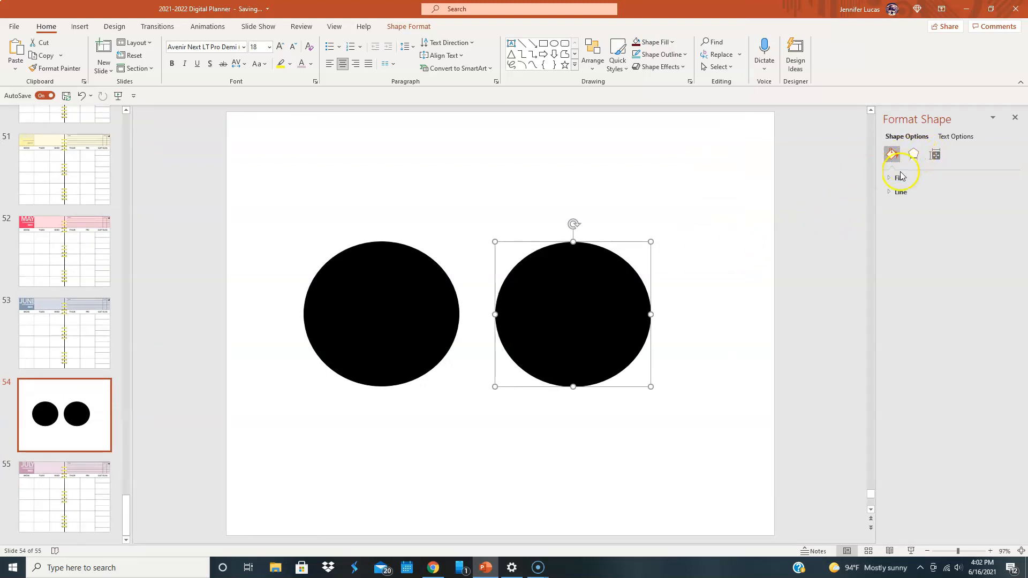
click(890, 178)
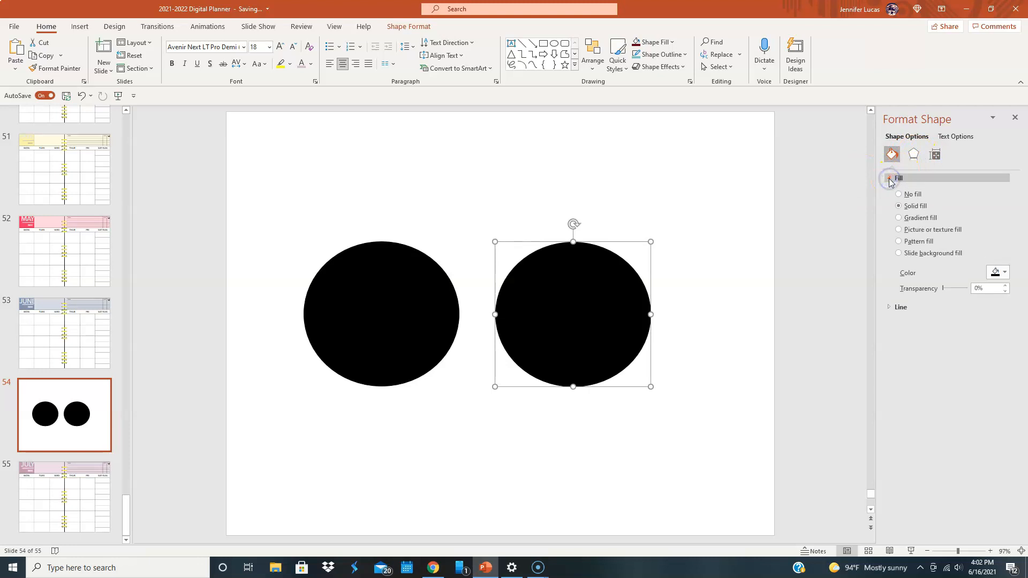
click(898, 218)
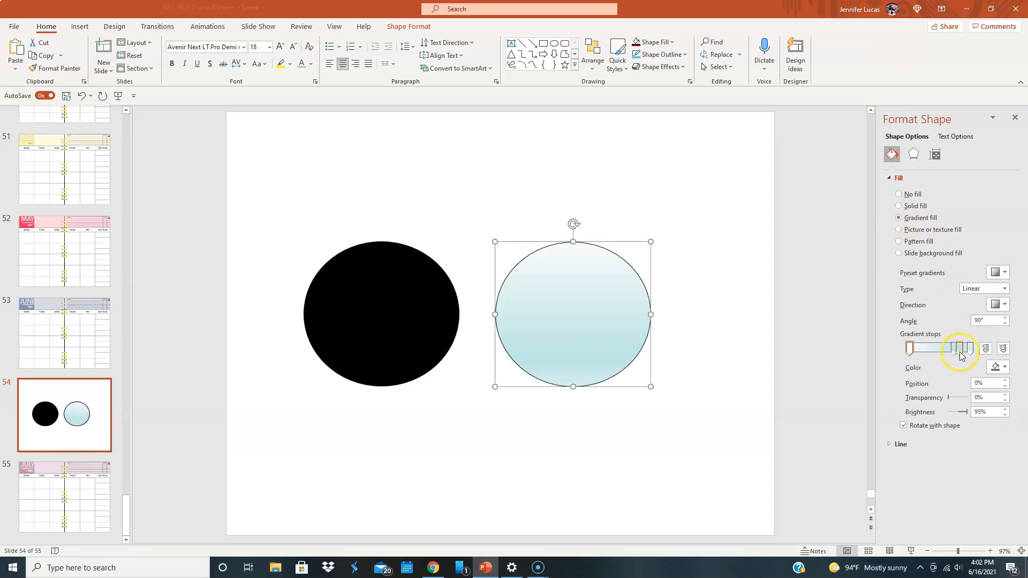
click(1004, 368)
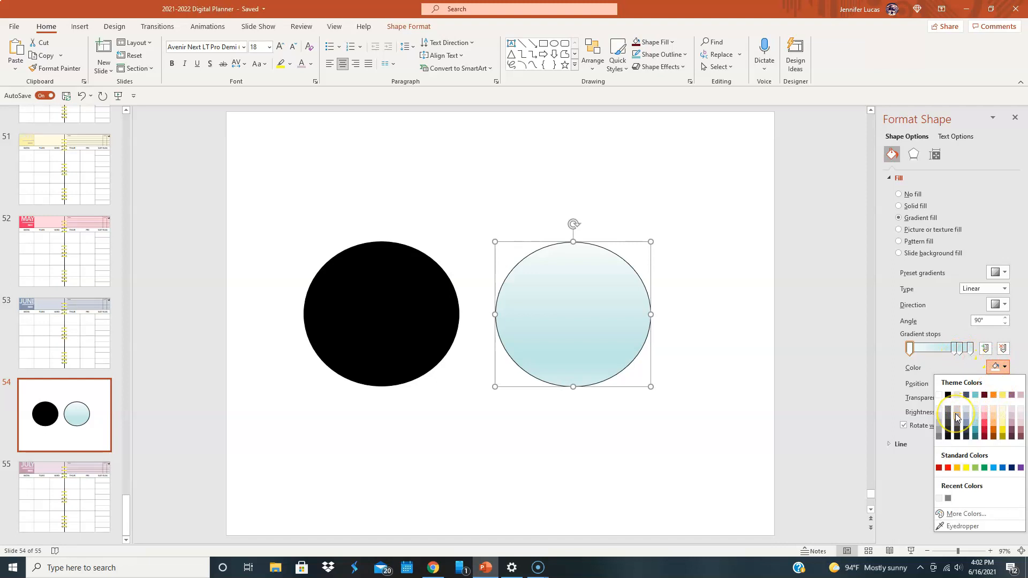
click(956, 418)
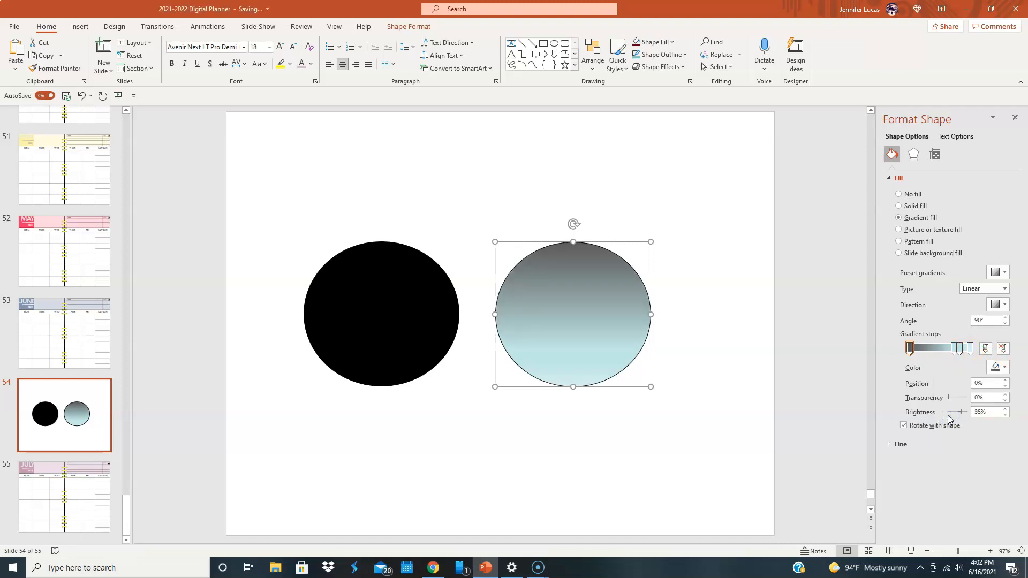
click(955, 348)
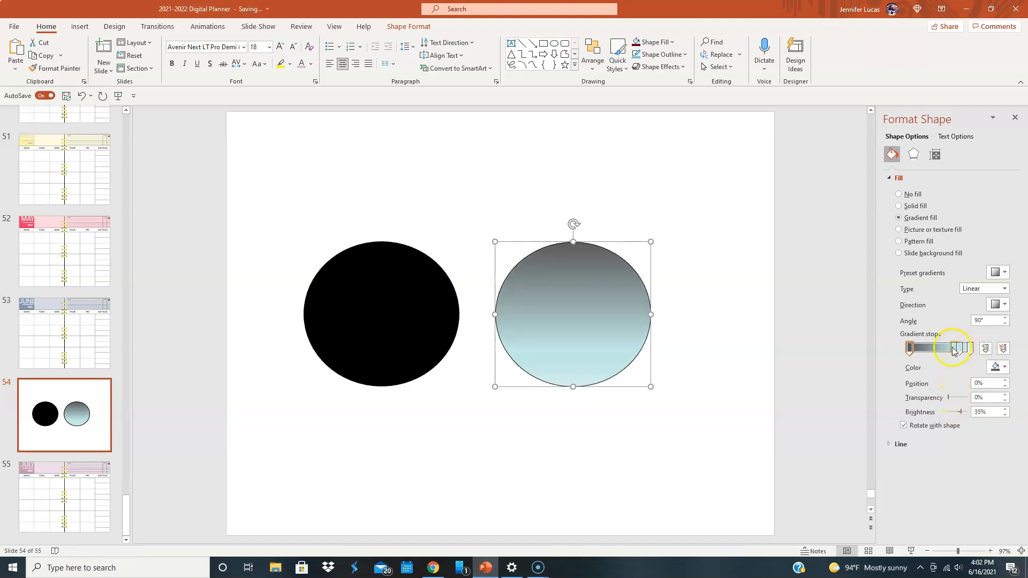
Make the final gradient stop gray and reposition stops to lighten the bottom
click(1004, 367)
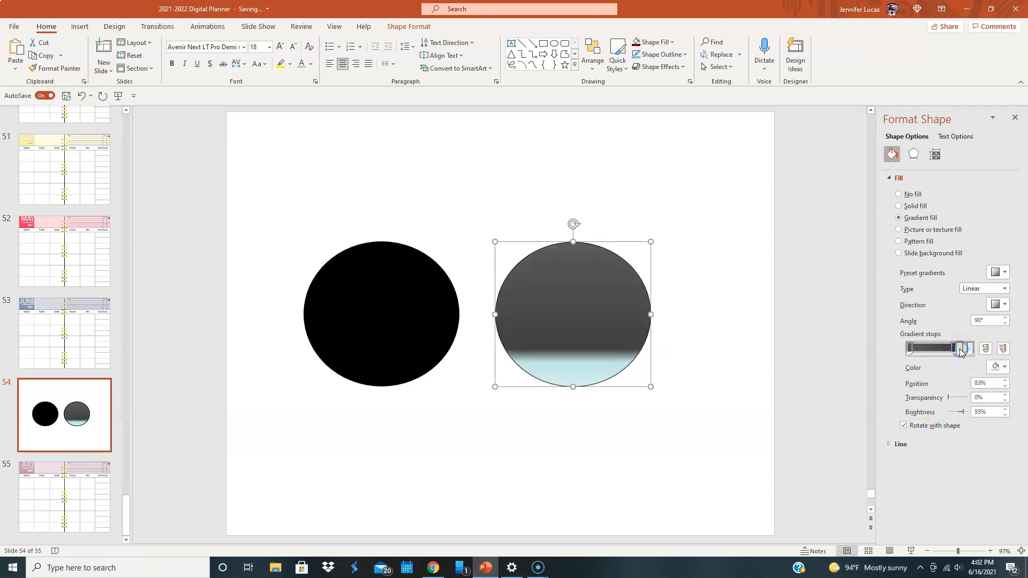
click(1003, 367)
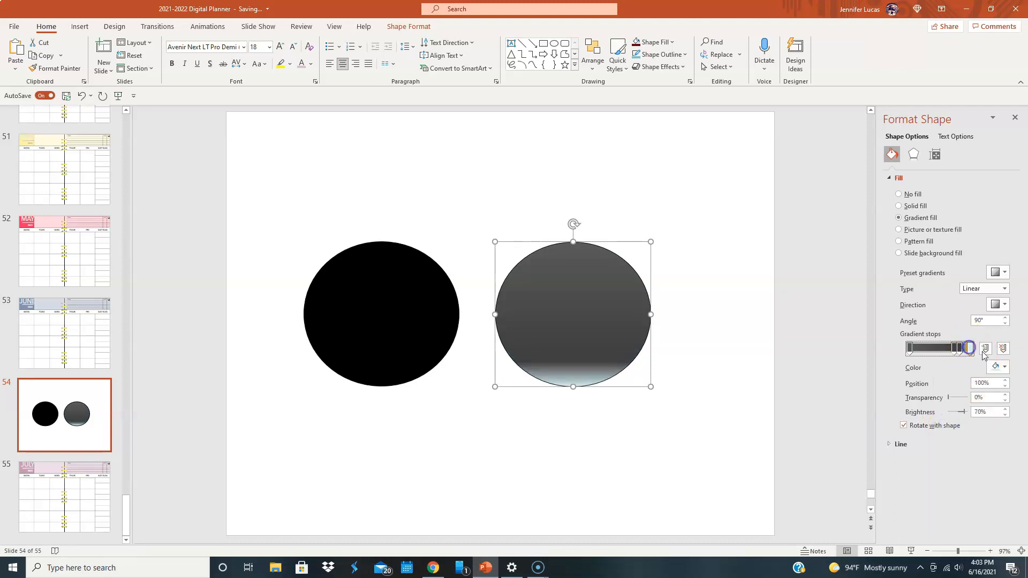
click(1004, 366)
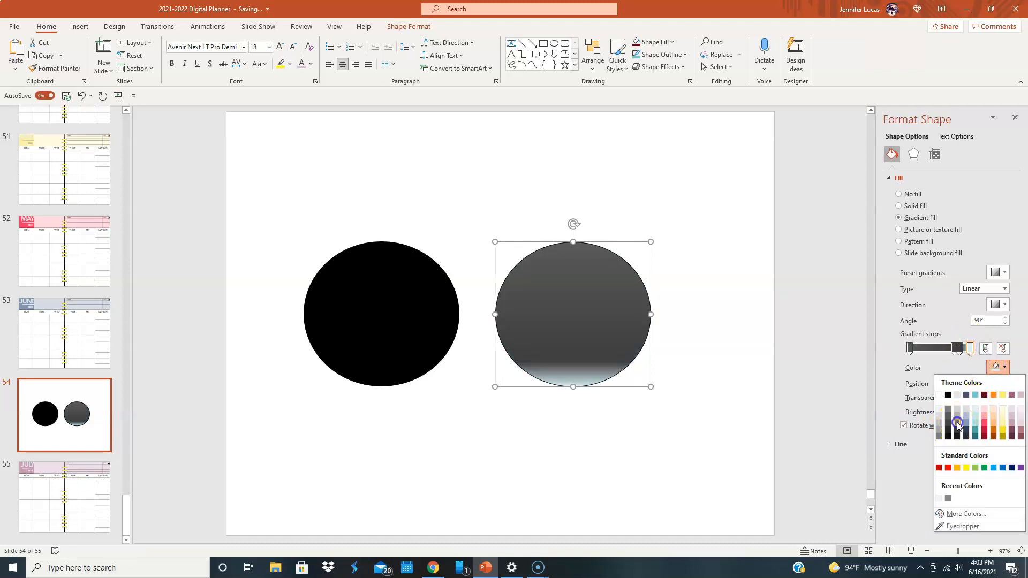
click(958, 424)
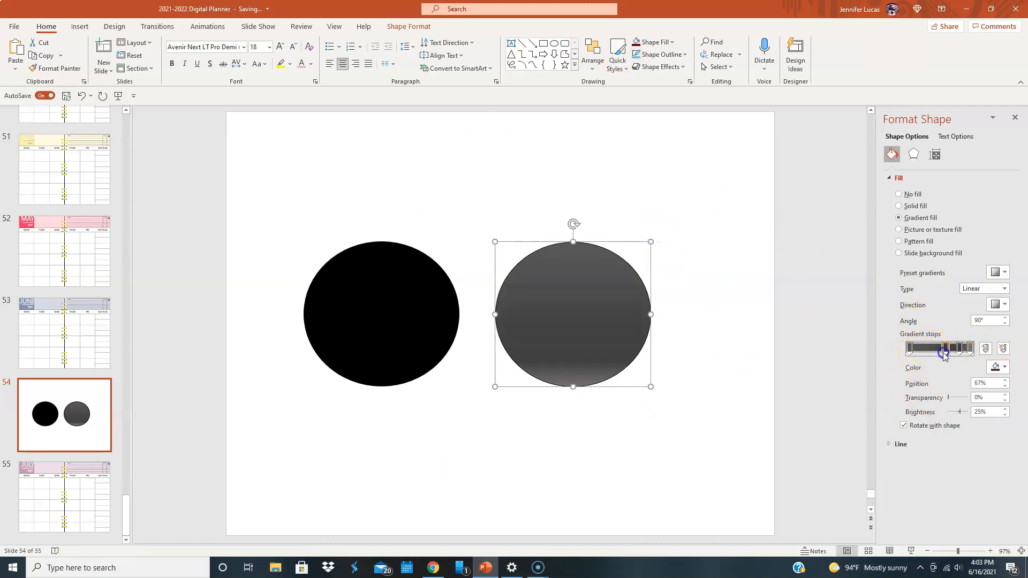
drag(944, 349, 935, 348)
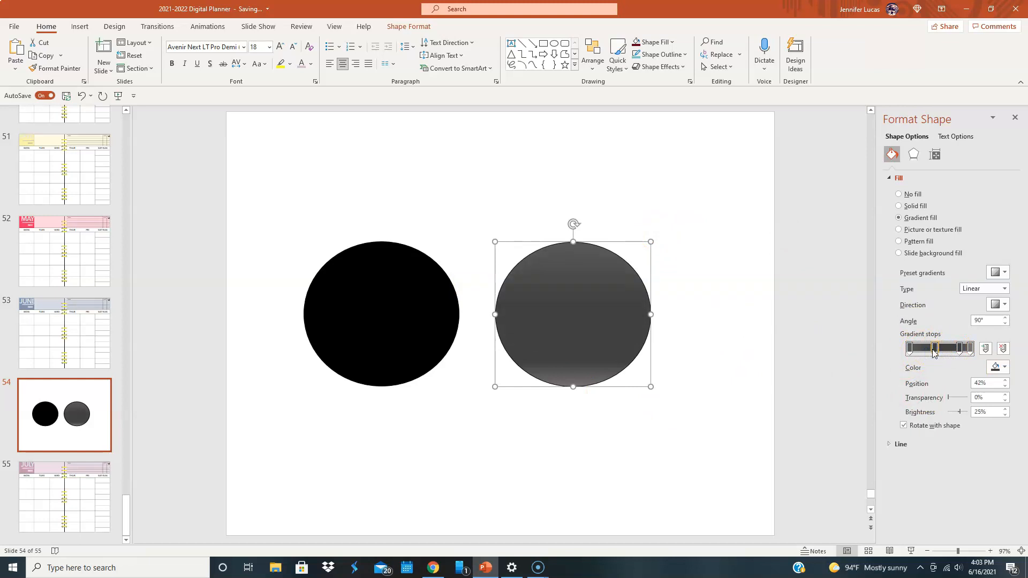
drag(933, 348, 958, 348)
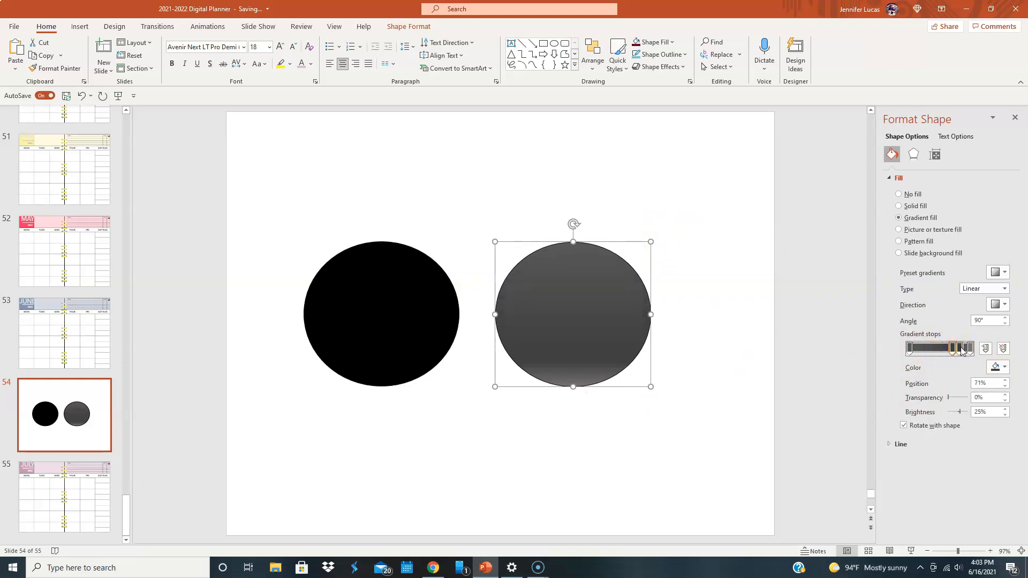
drag(952, 349, 959, 348)
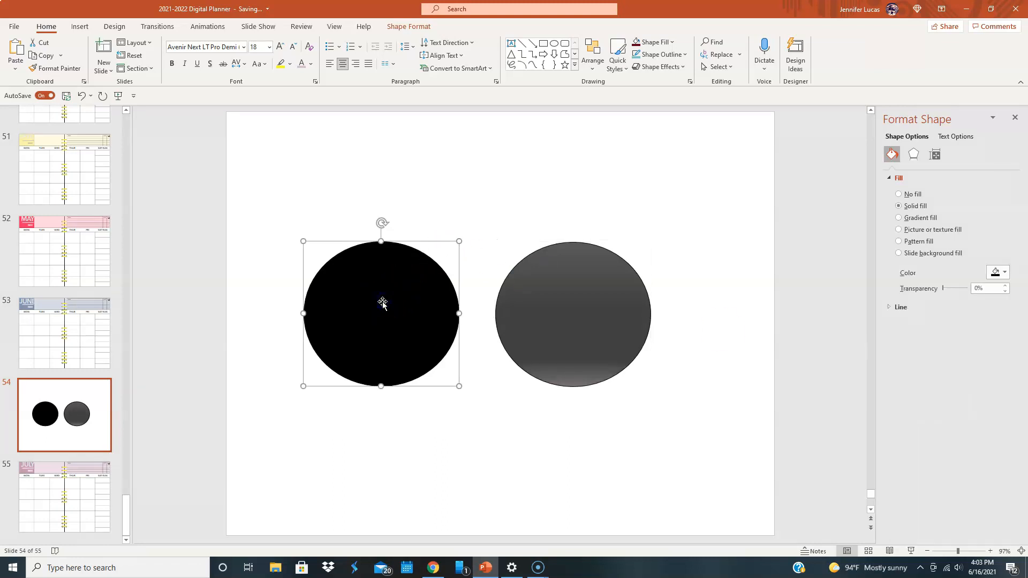
Delete the black circle, place a grey circle copy lower left, and move the other to top left
key(Delete)
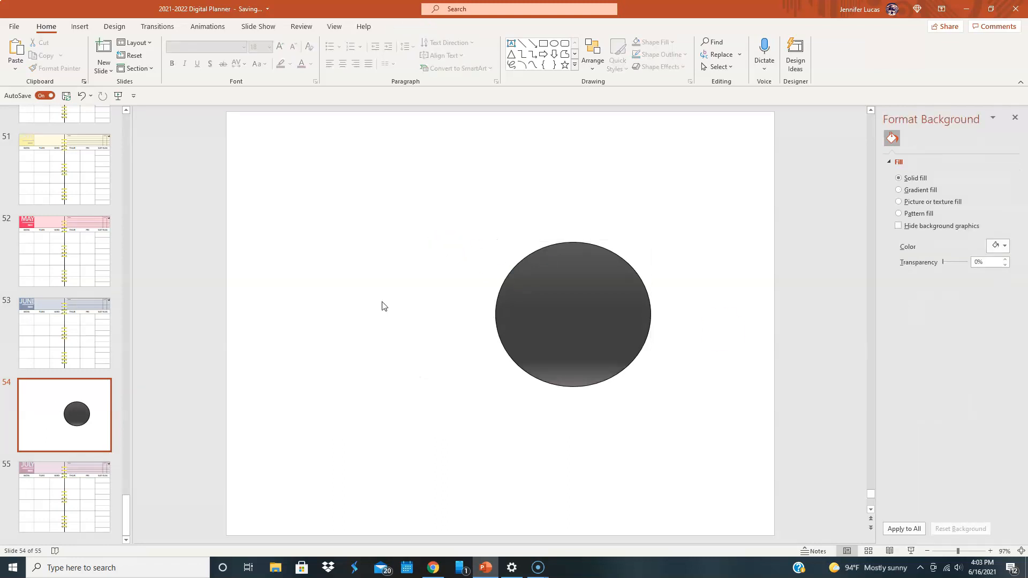
right_click(572, 313)
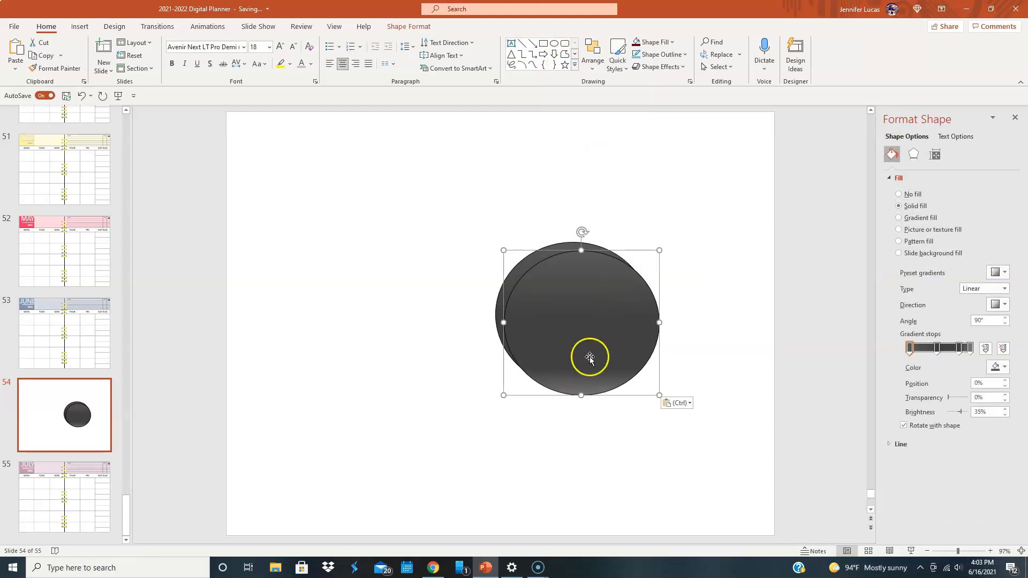
drag(591, 358, 415, 409)
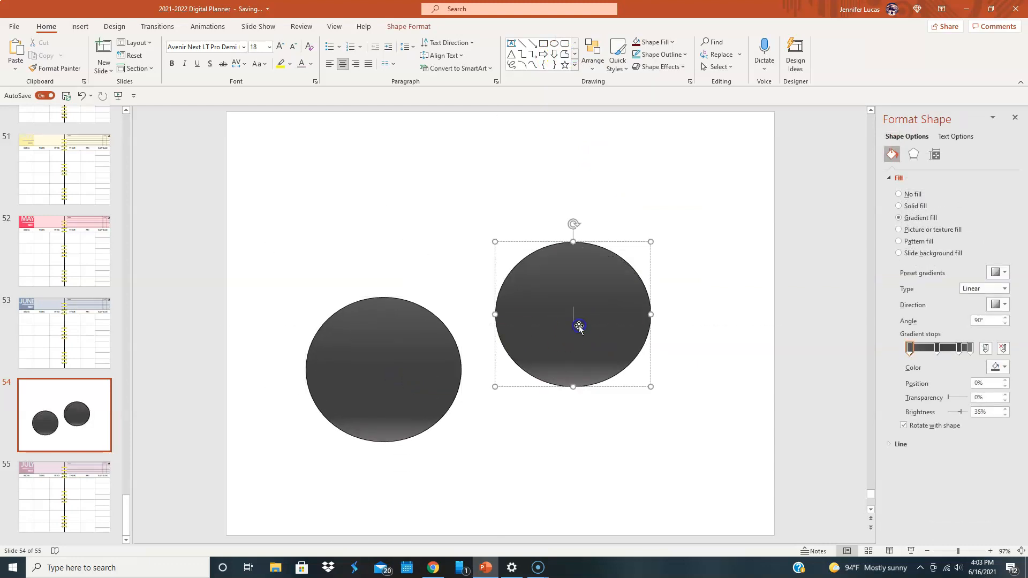
drag(573, 315, 359, 196)
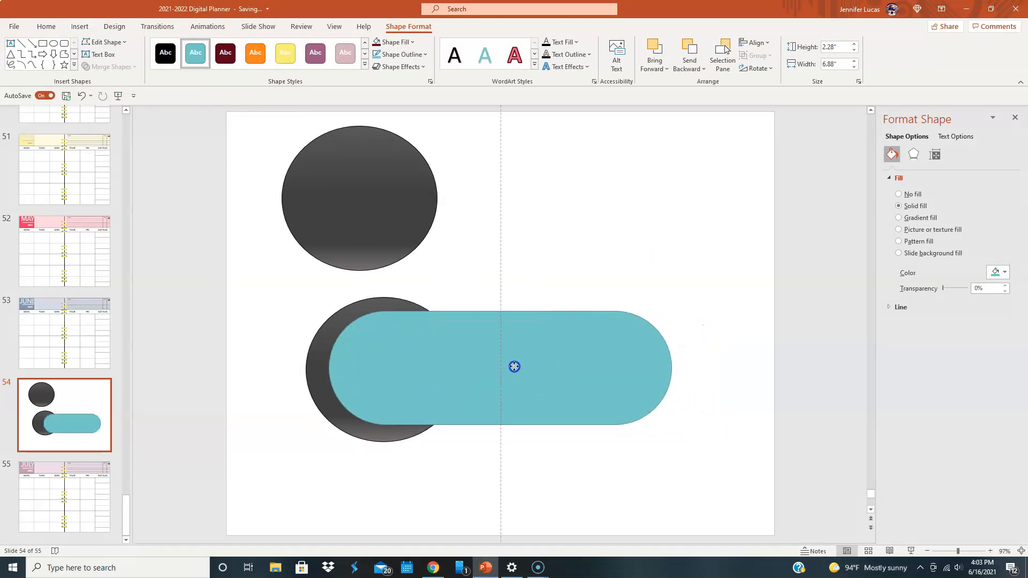
Make the pill shape yellow with no outline
click(514, 366)
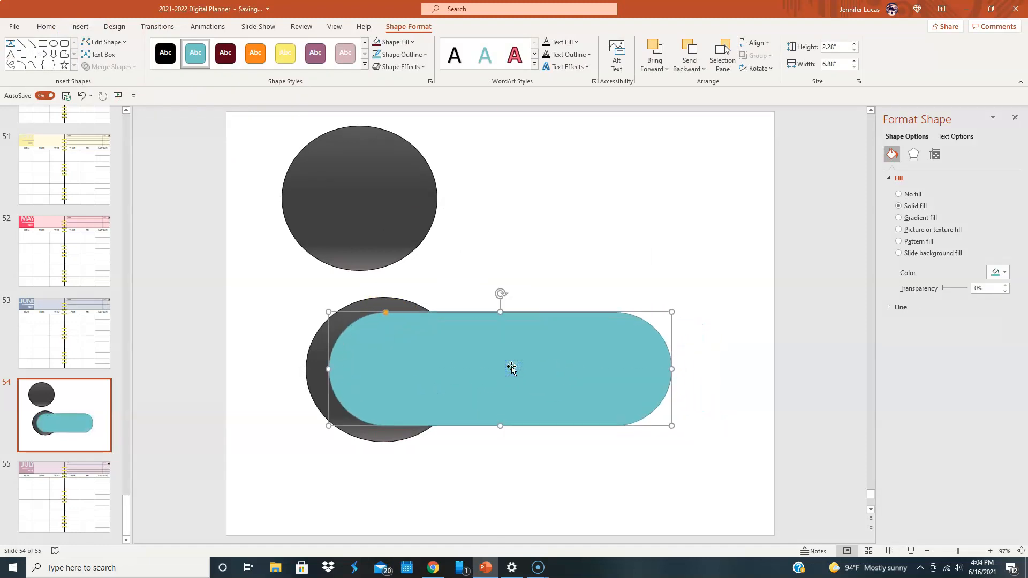
mouse_move(285, 53)
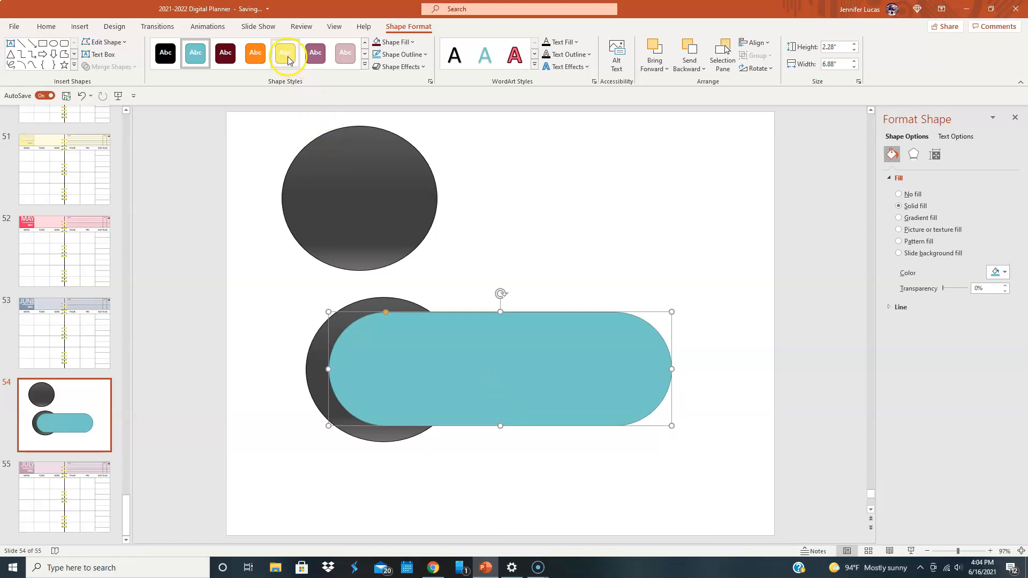
click(284, 53)
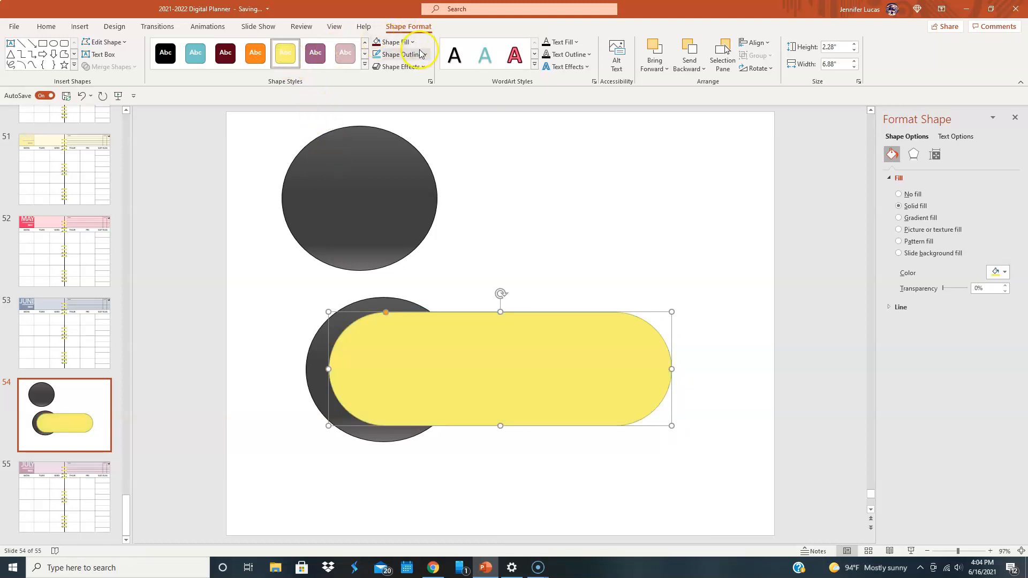
click(398, 54)
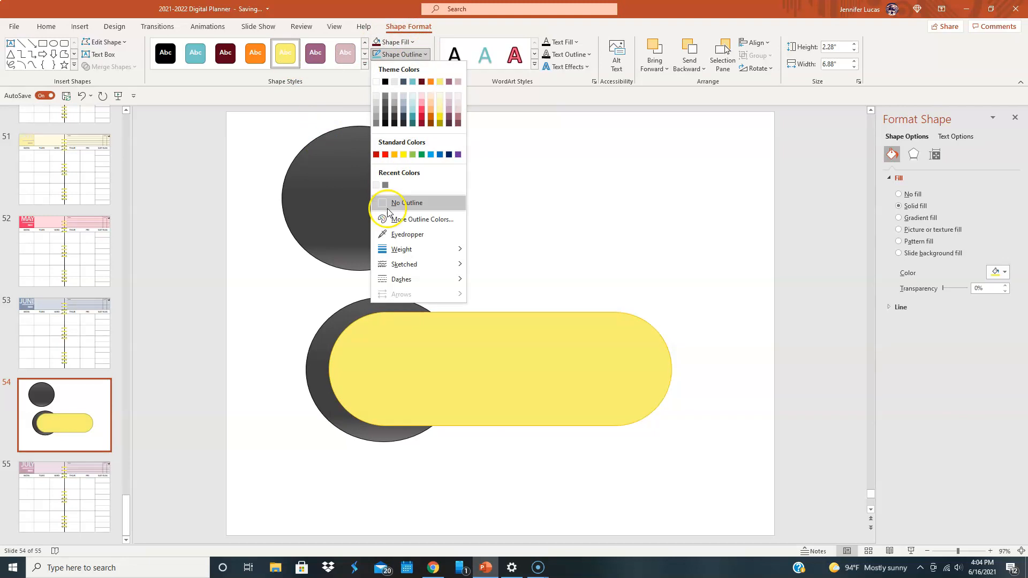
click(408, 203)
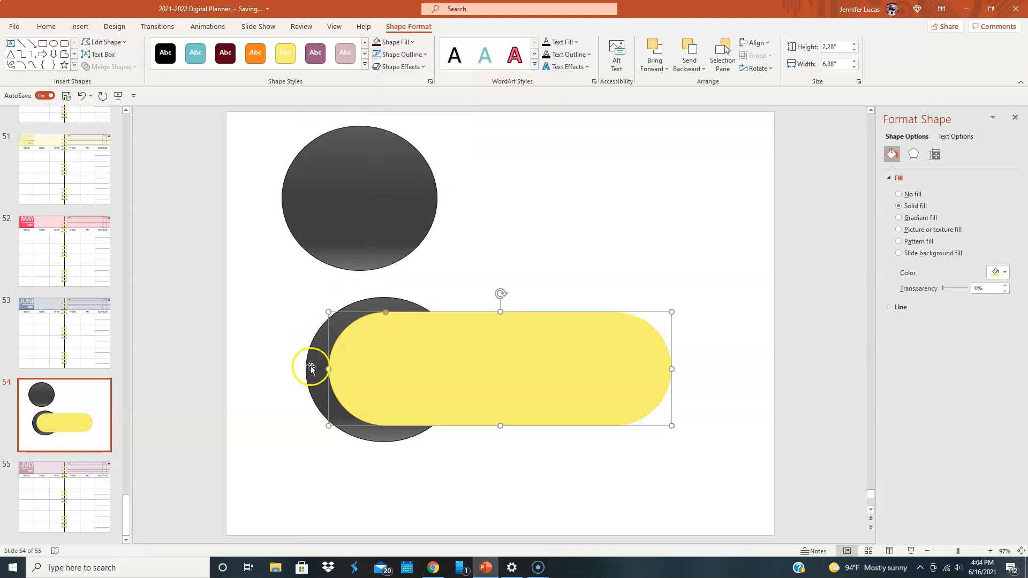
Give the lower grey circle the recent grey outline, then select the upper circle
click(899, 217)
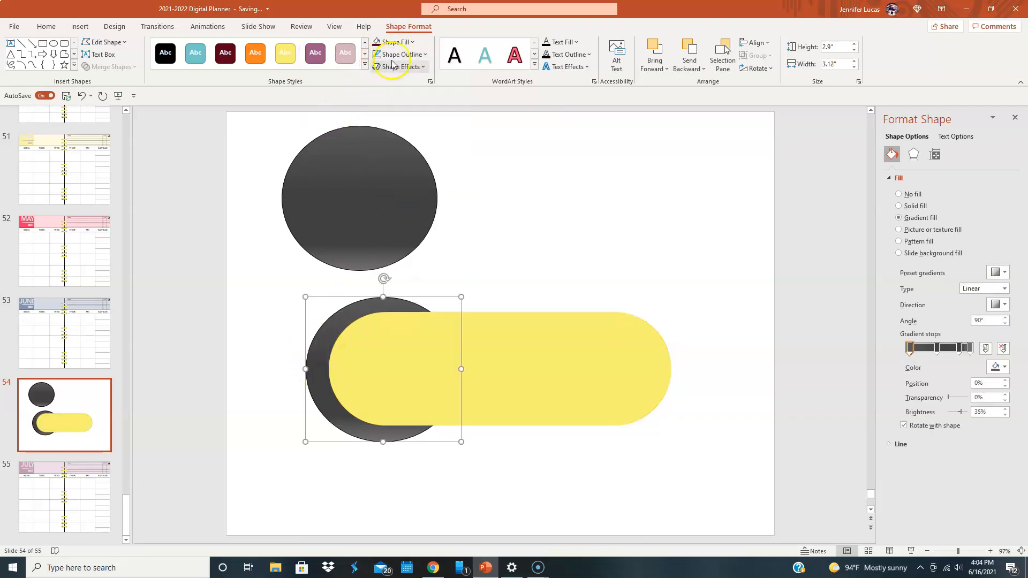
click(397, 54)
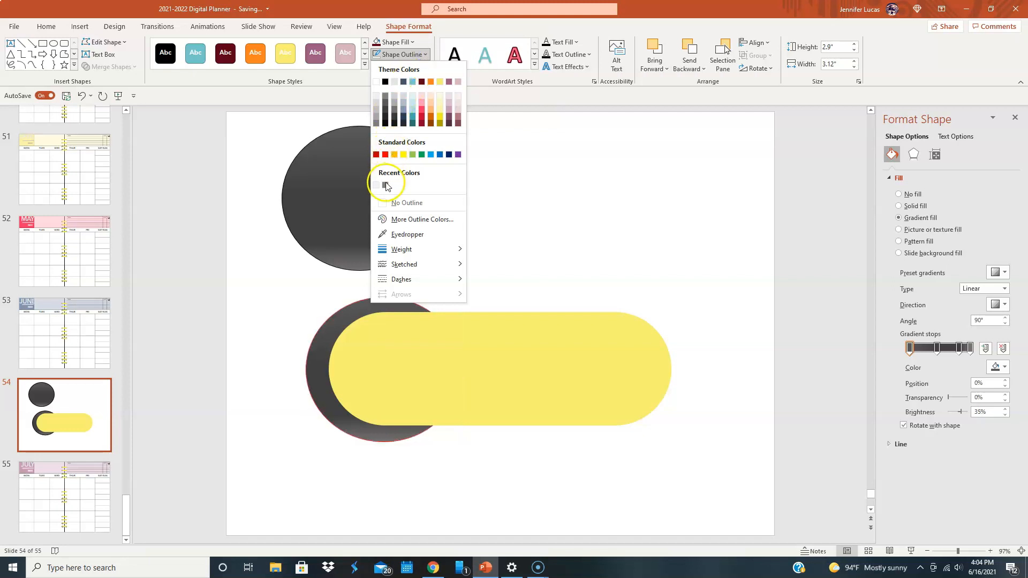
click(386, 185)
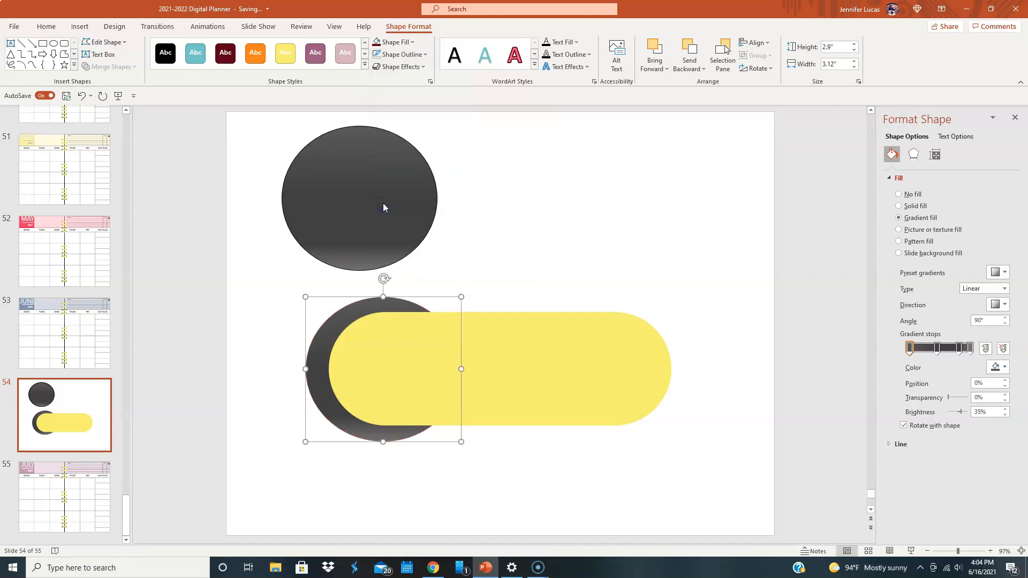
click(425, 54)
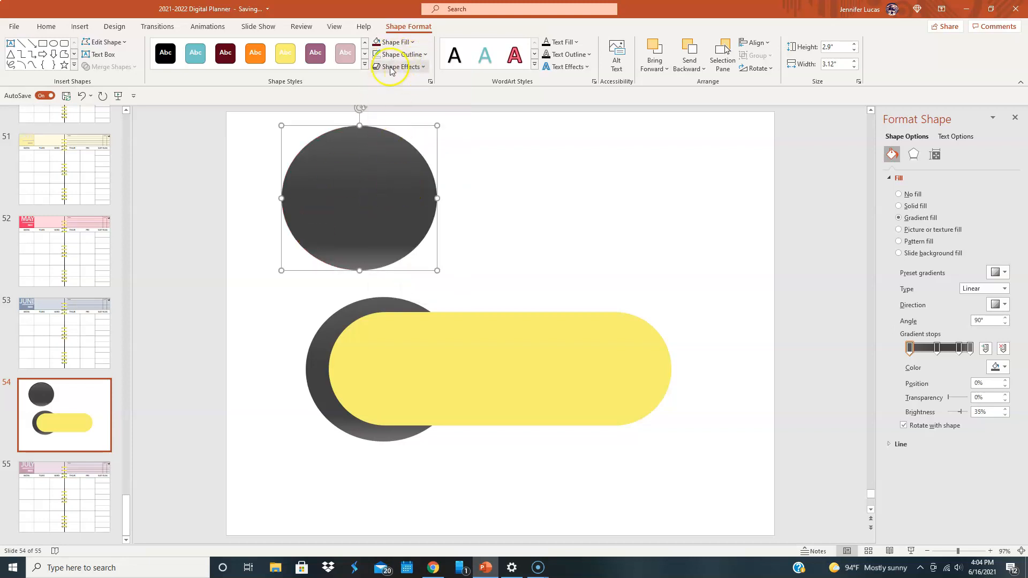
Move the top circle to the pill's right end, adjust layer order, and group all three shapes
drag(359, 198, 538, 248)
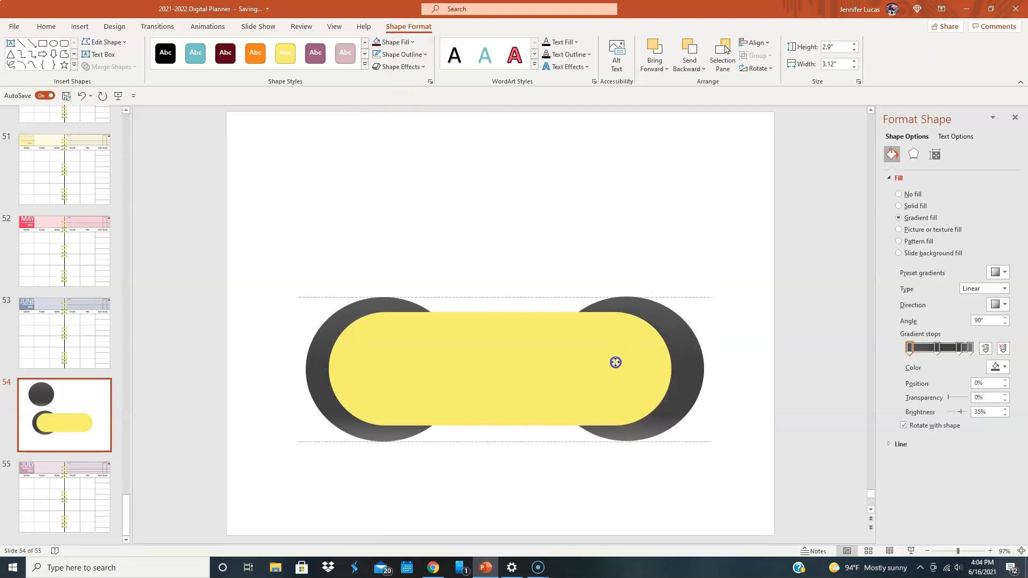
drag(615, 362, 606, 363)
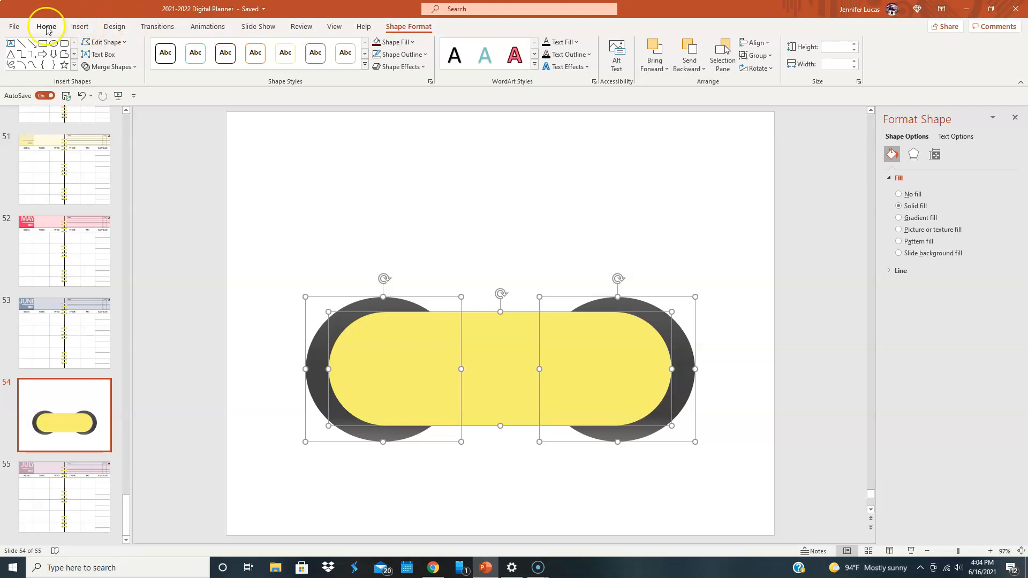
click(79, 26)
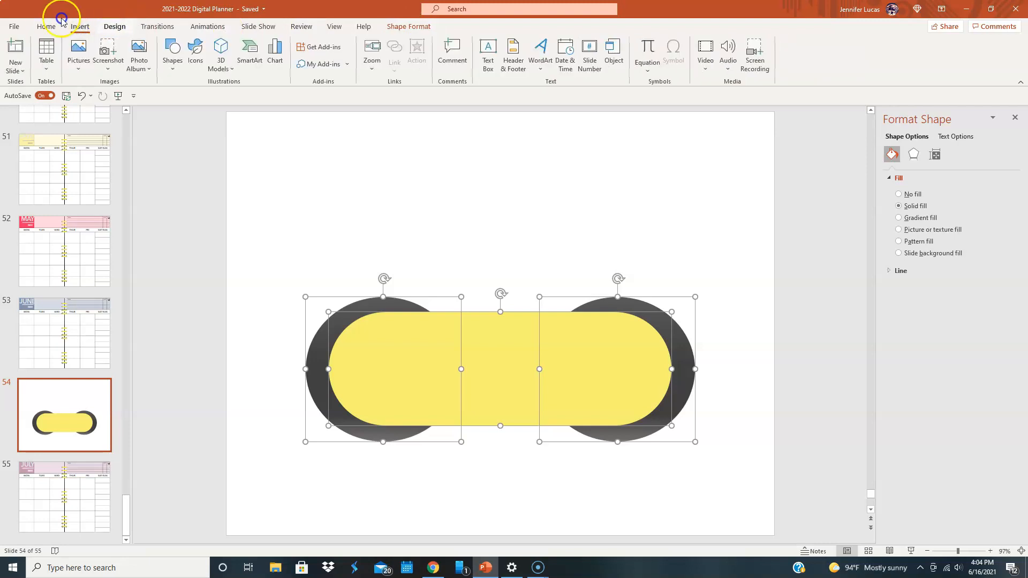
click(408, 26)
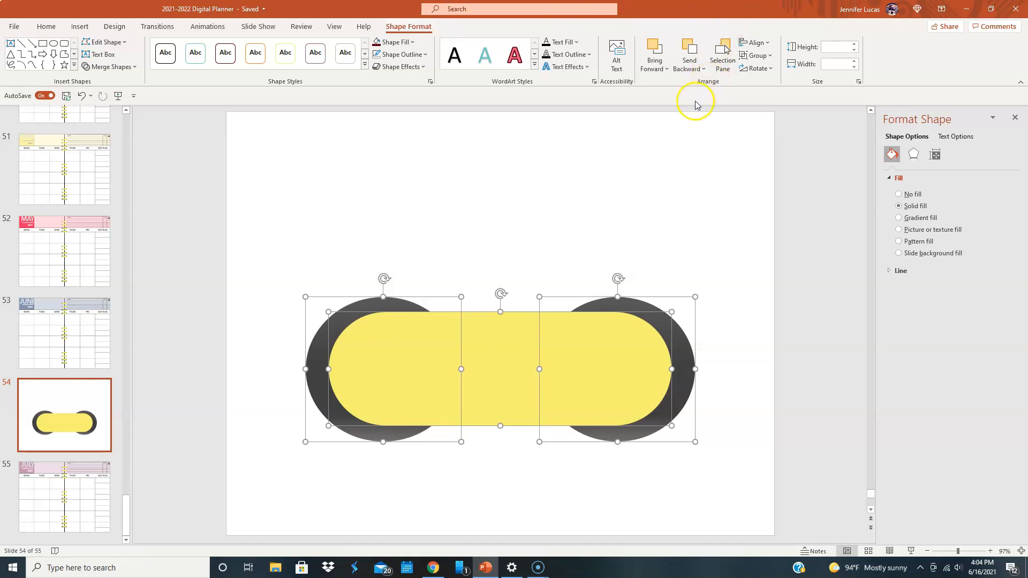
click(703, 55)
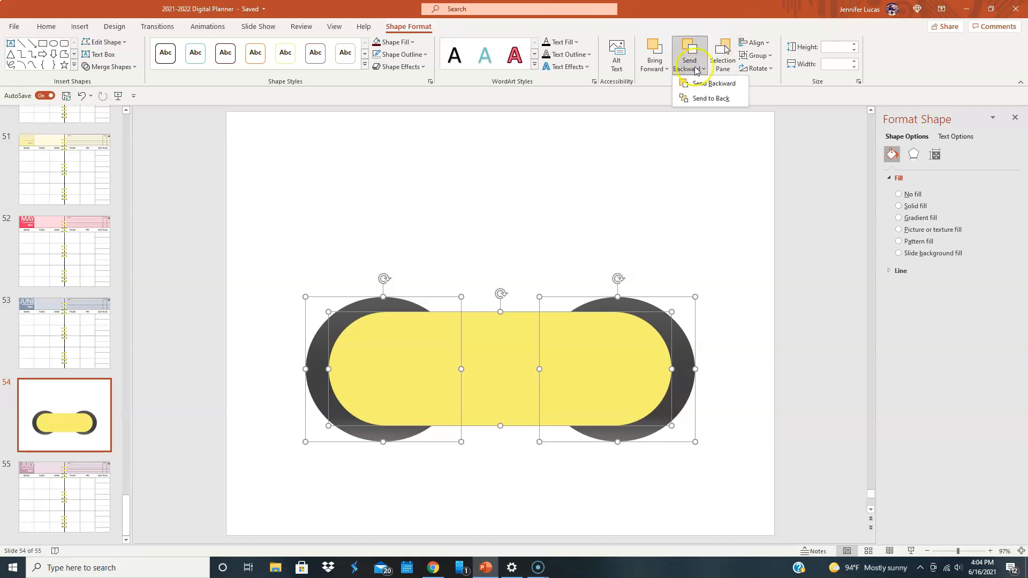
mouse_move(771, 59)
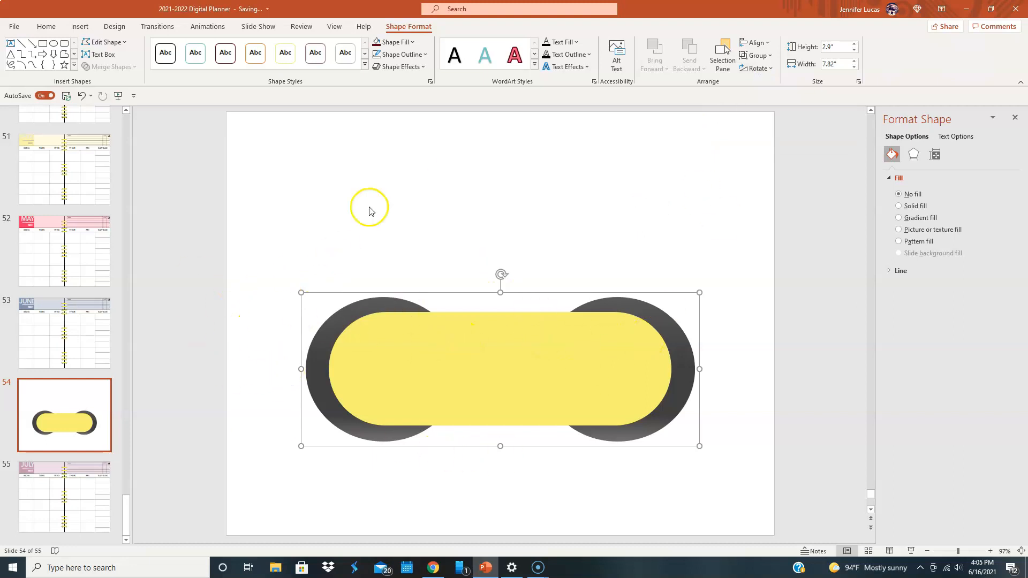
click(756, 56)
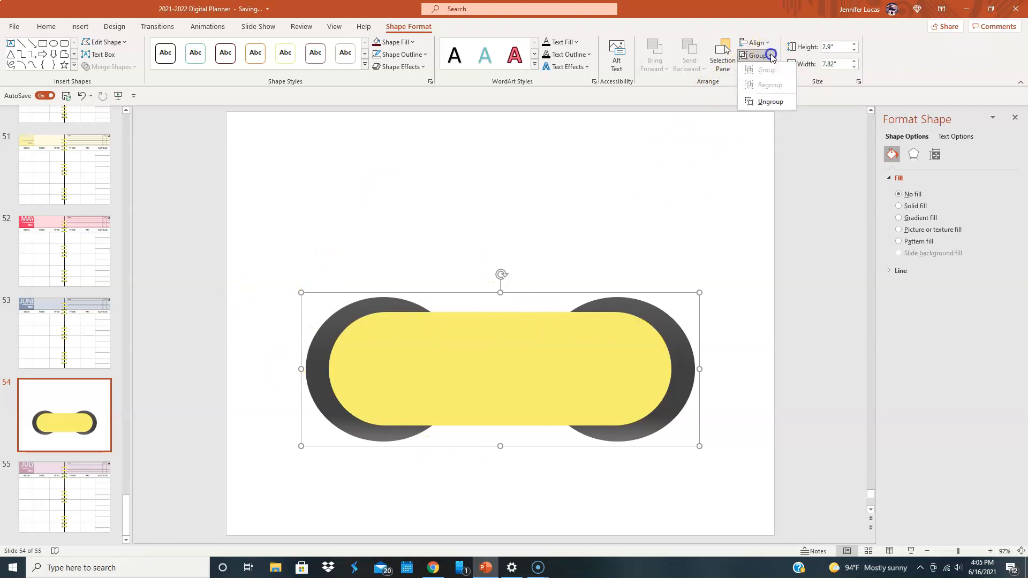
click(770, 101)
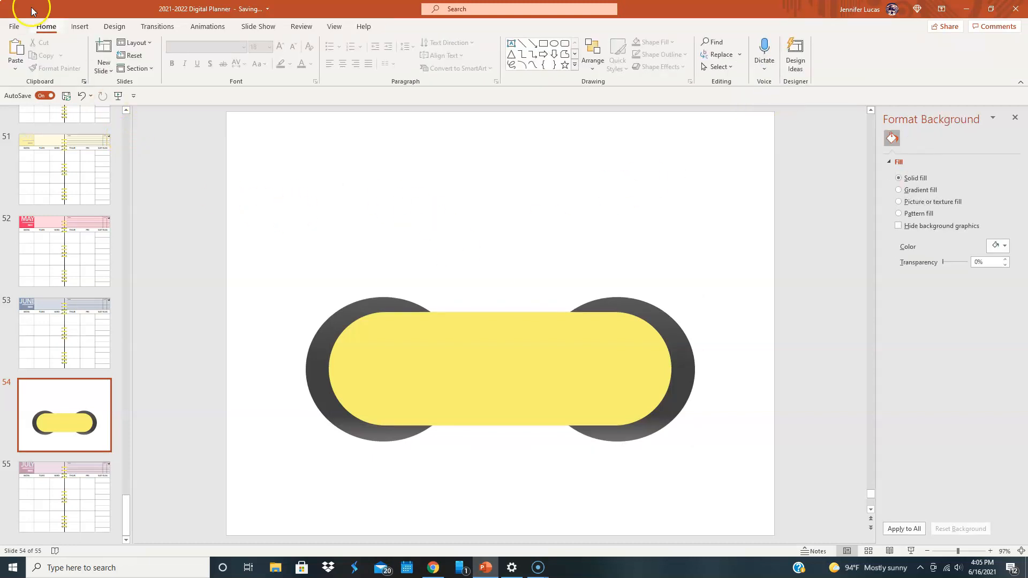
Draw a thin oval across the top of the yellow pill and remove its outline
click(79, 26)
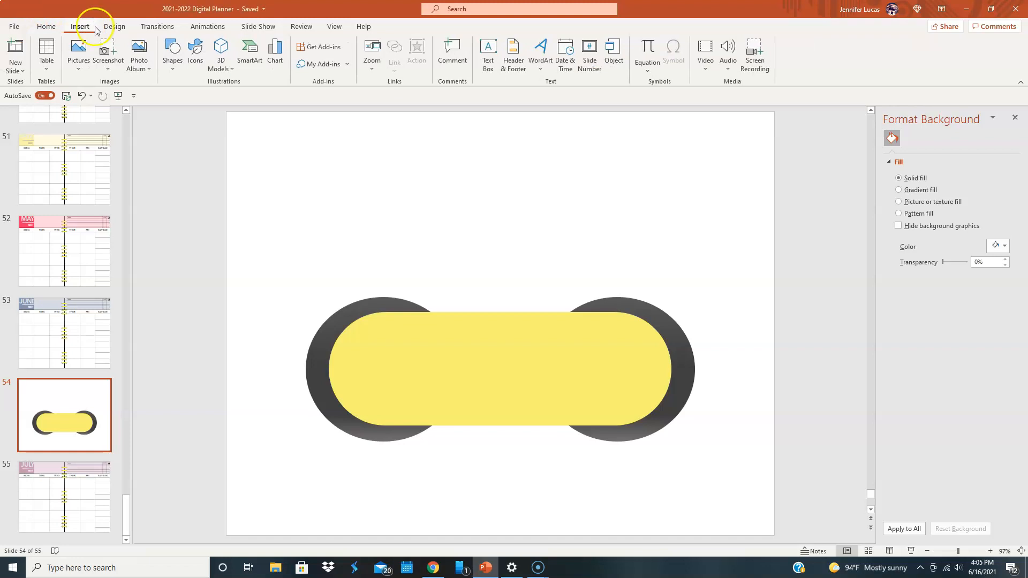
click(173, 53)
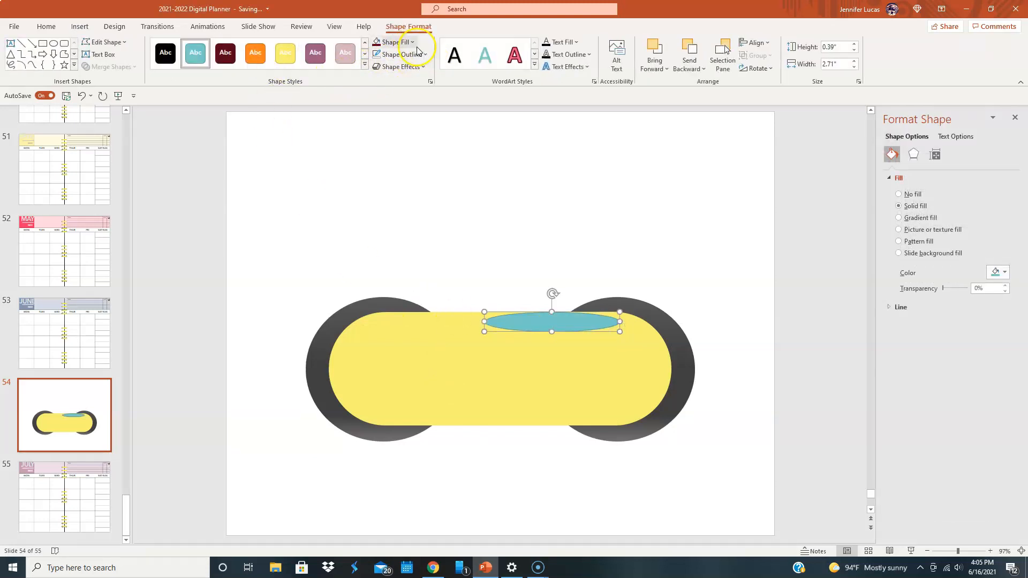
click(398, 54)
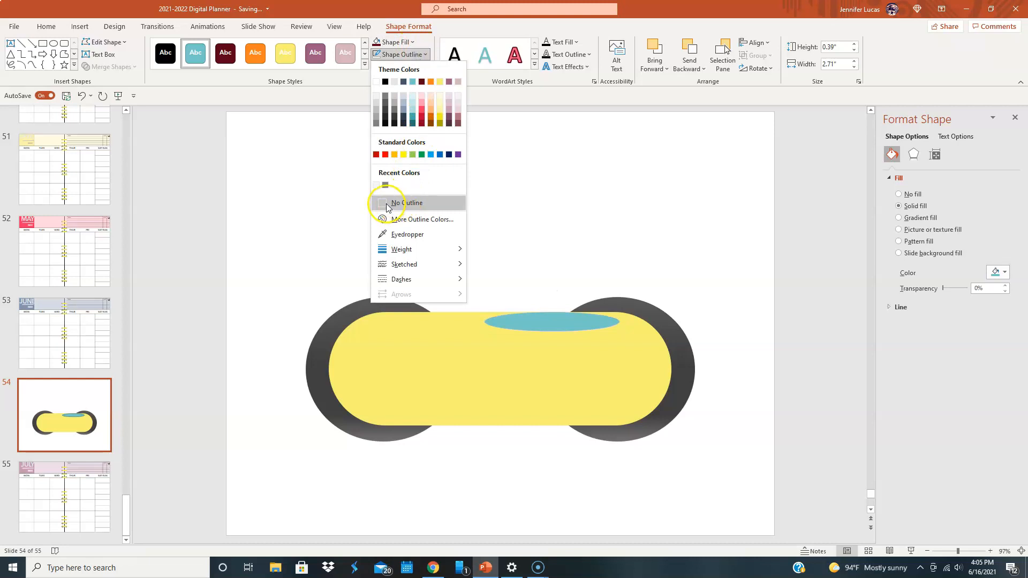
click(409, 204)
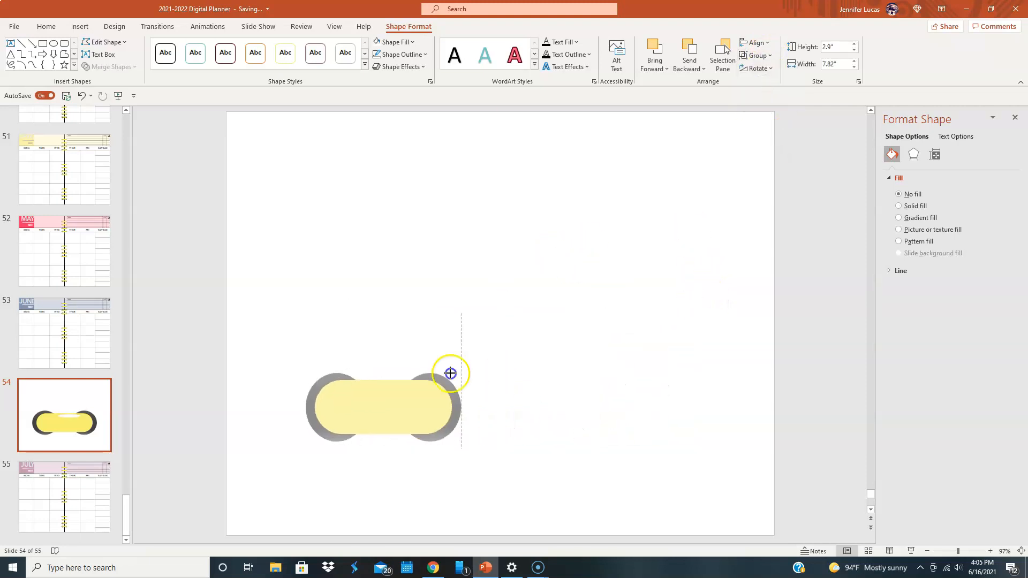
Scale the ring group down and move it to the top centre of the slide
drag(450, 373, 347, 427)
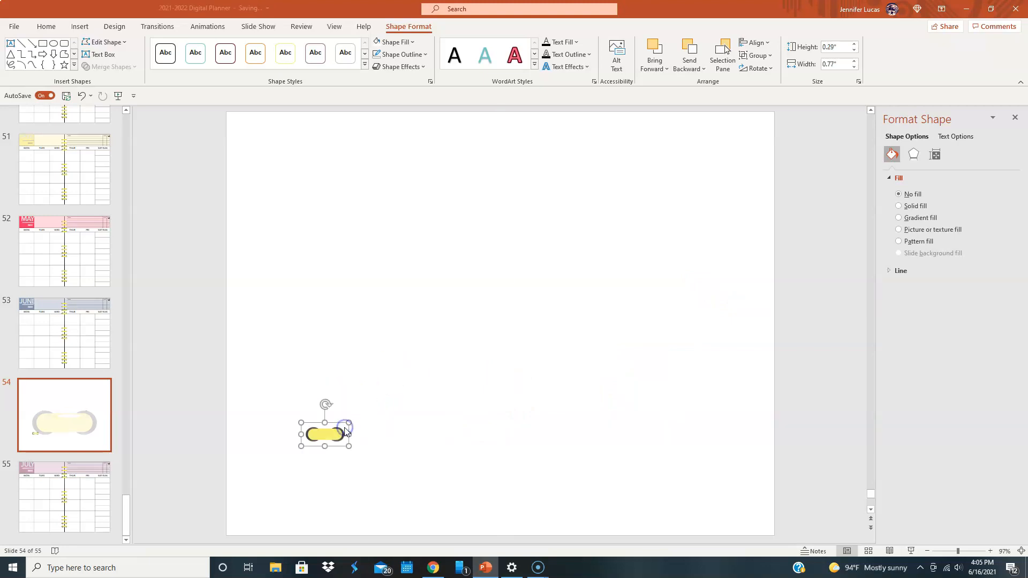
drag(325, 433, 500, 148)
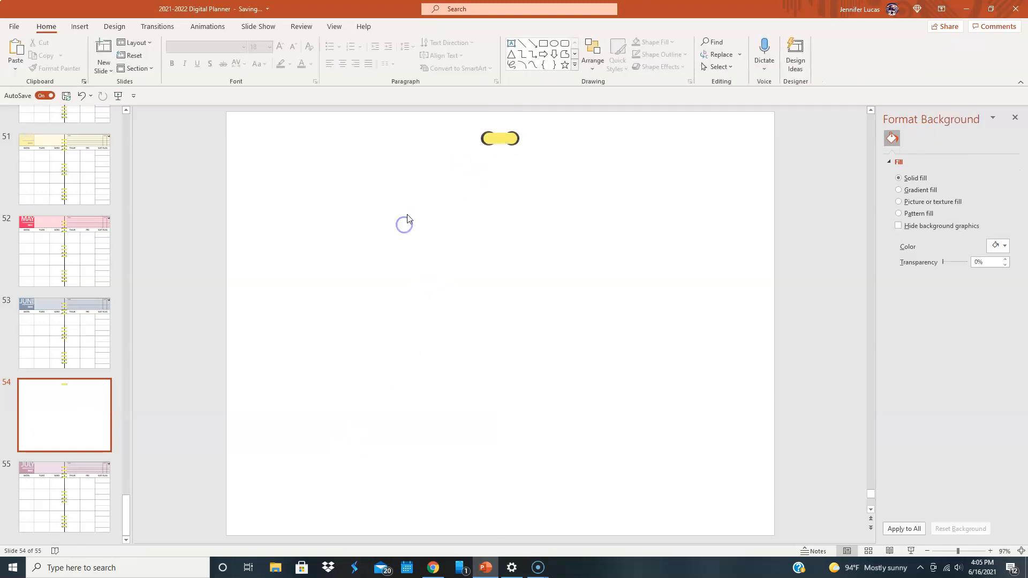
right_click(499, 138)
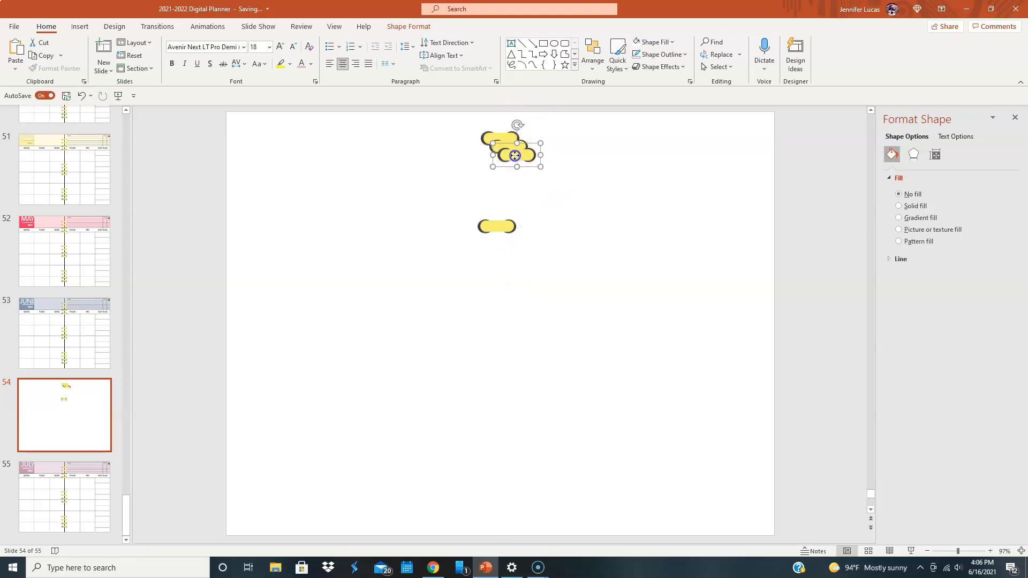
Select a duplicated ring and nudge the top ring into line with the column
click(900, 206)
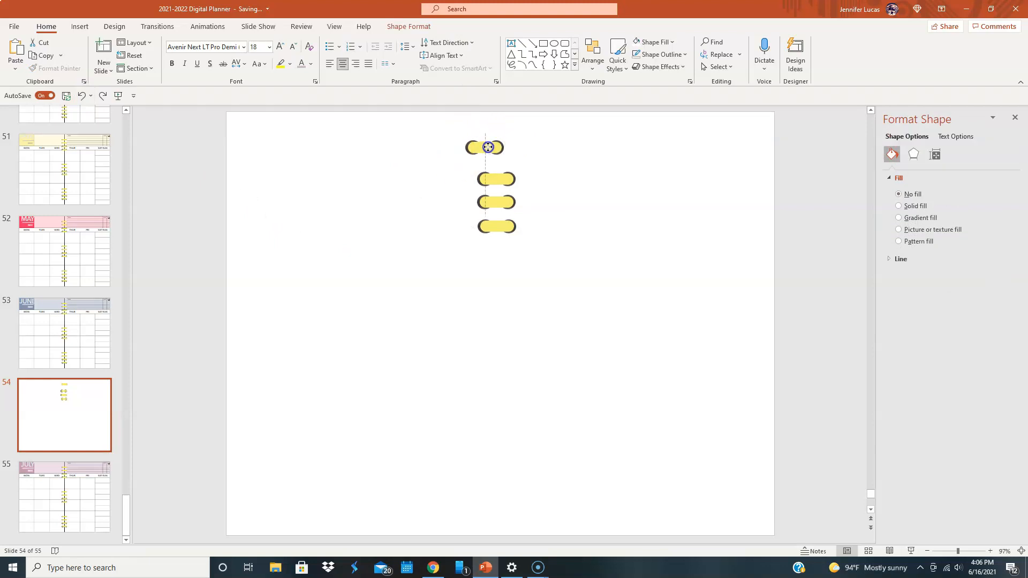
drag(484, 148, 497, 155)
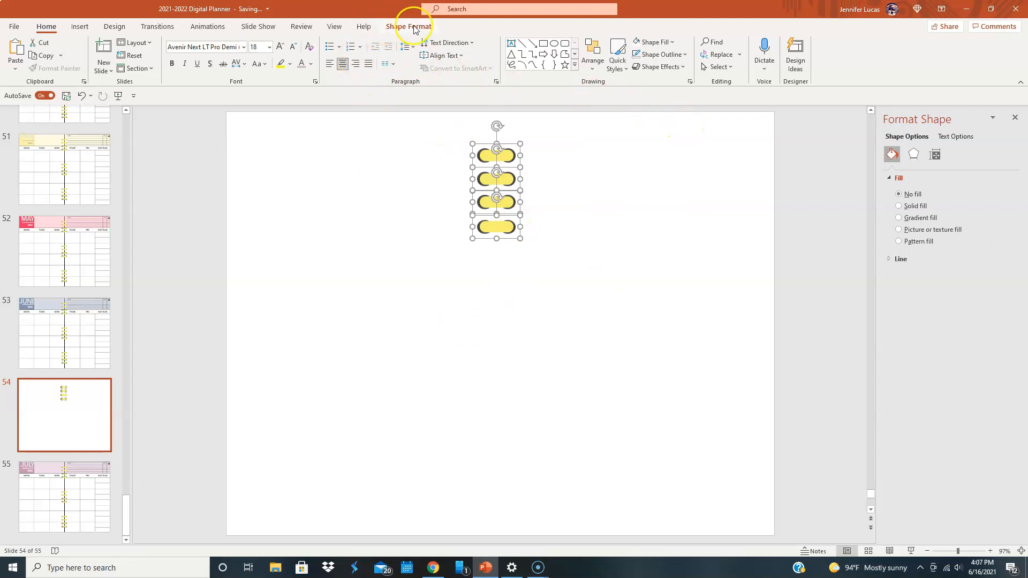
click(757, 54)
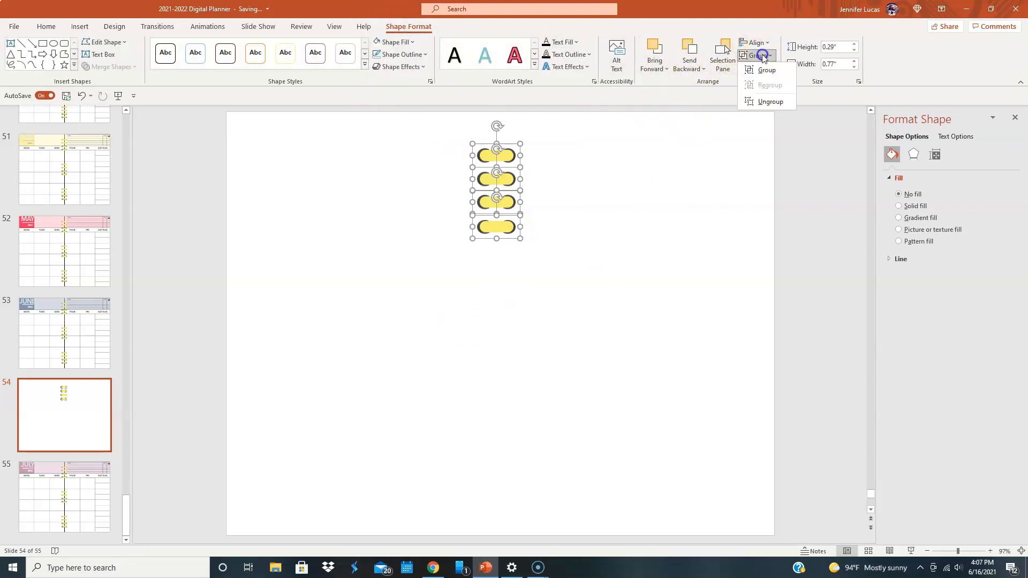
click(771, 102)
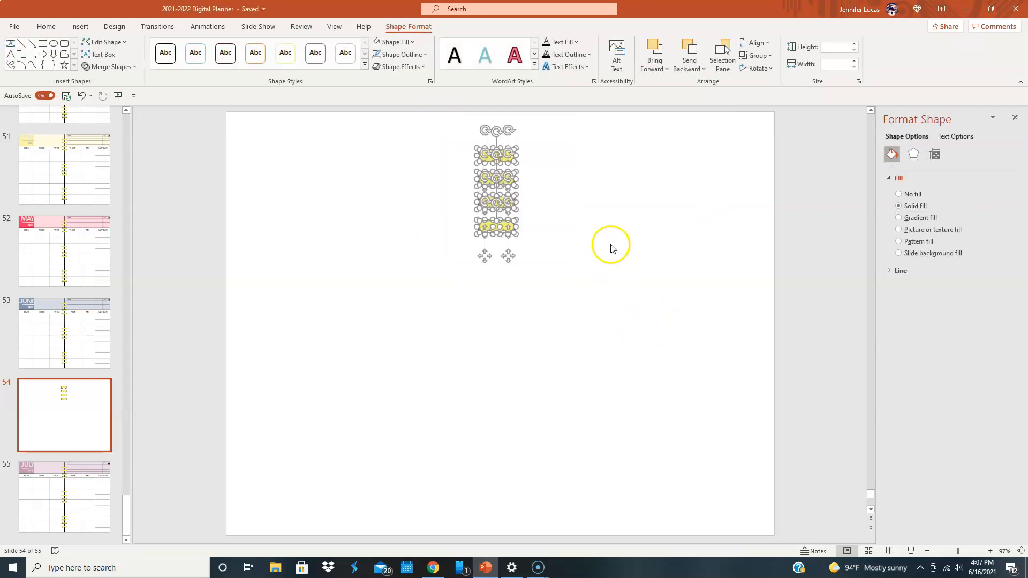
click(755, 55)
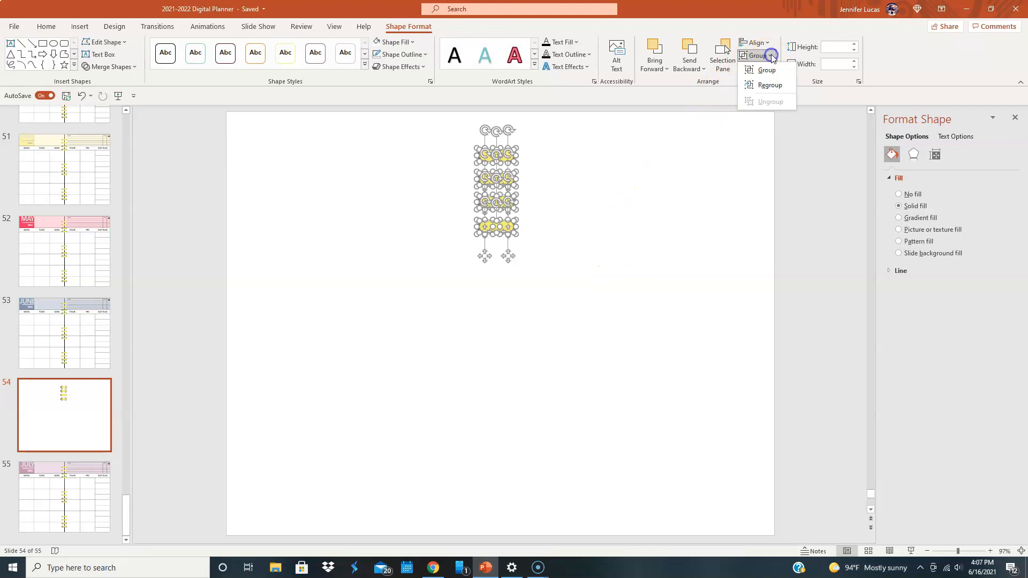
click(766, 70)
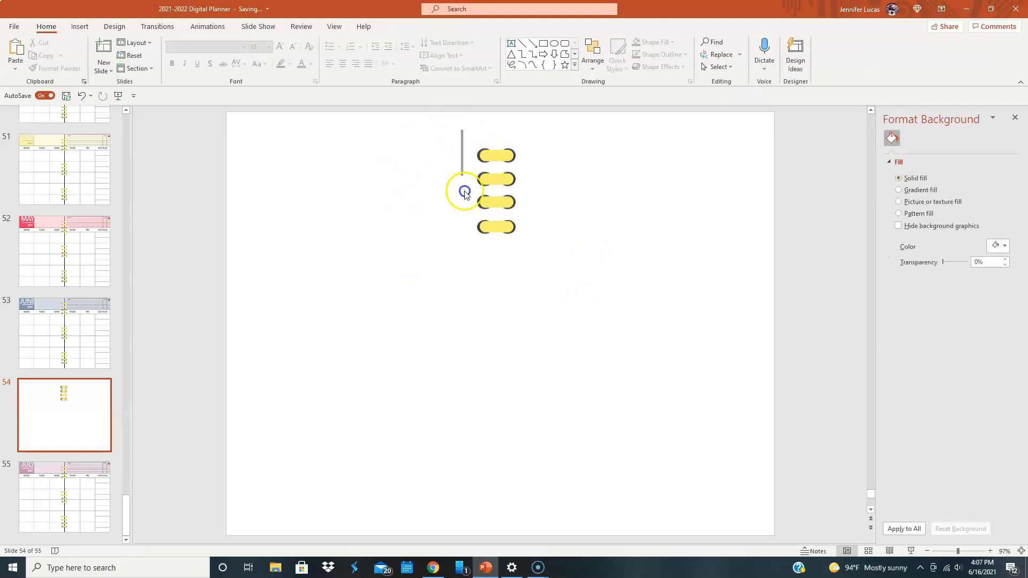
click(465, 190)
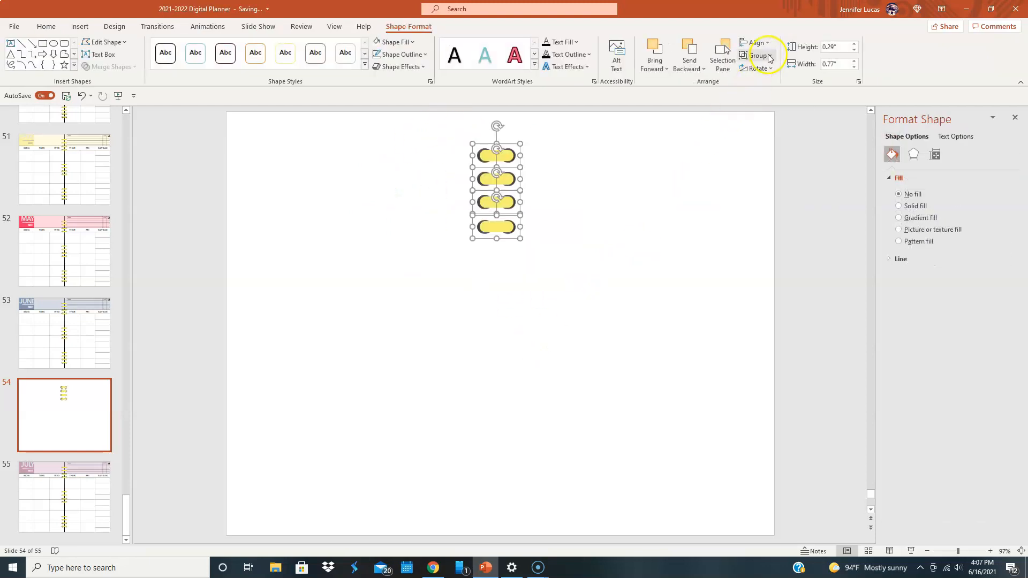
click(761, 56)
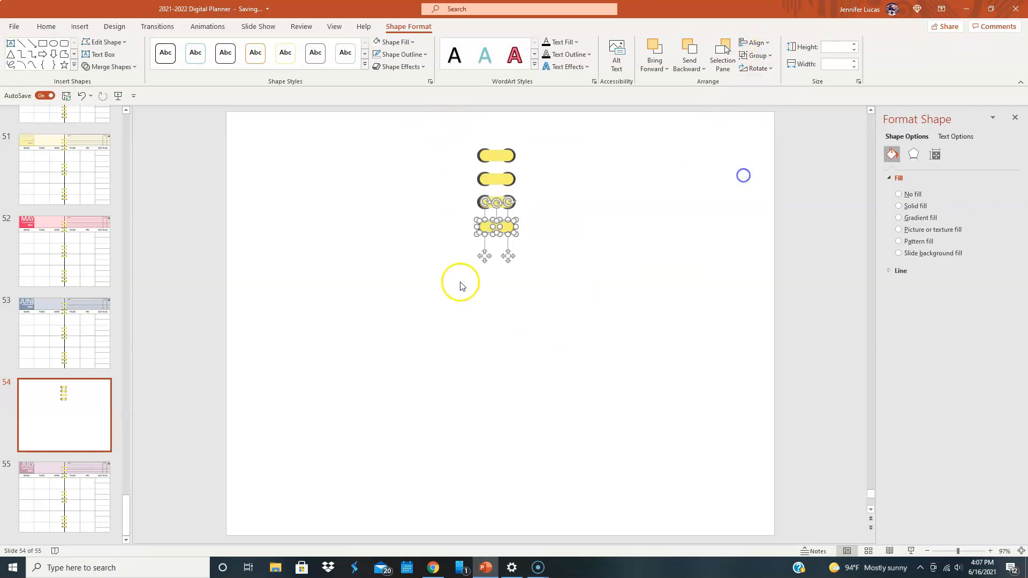
click(756, 55)
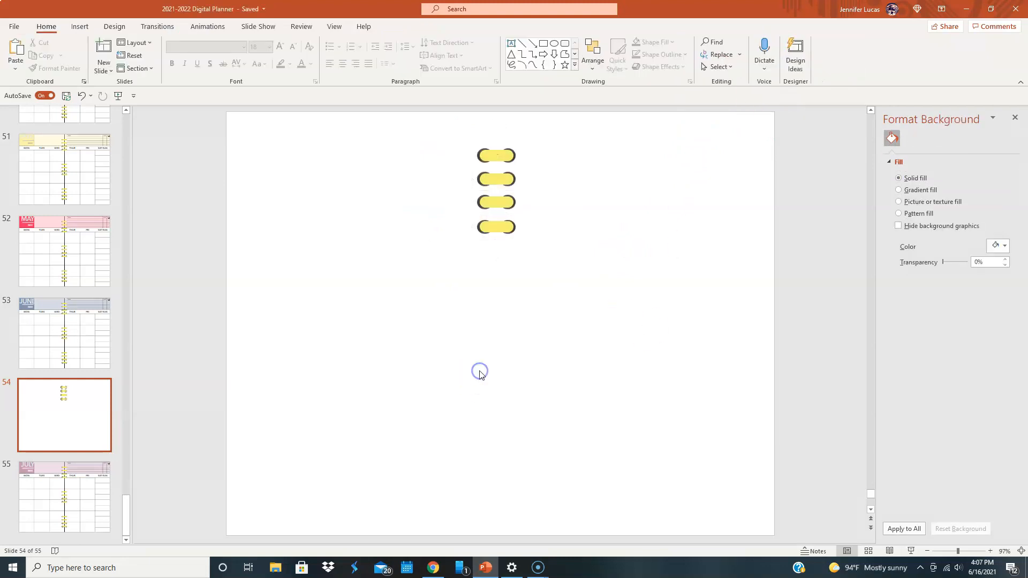
mouse_move(479, 375)
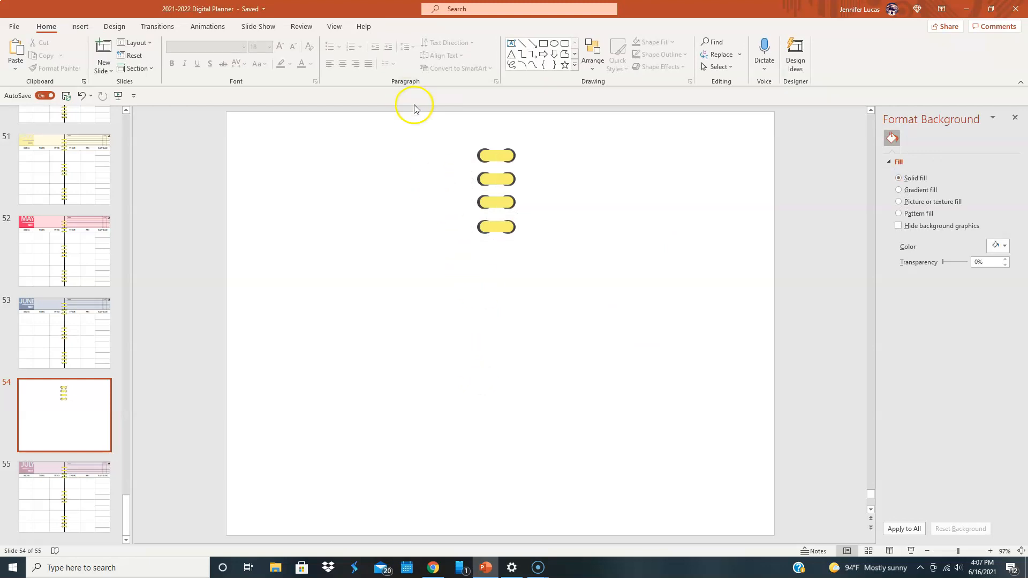
drag(457, 127, 573, 298)
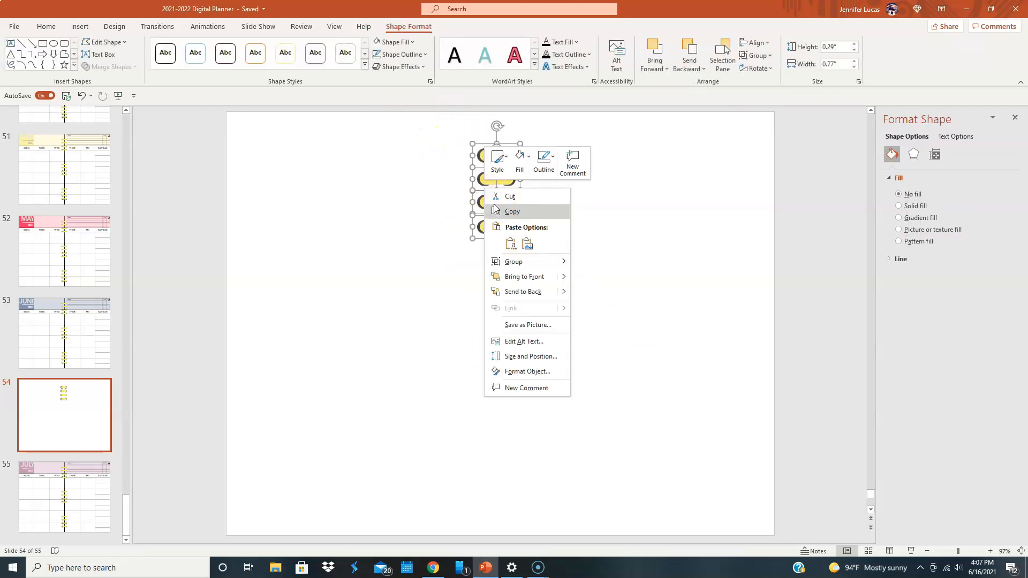
Copy the four-ring set and place two copies in the middle and near the slide bottom
click(510, 196)
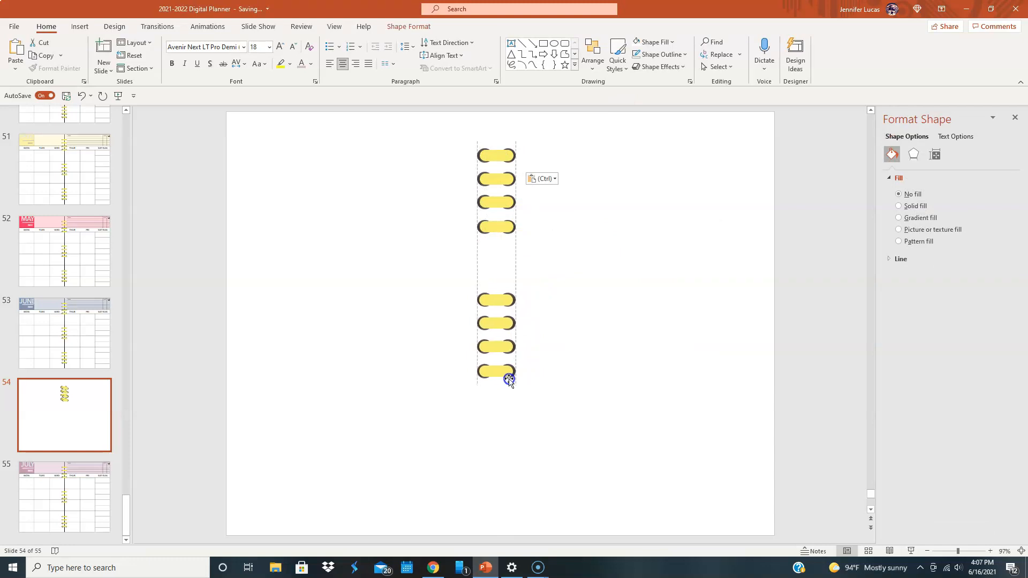
right_click(614, 300)
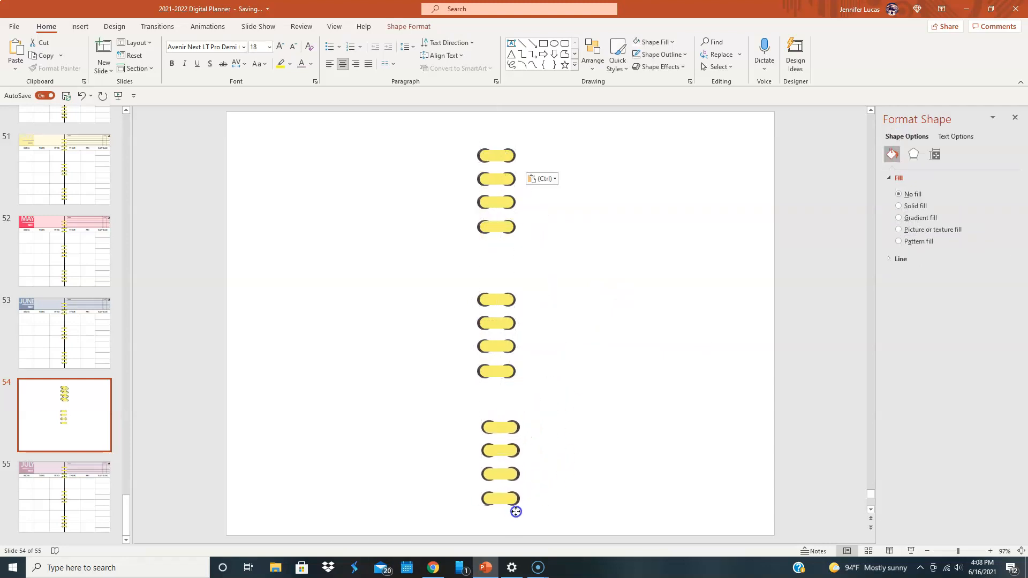
drag(515, 512, 513, 528)
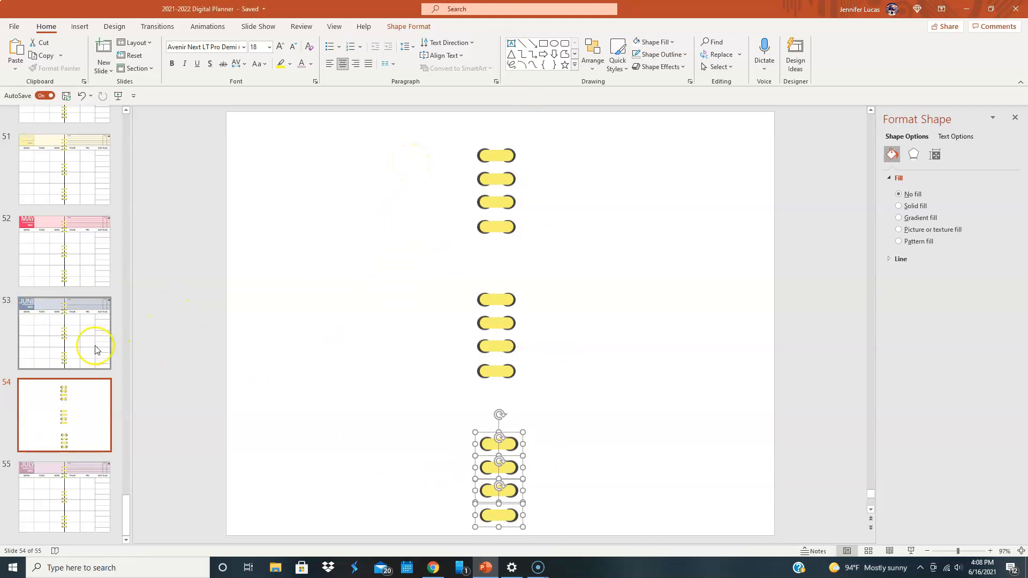
mouse_move(459, 286)
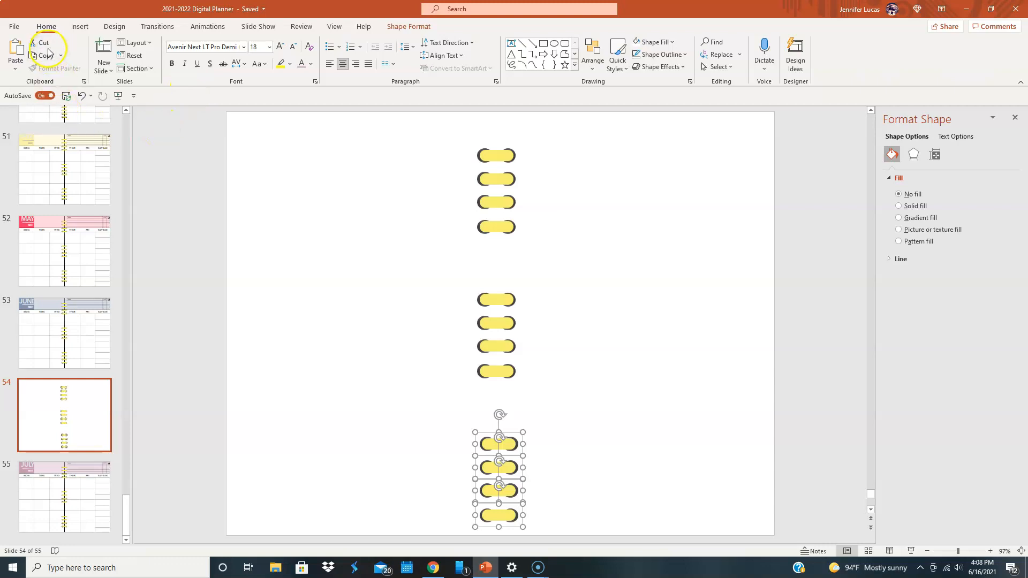
From Insert > Table, preview a one-row, three-column table across the ring columns
click(79, 26)
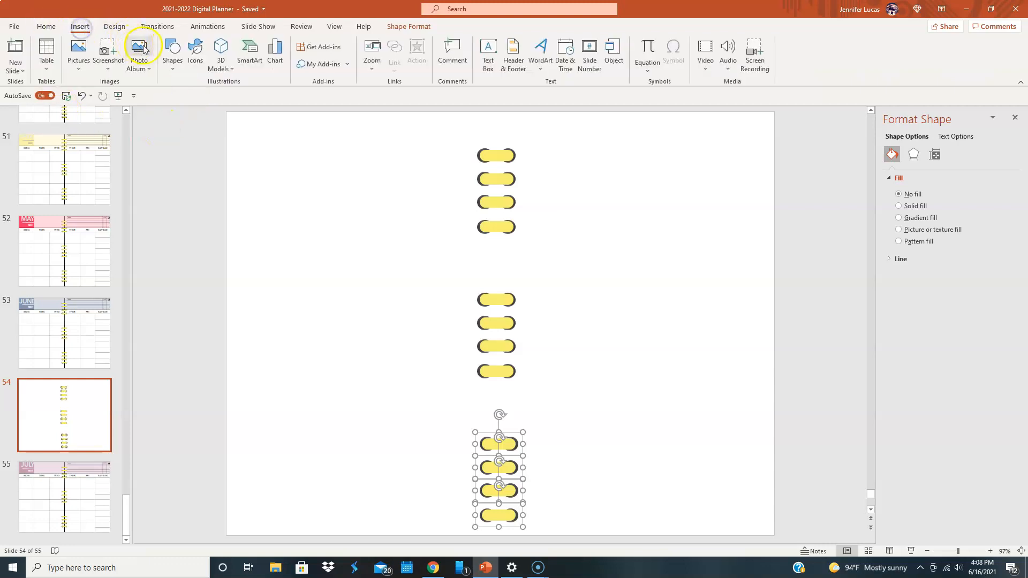
mouse_move(46, 52)
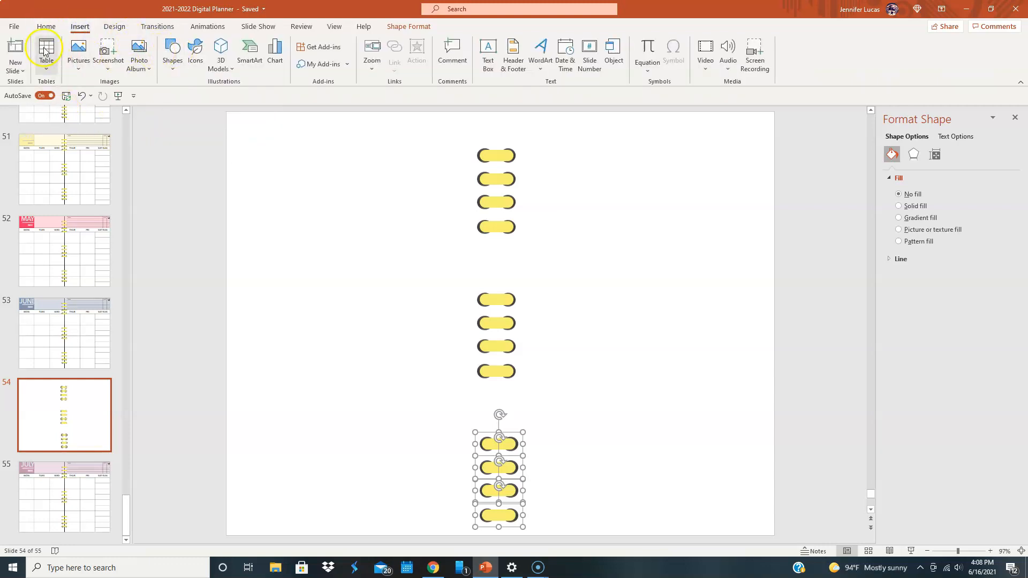
click(46, 54)
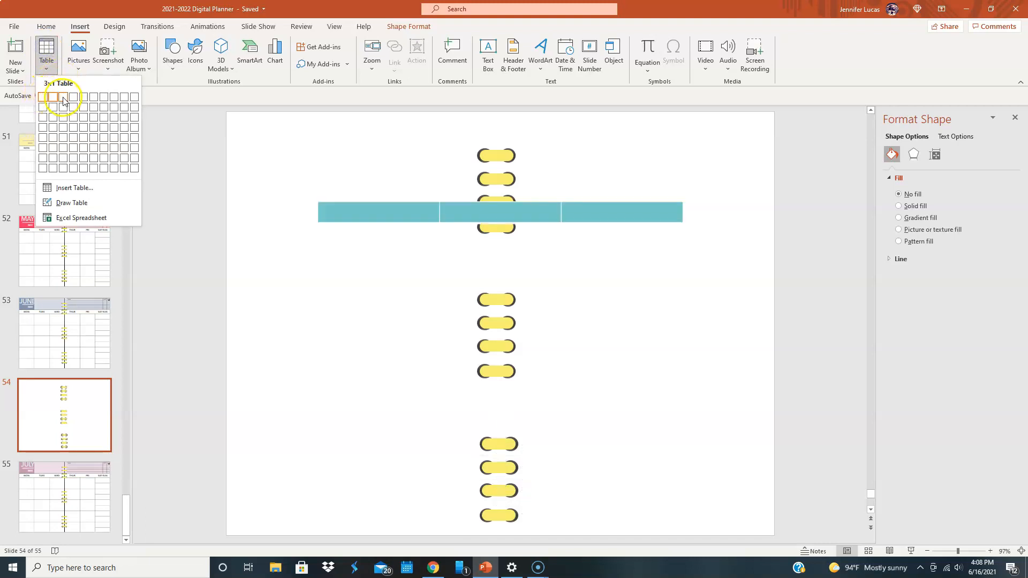
mouse_move(61, 160)
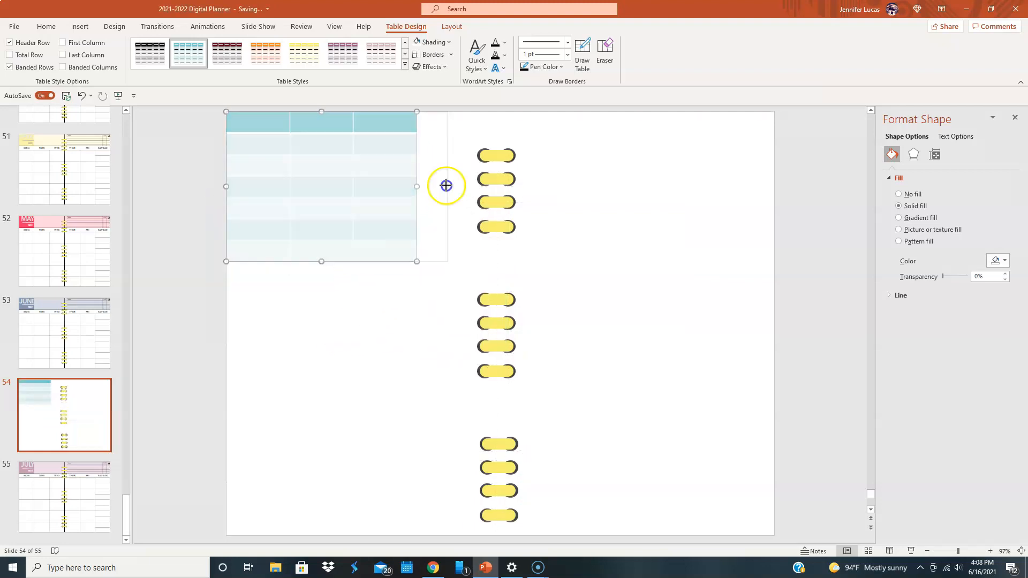
Stretch the table over the left half, apply plain black gridlines, and merge the top-right cells
drag(416, 186, 495, 186)
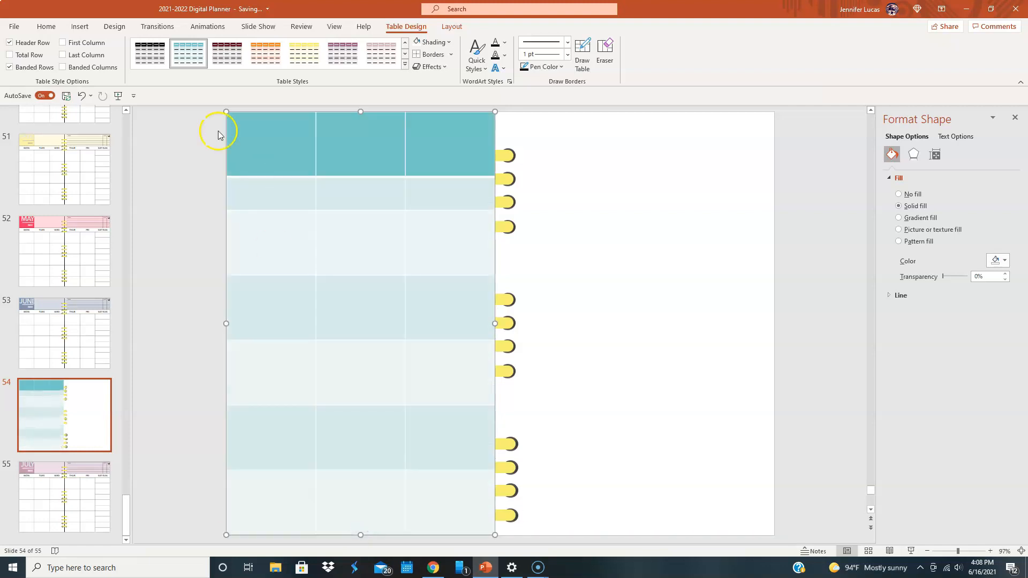
click(404, 64)
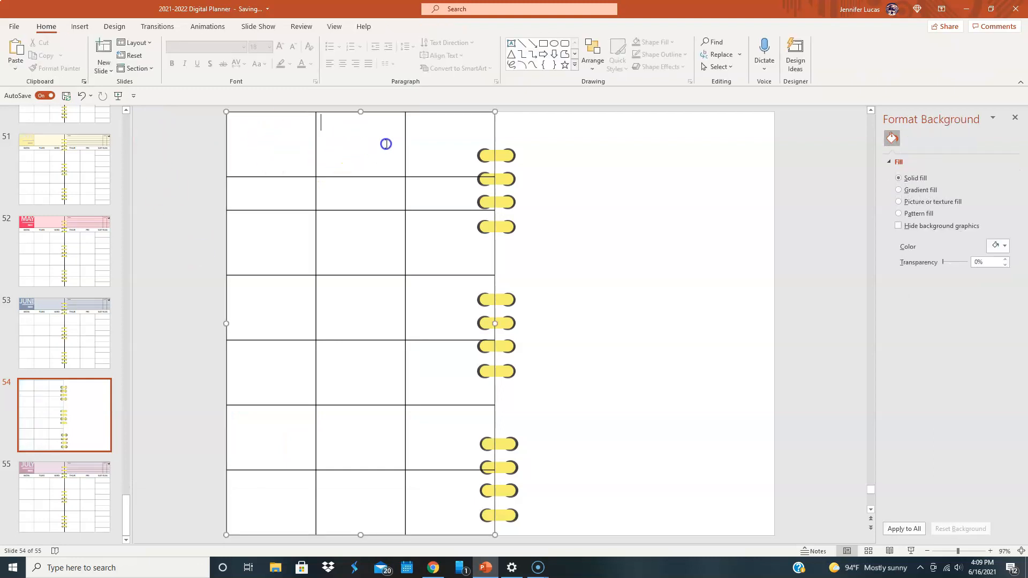
click(408, 26)
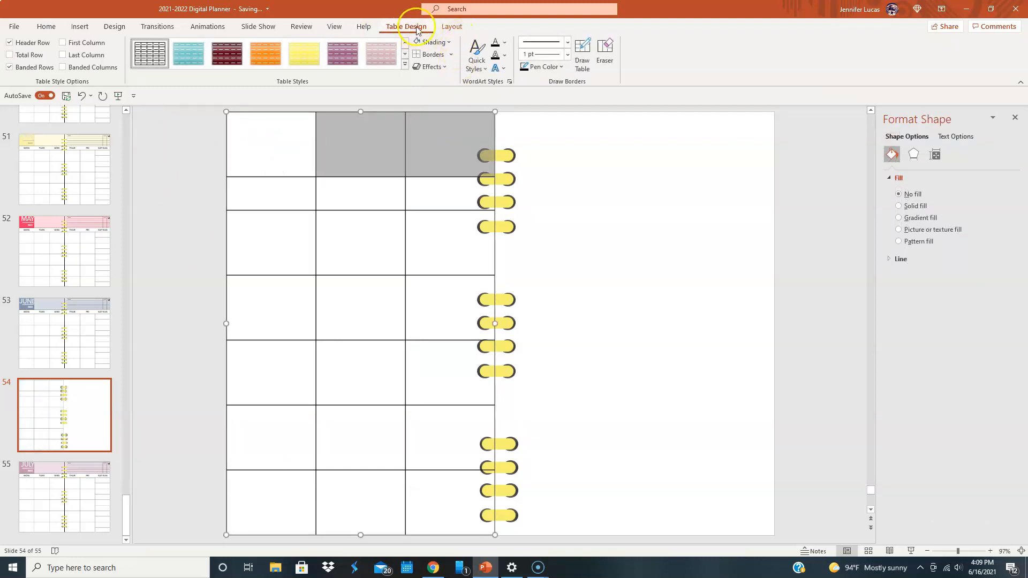
click(452, 26)
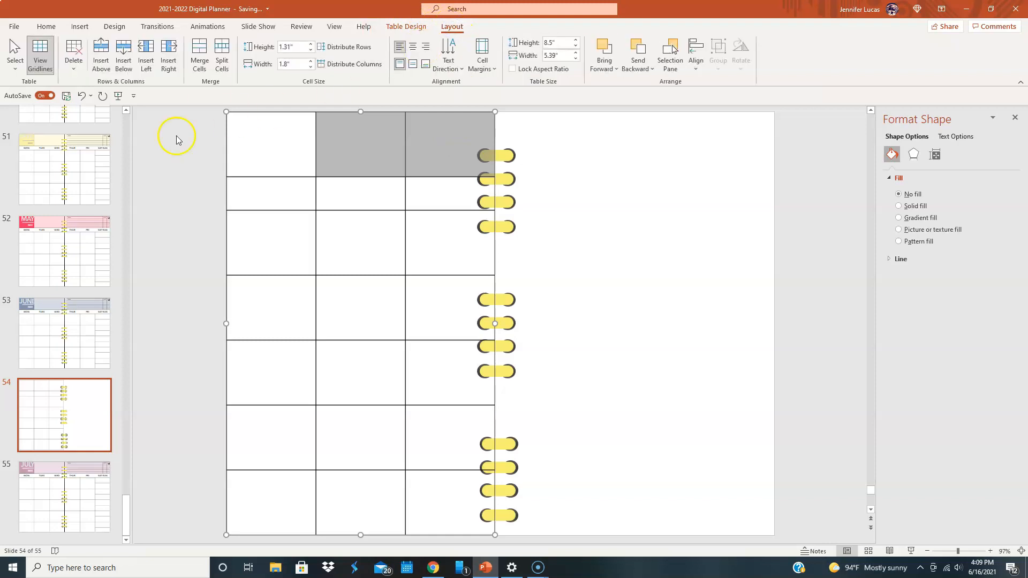
click(200, 55)
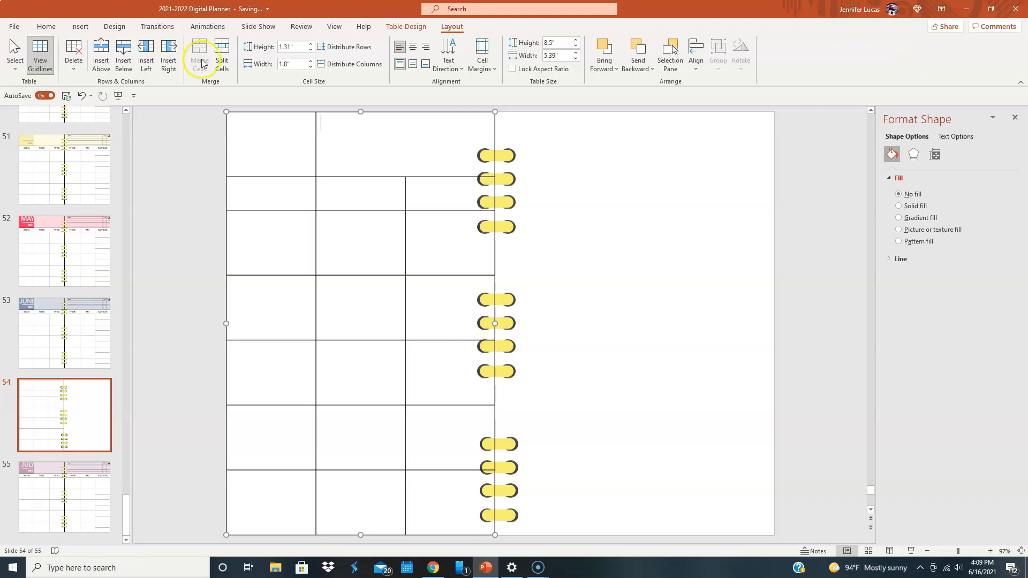
click(283, 193)
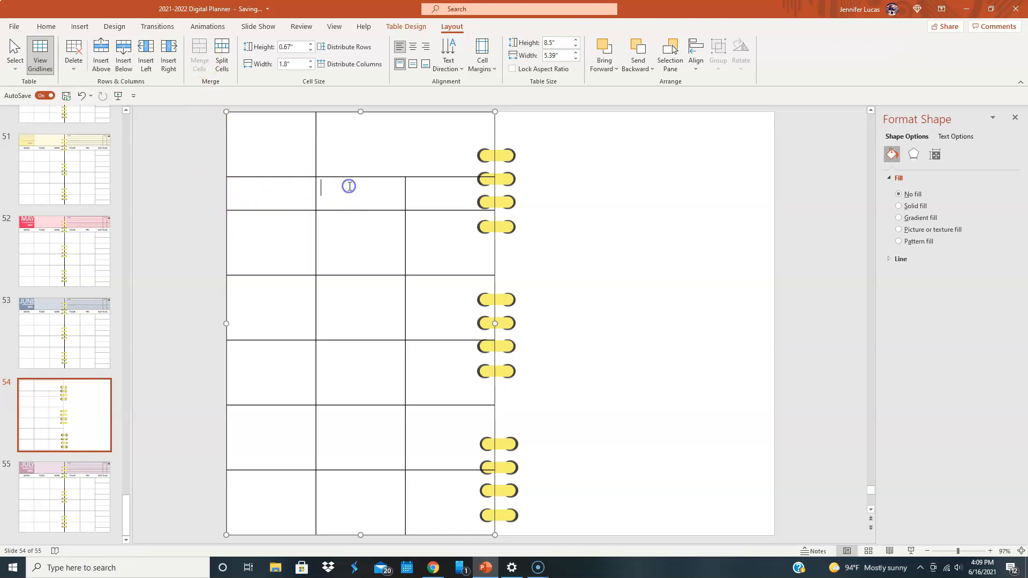
click(406, 26)
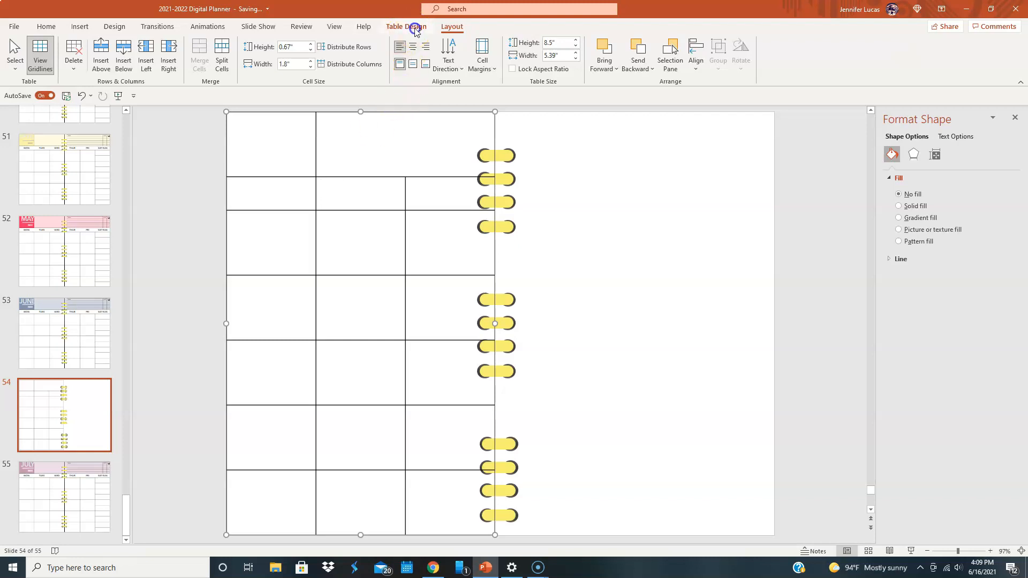
click(406, 26)
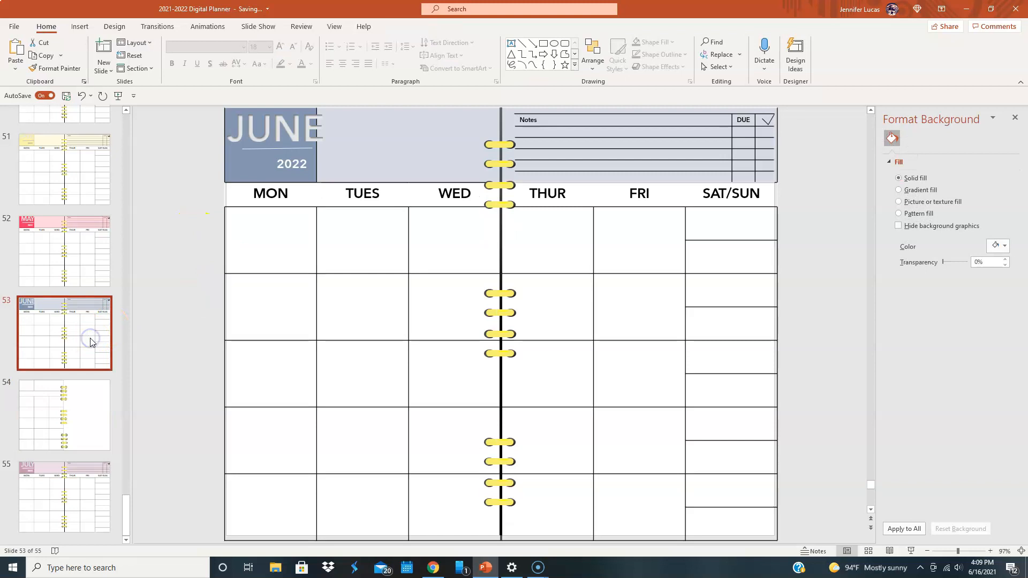
mouse_move(405, 192)
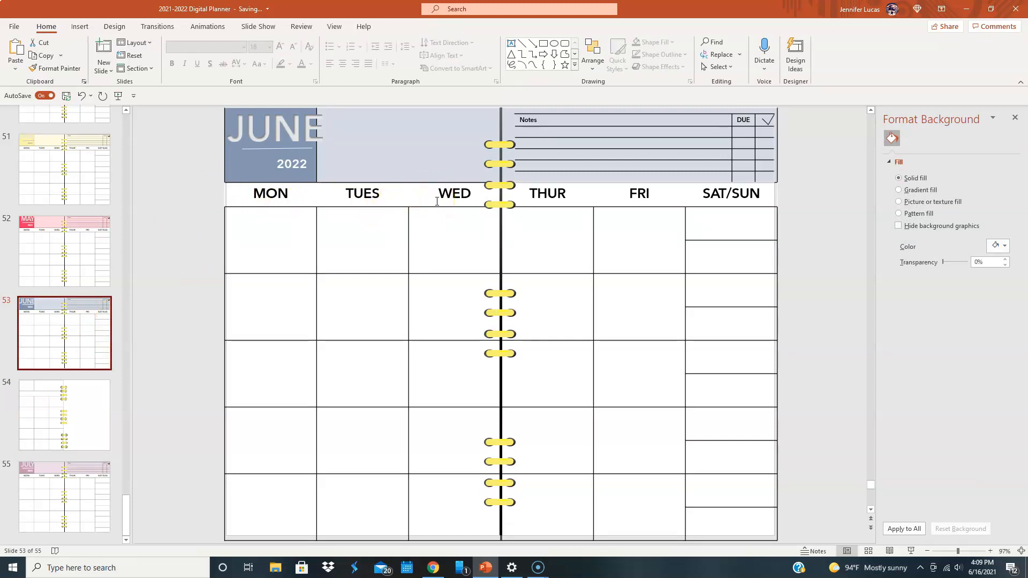
Check the June weekday header in the thumbnails, then return to the table's Layout tools
click(64, 414)
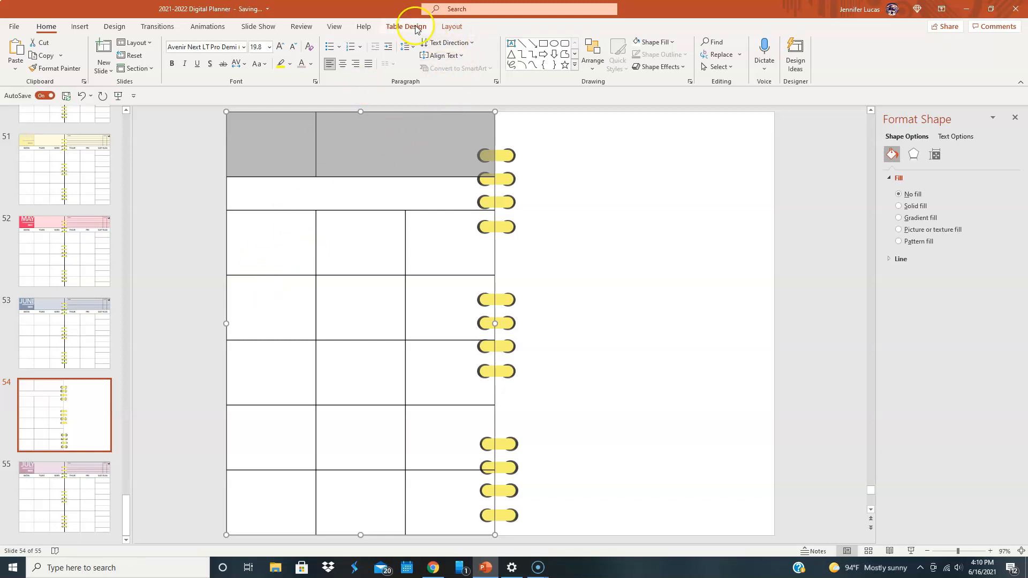
click(452, 26)
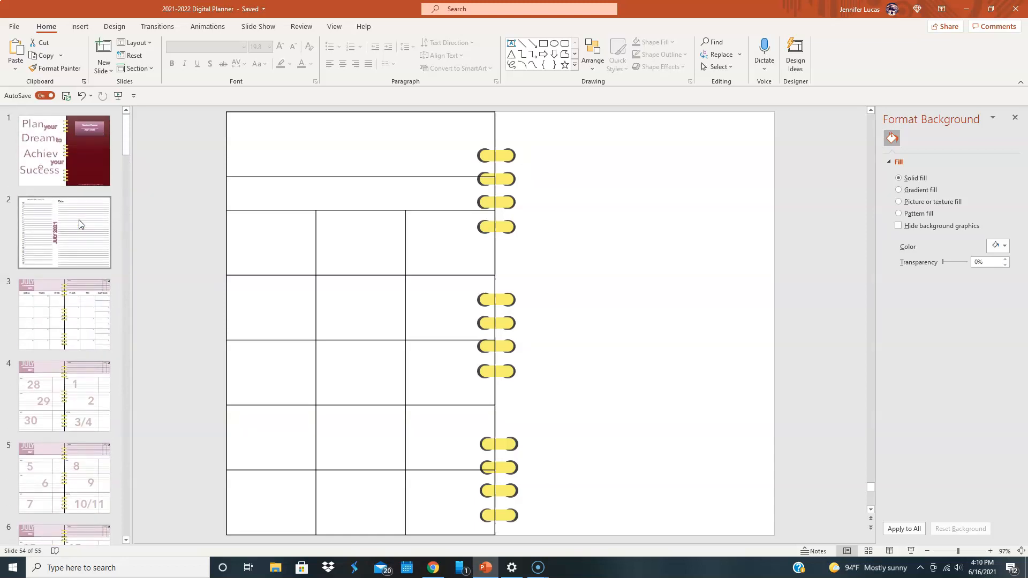
click(65, 233)
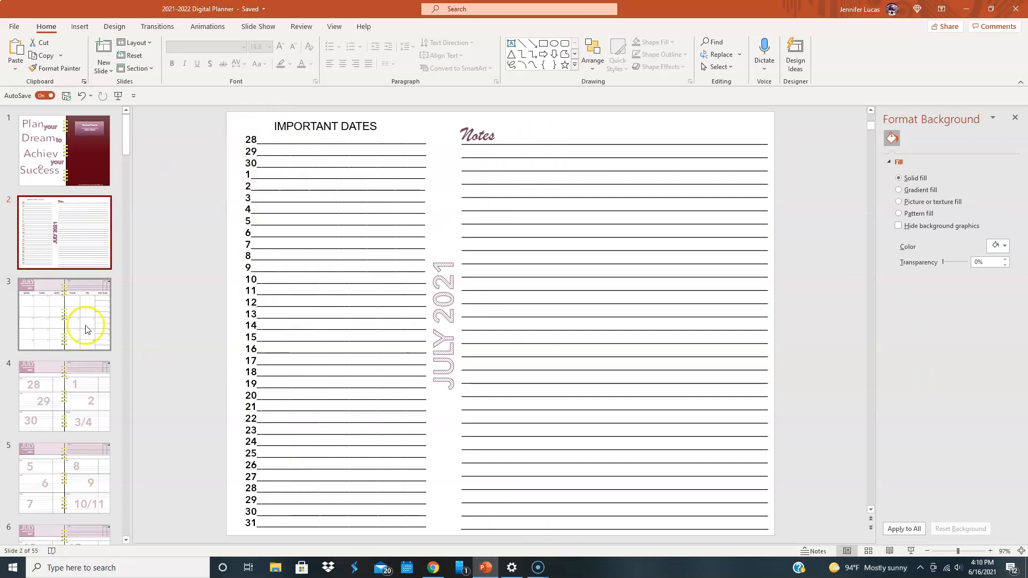
click(64, 231)
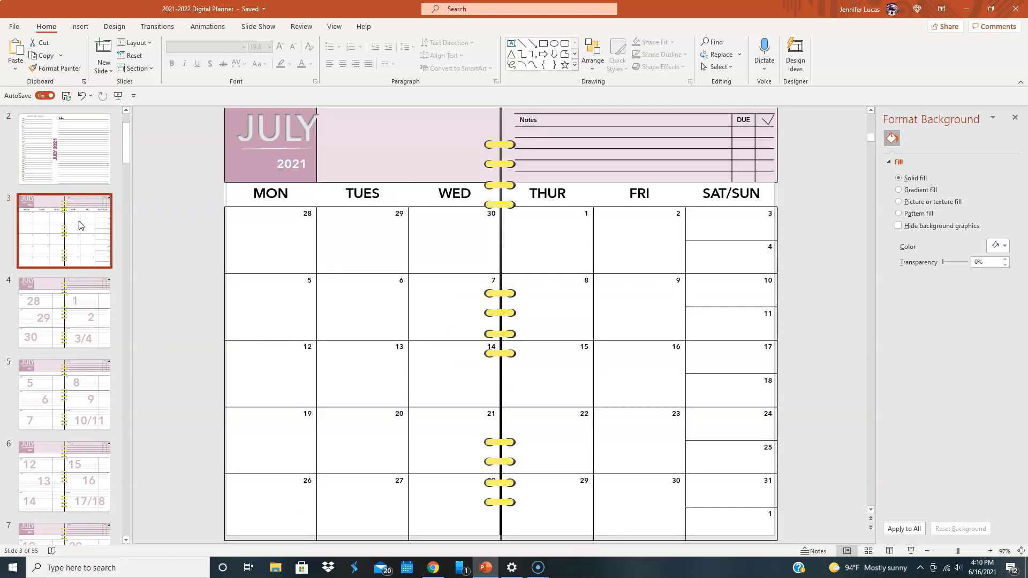
click(64, 312)
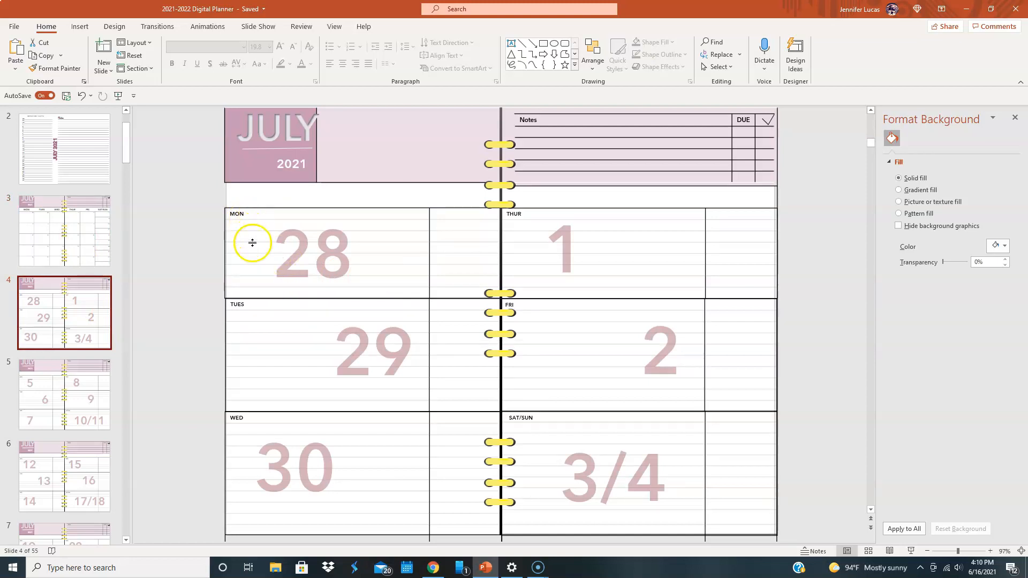
mouse_move(250, 278)
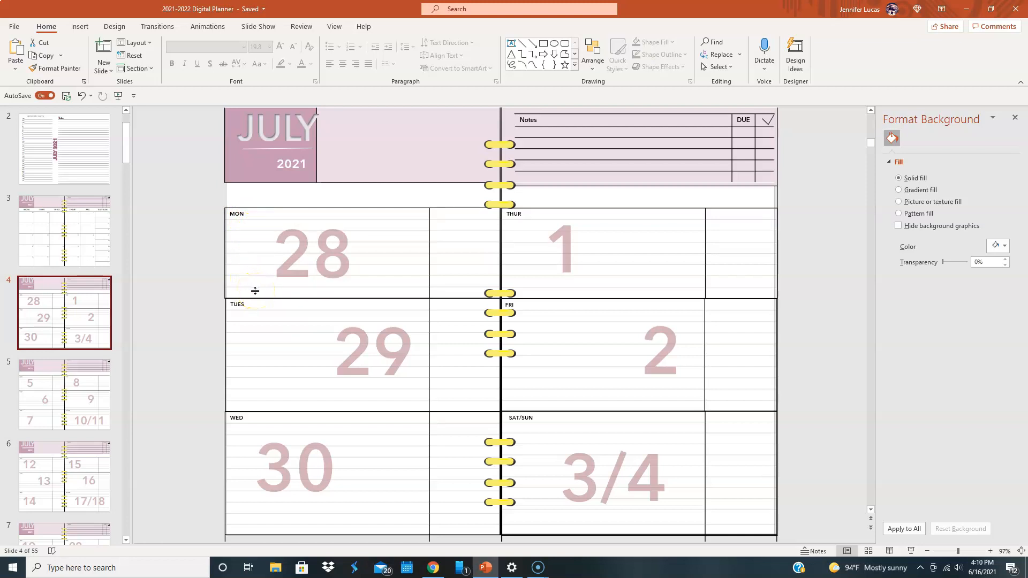
mouse_move(398, 221)
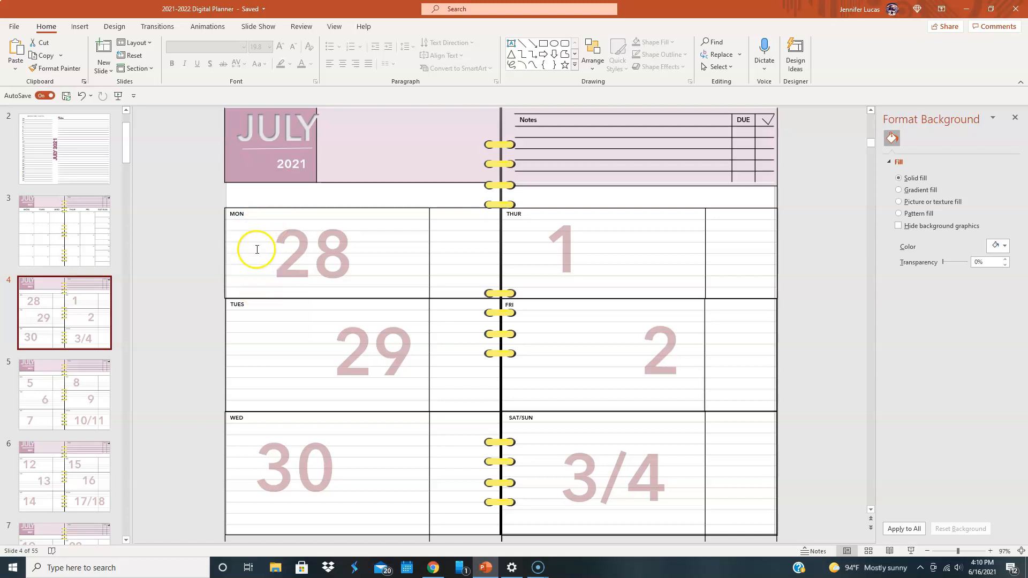
mouse_move(301, 226)
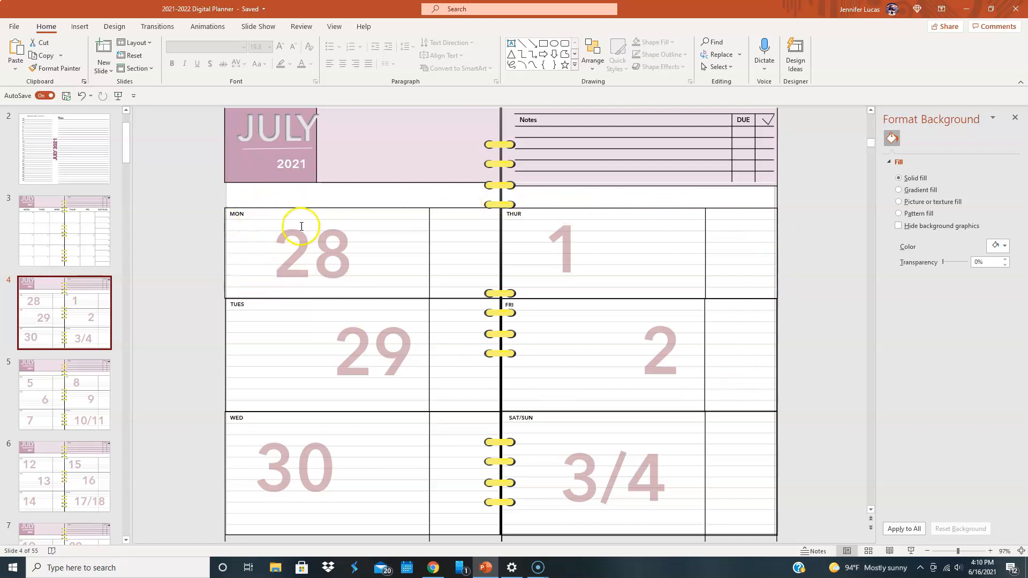
mouse_move(369, 354)
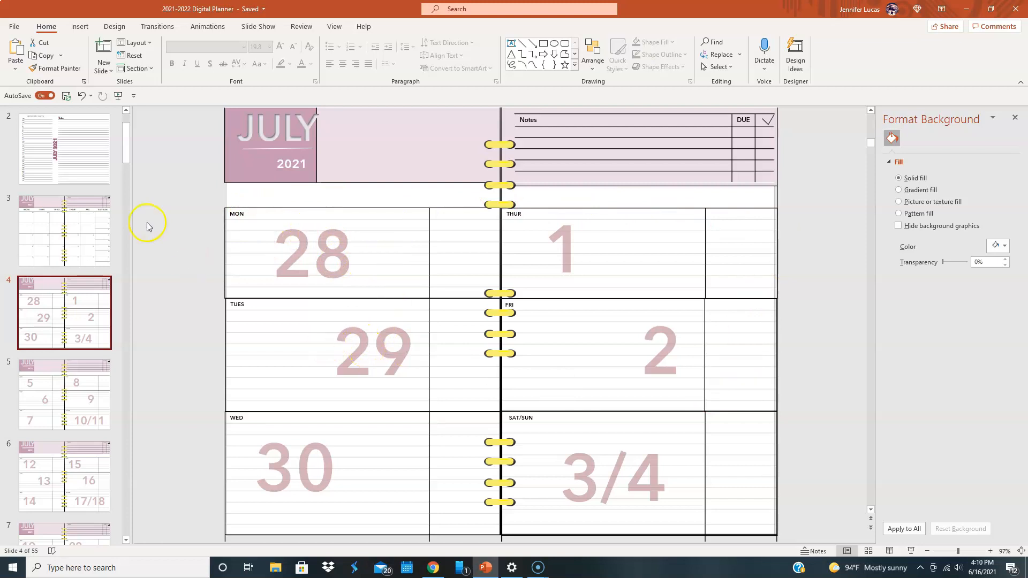
Duplicate the July week slide as slide 5 and delete its Monday 28 text box
click(103, 49)
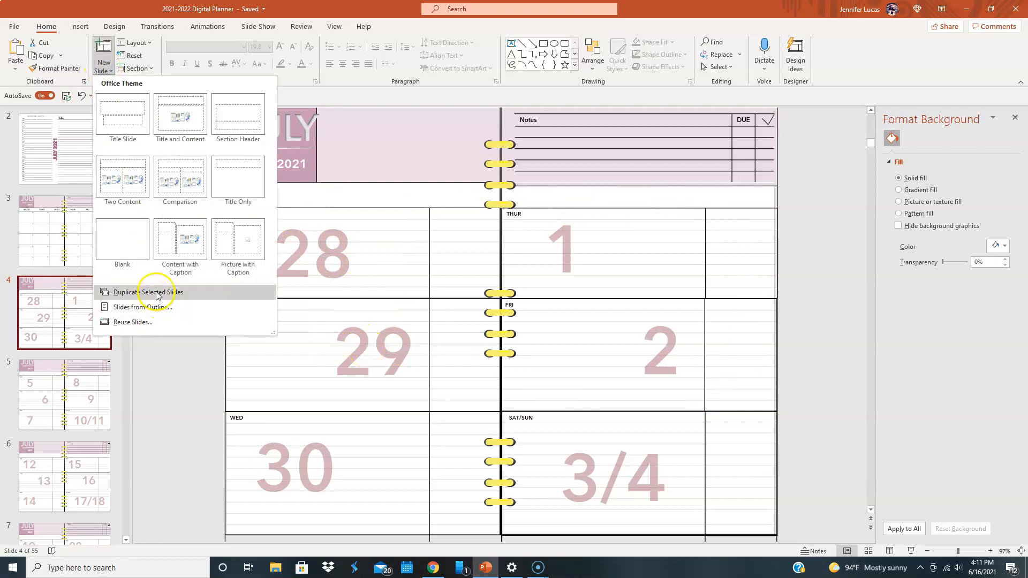
click(145, 292)
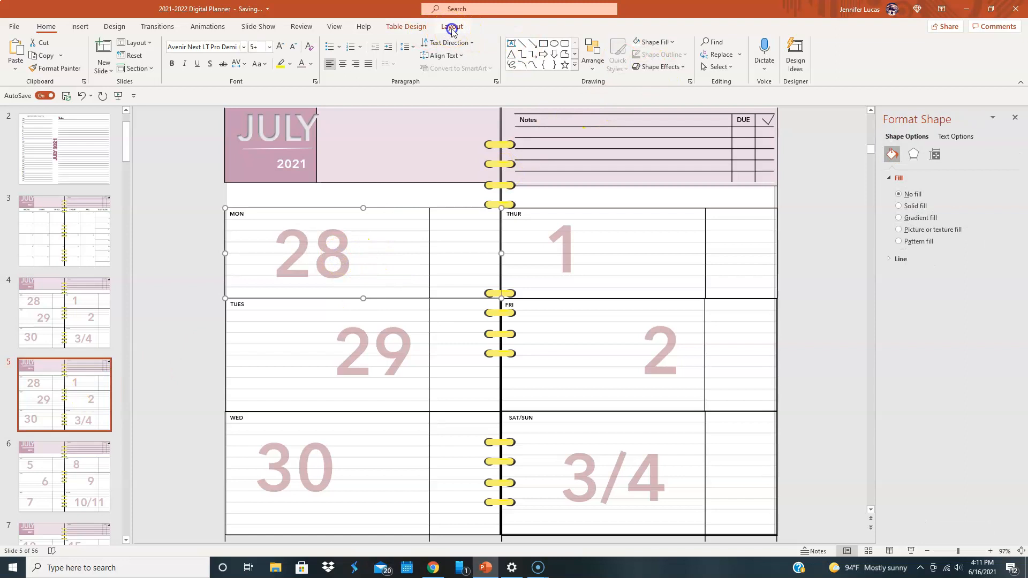
click(451, 26)
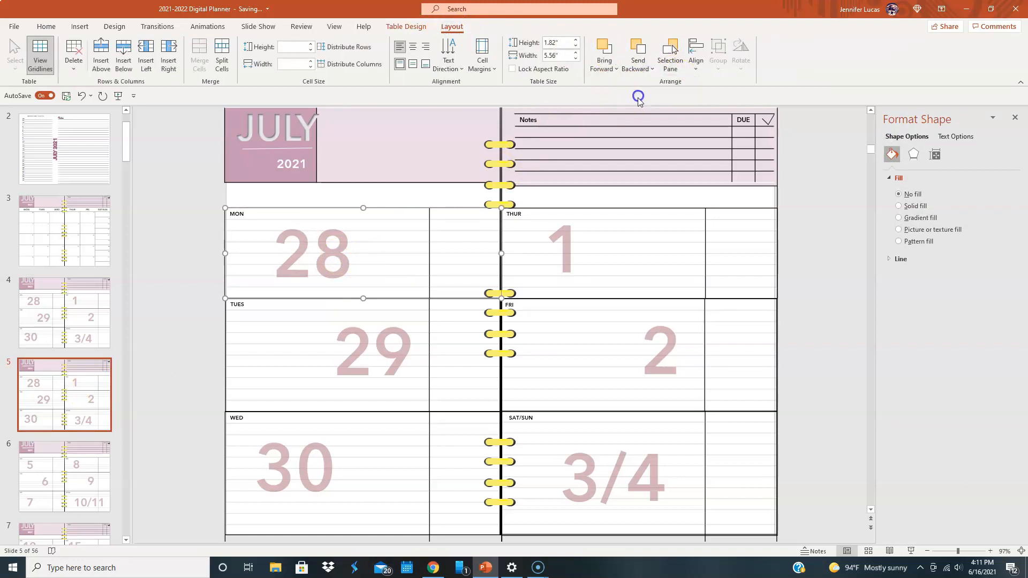
click(325, 260)
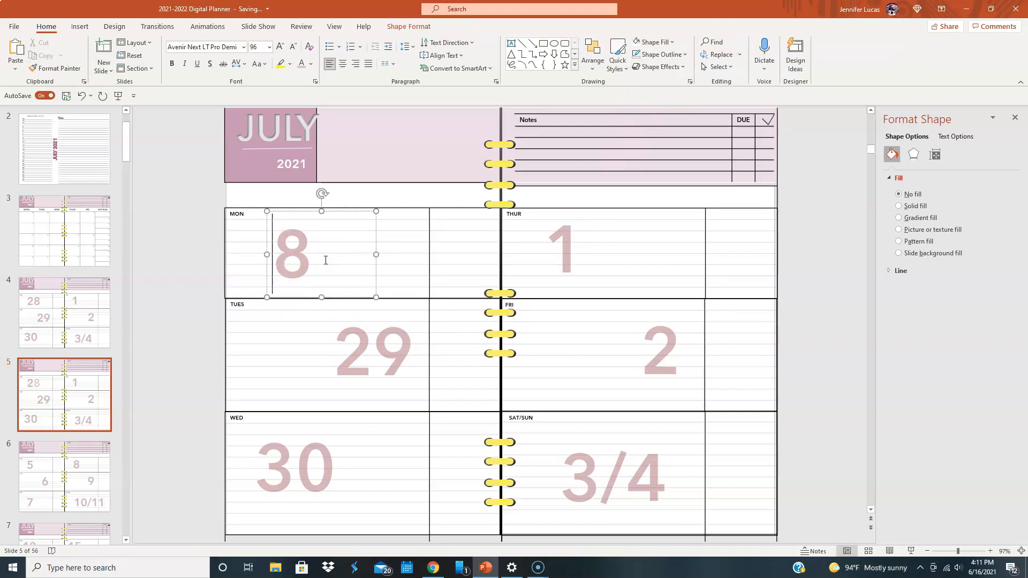
key(Delete)
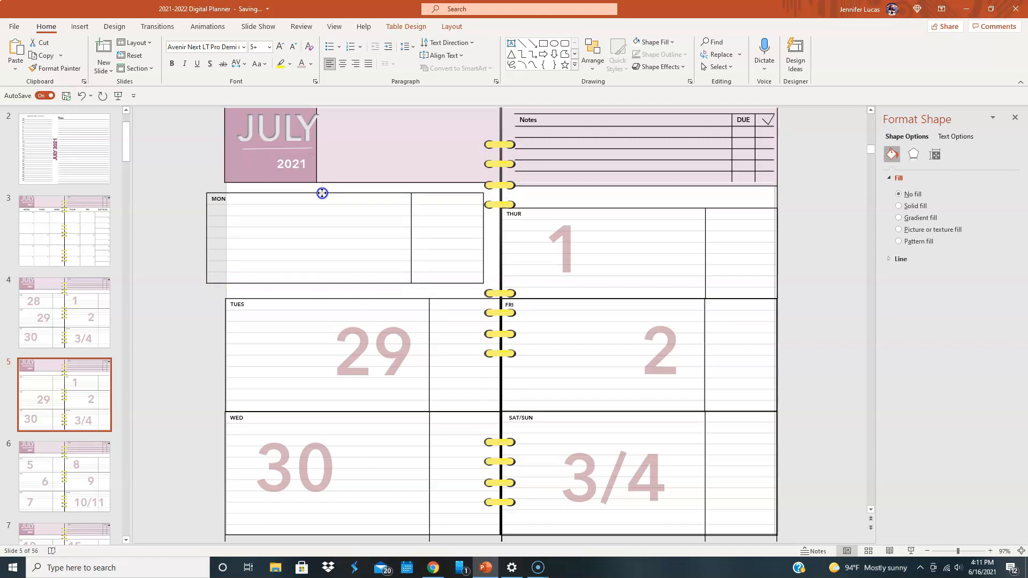
drag(322, 193, 340, 204)
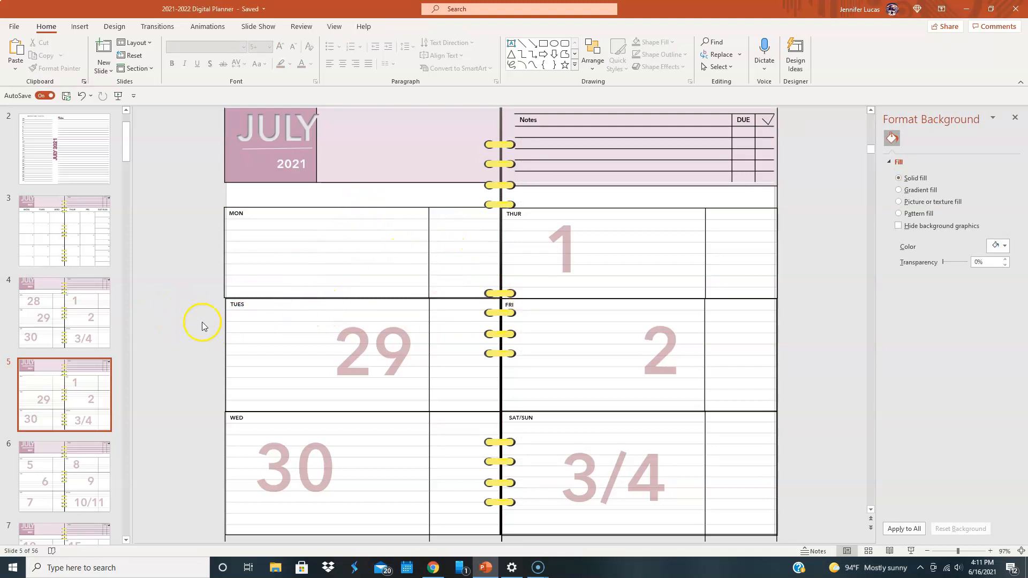
mouse_move(342, 226)
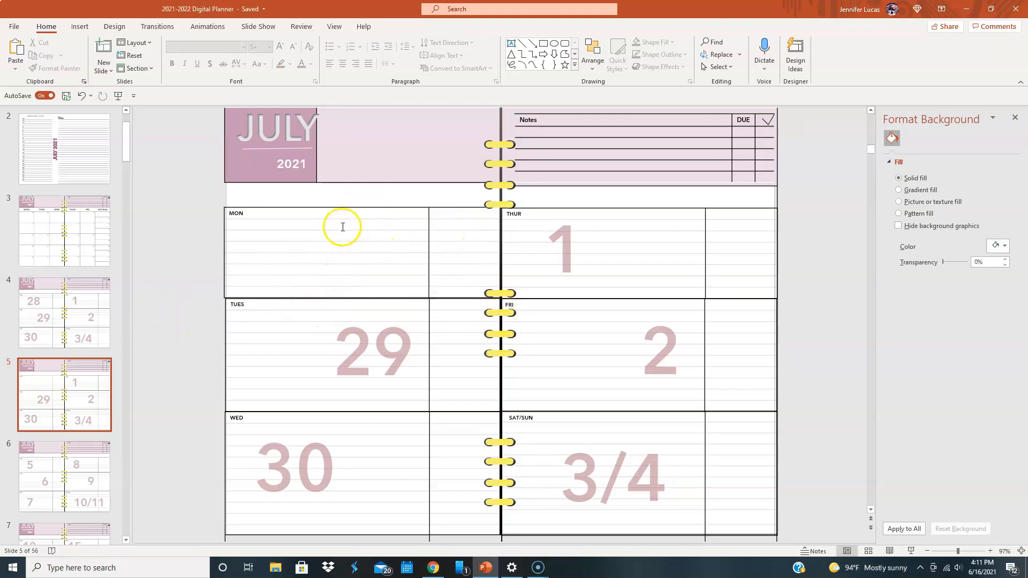
mouse_move(82, 80)
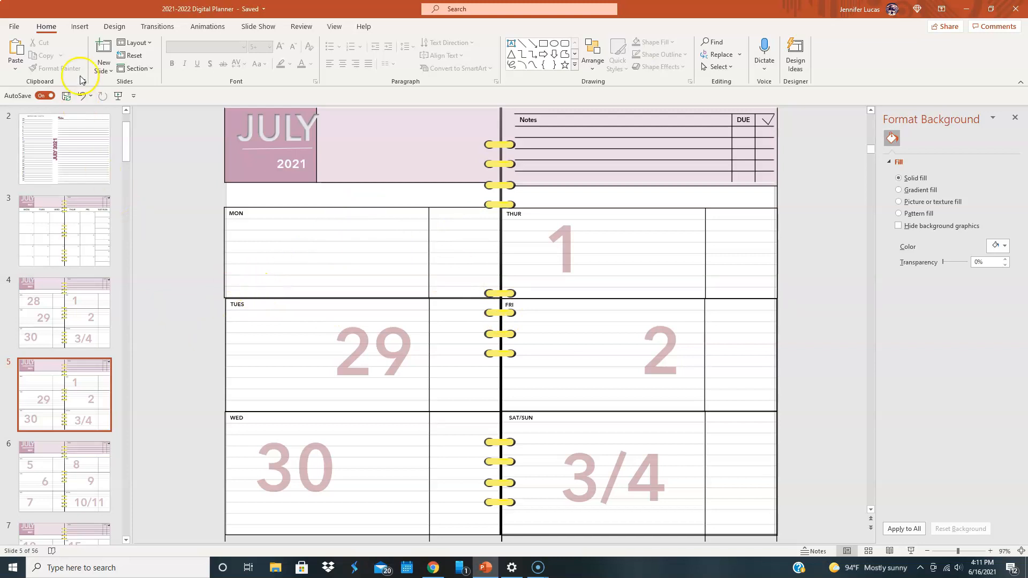
Draw a text box in the Monday block, type 28 at size 96, and shift it left
click(510, 44)
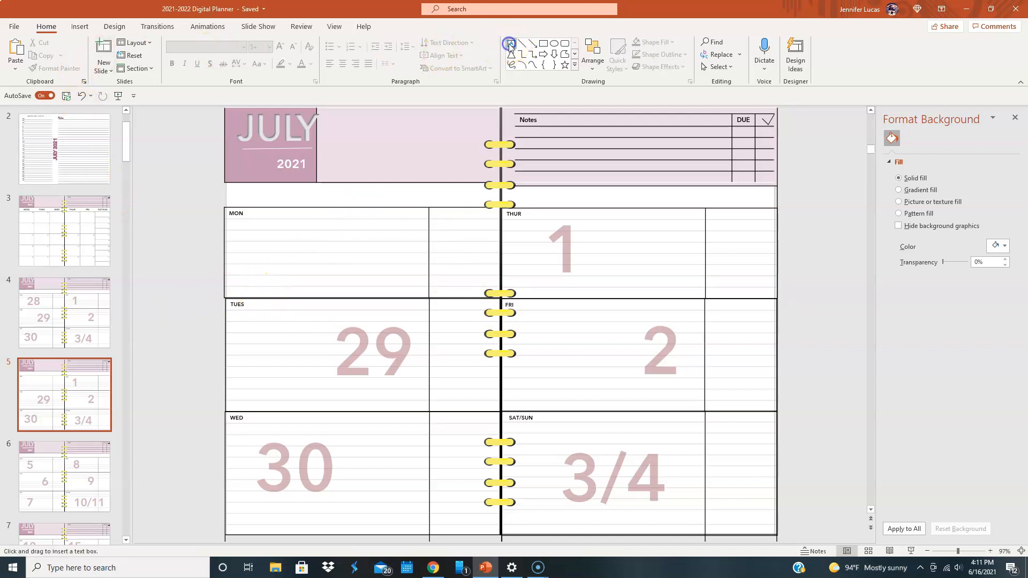
drag(263, 213, 328, 272)
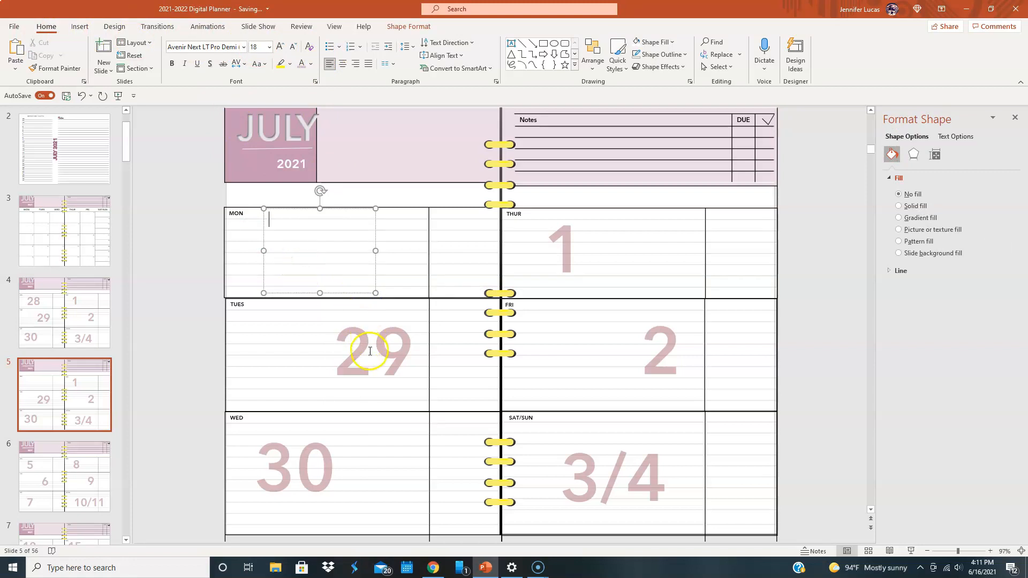
mouse_move(301, 64)
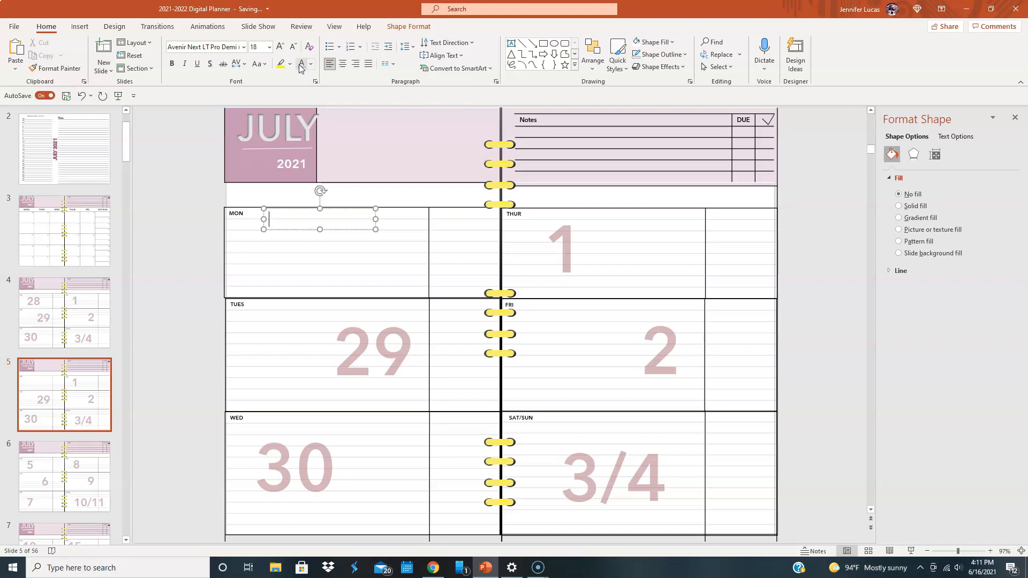
click(269, 46)
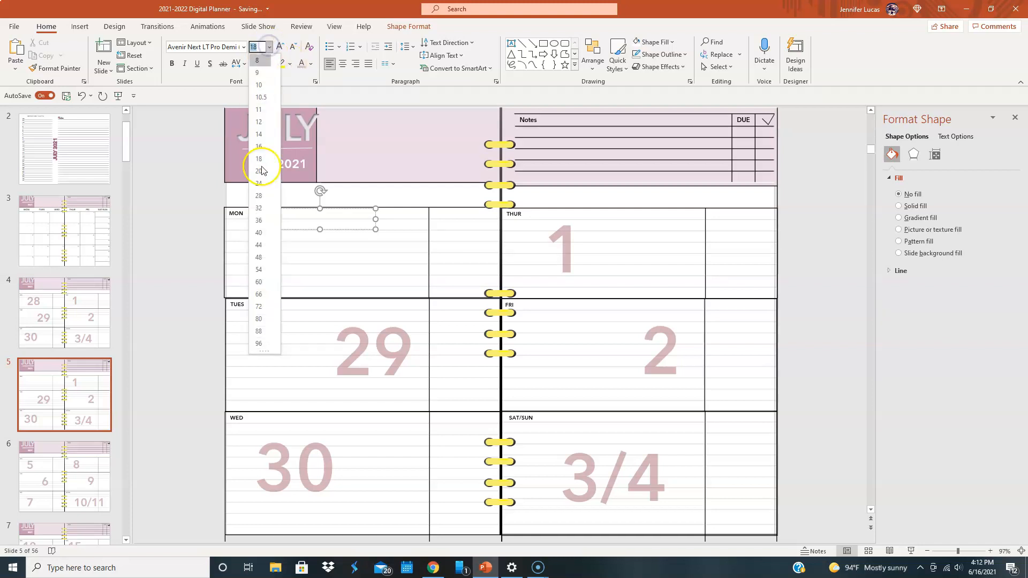
click(258, 344)
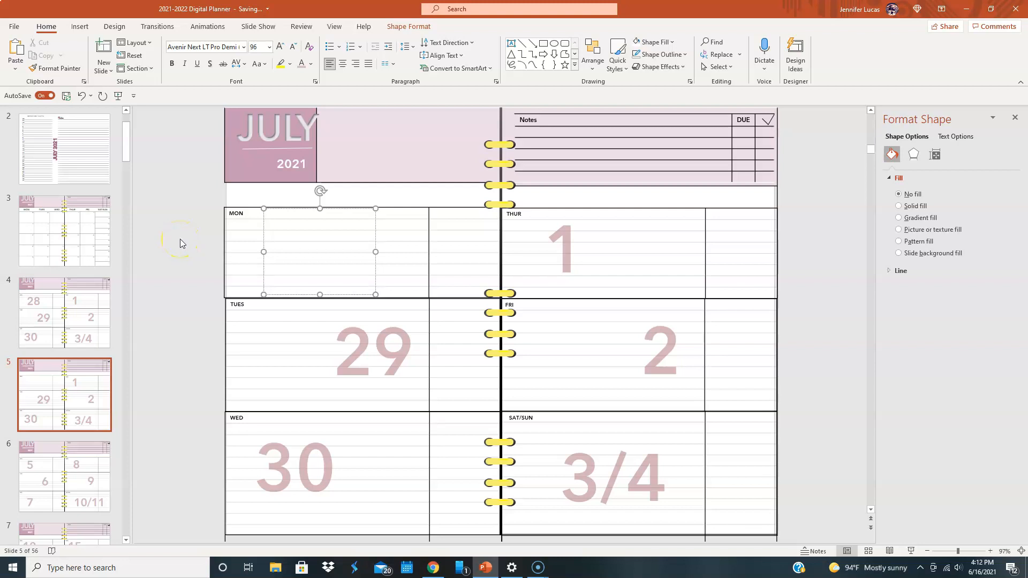
text(28)
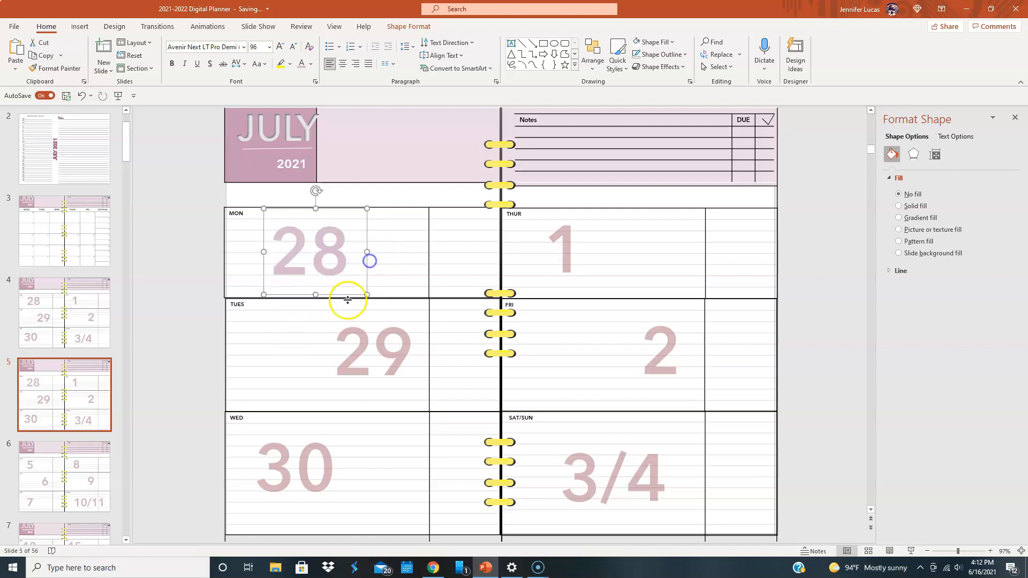
drag(348, 298, 309, 300)
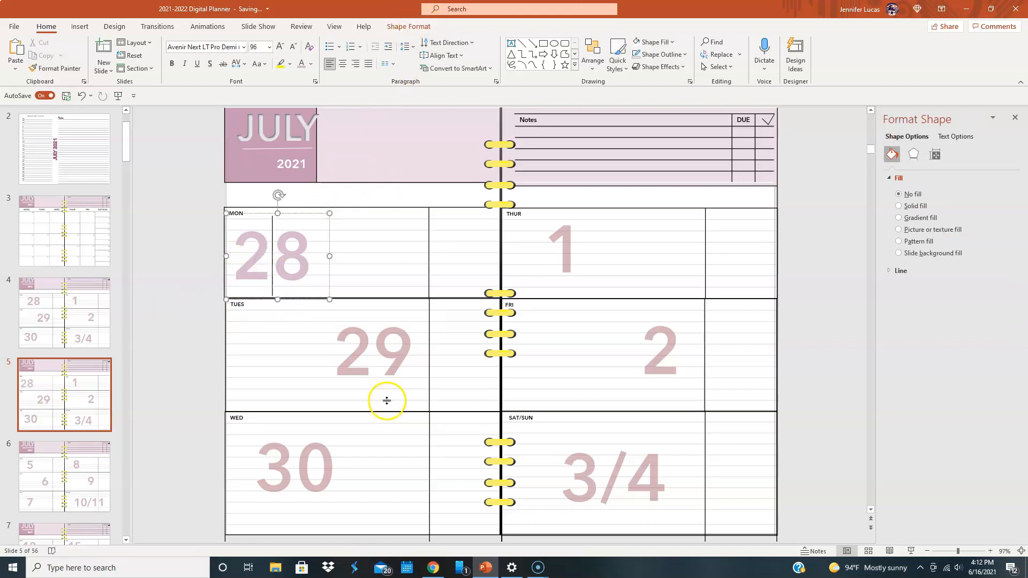
Send the 28 text box to the back, behind the Monday block's lines
click(408, 26)
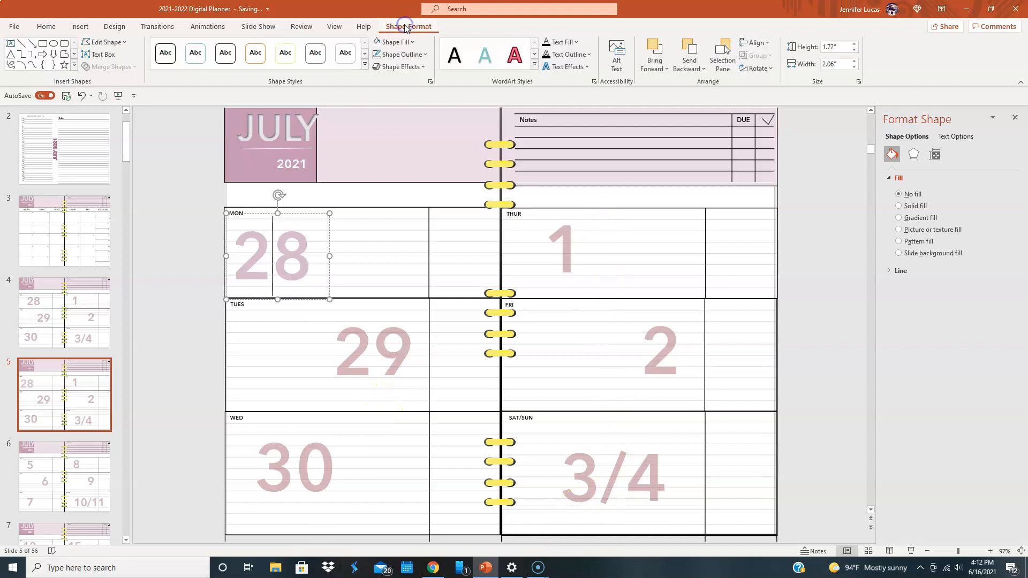
click(703, 68)
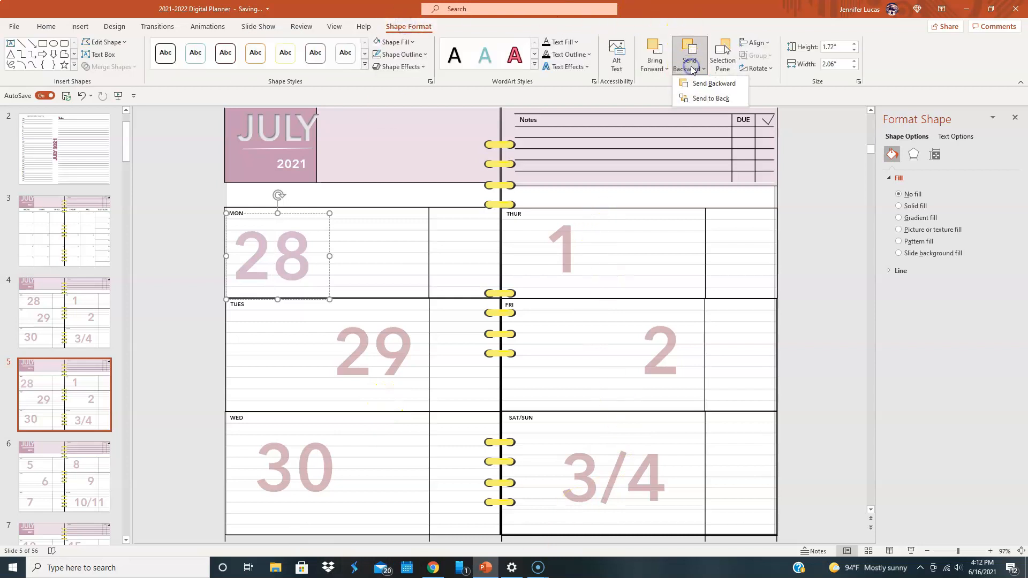
mouse_move(705, 99)
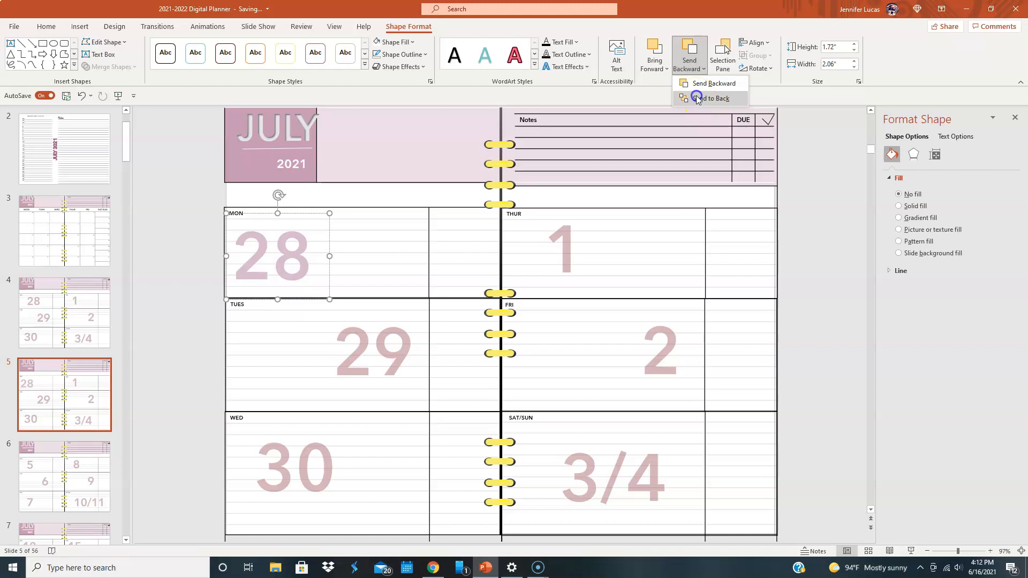
click(710, 99)
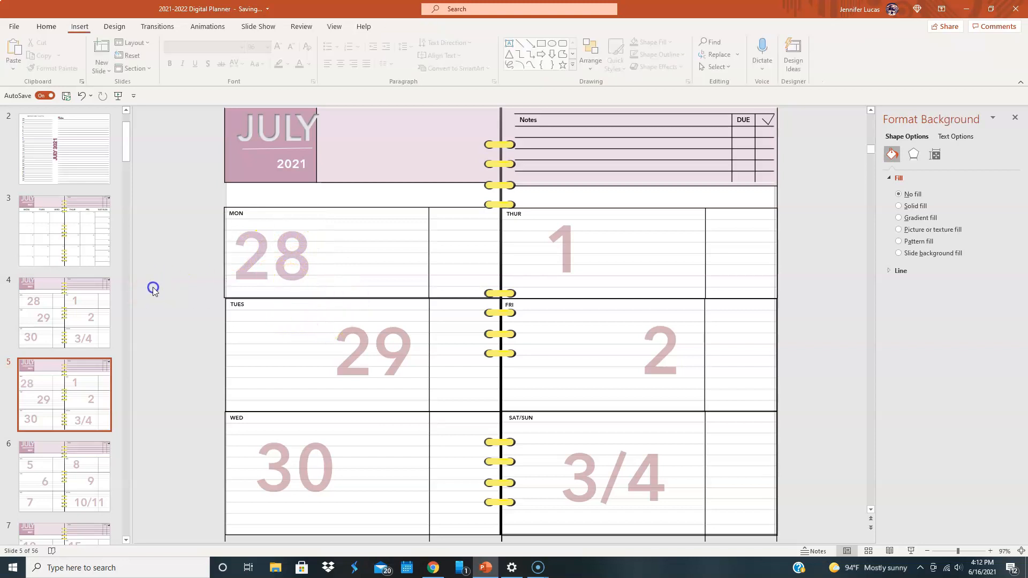
click(900, 189)
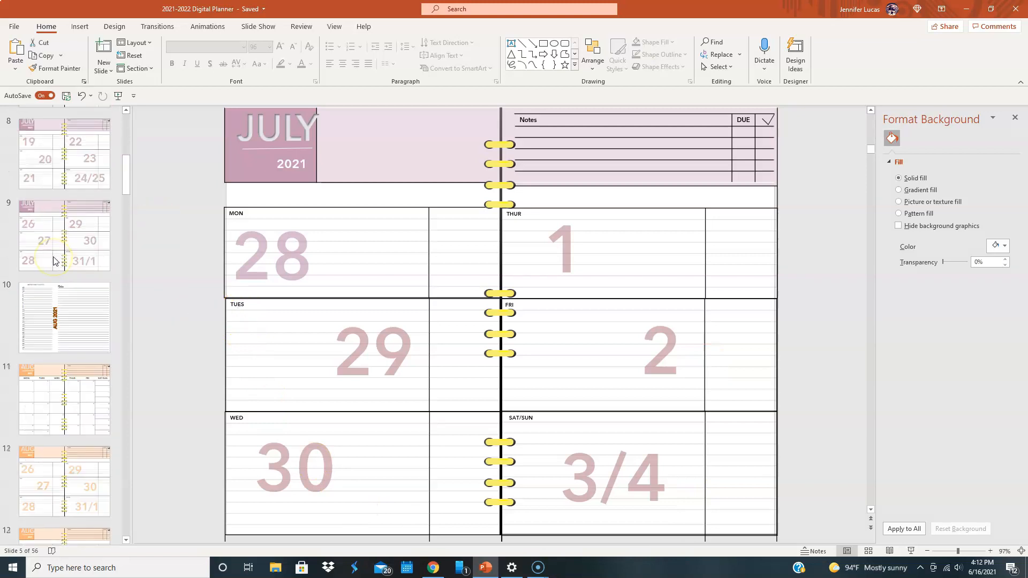
scroll(down, 3)
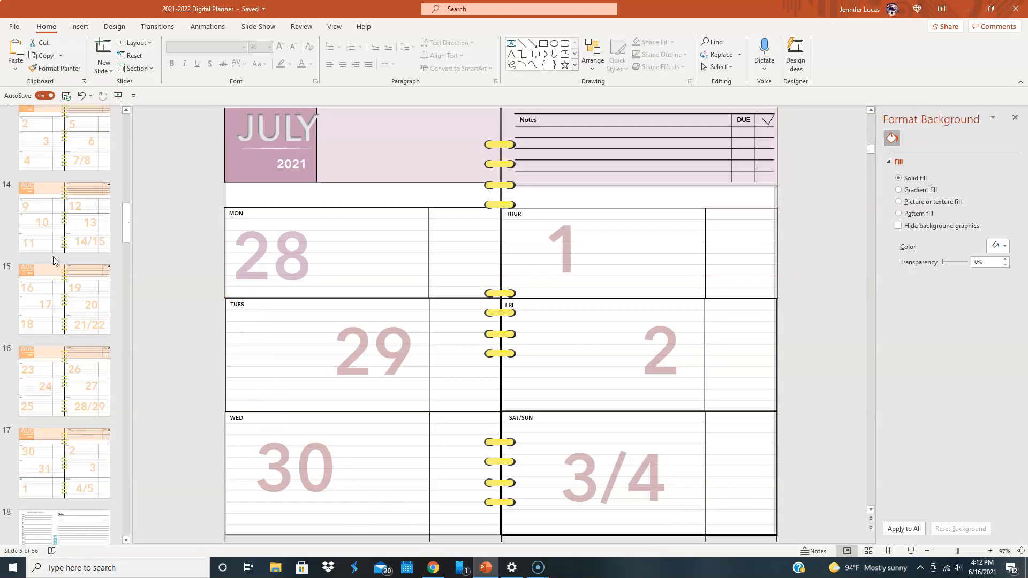
scroll(down, 3)
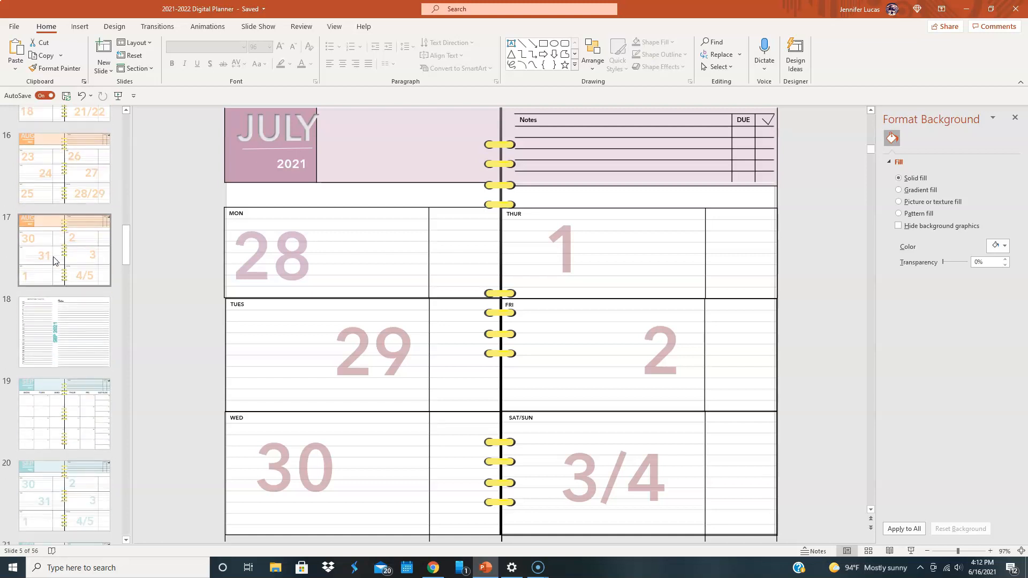
scroll(down, 3)
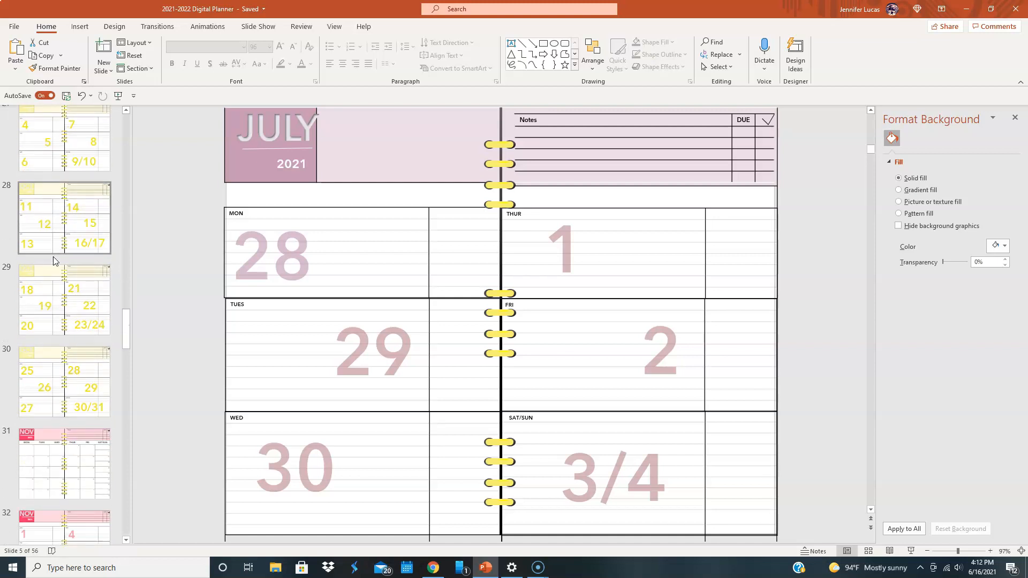
scroll(down, 3)
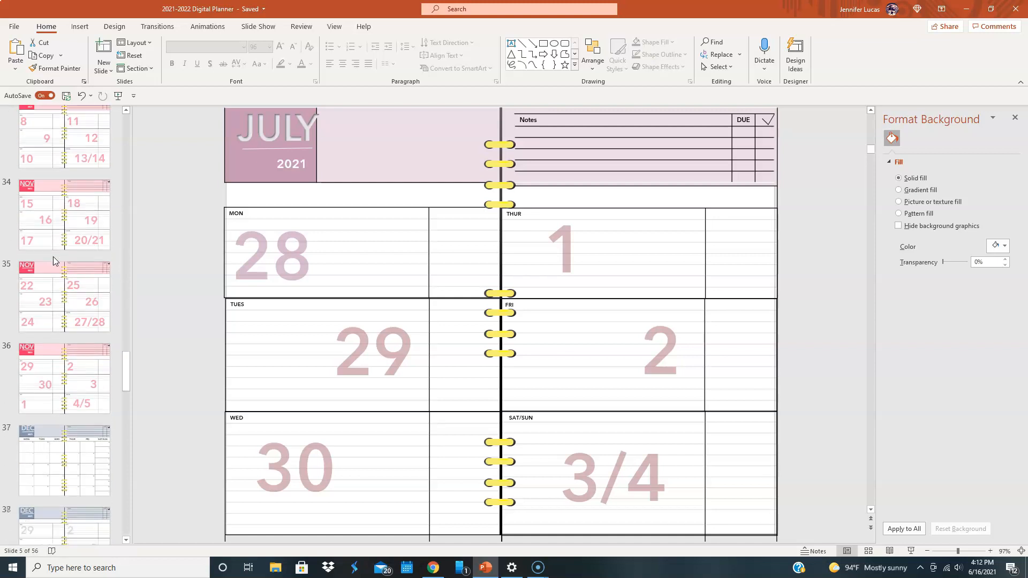
scroll(down, 3)
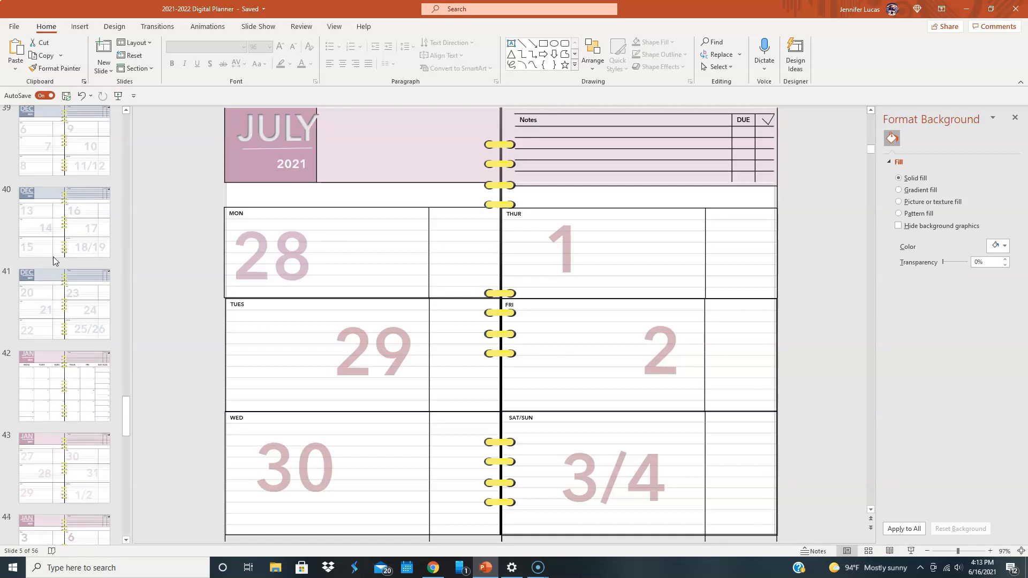
scroll(down, 3)
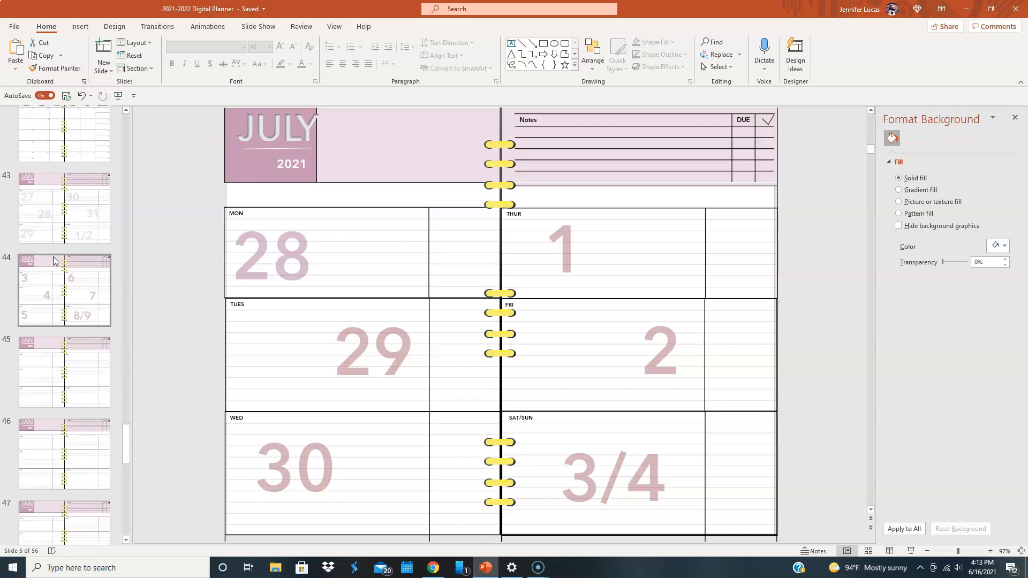